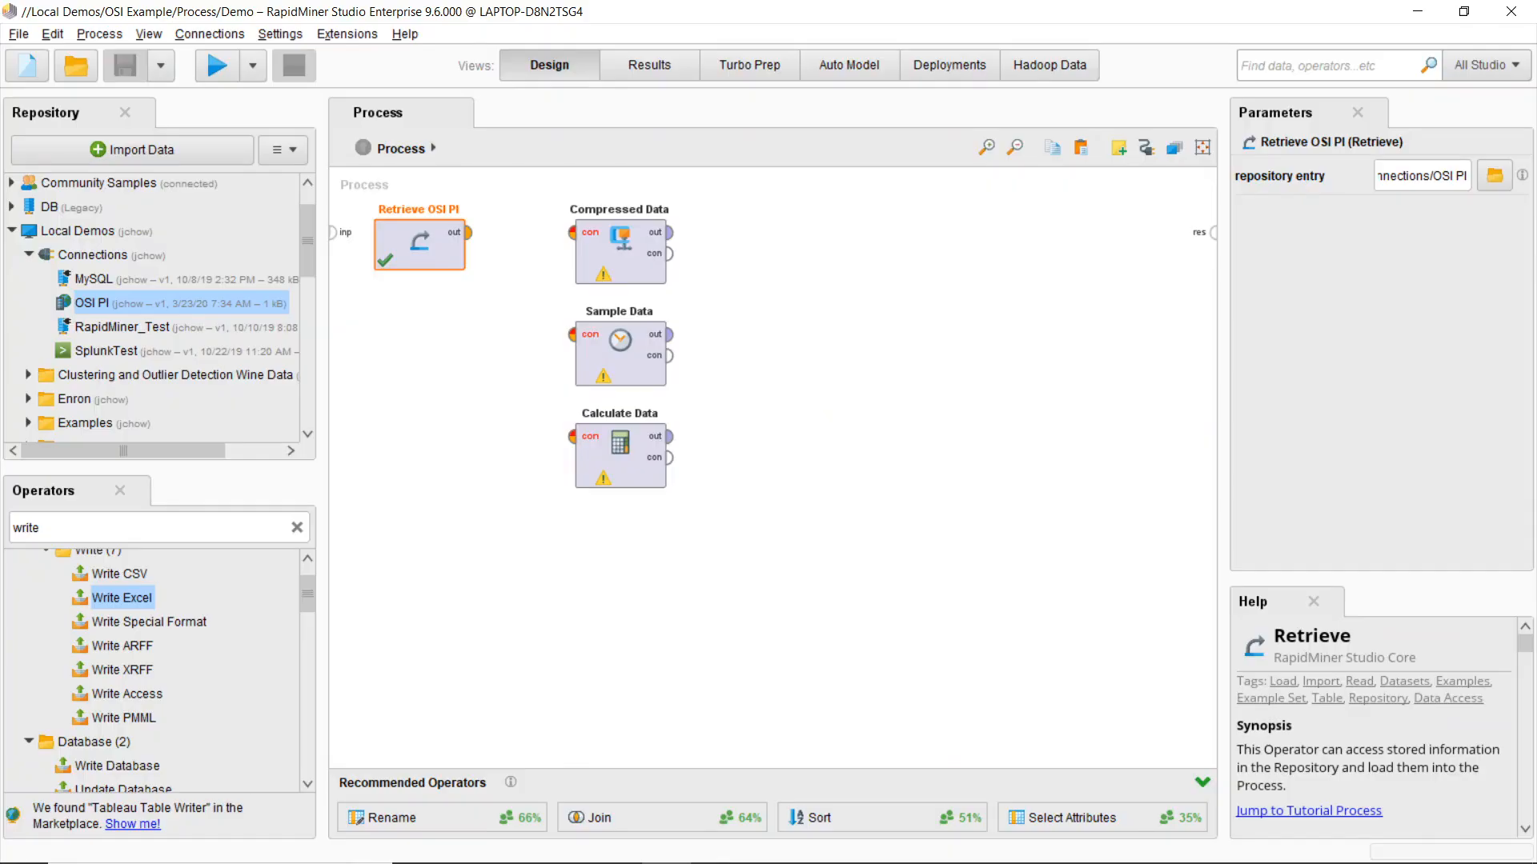
mouse_move(898, 429)
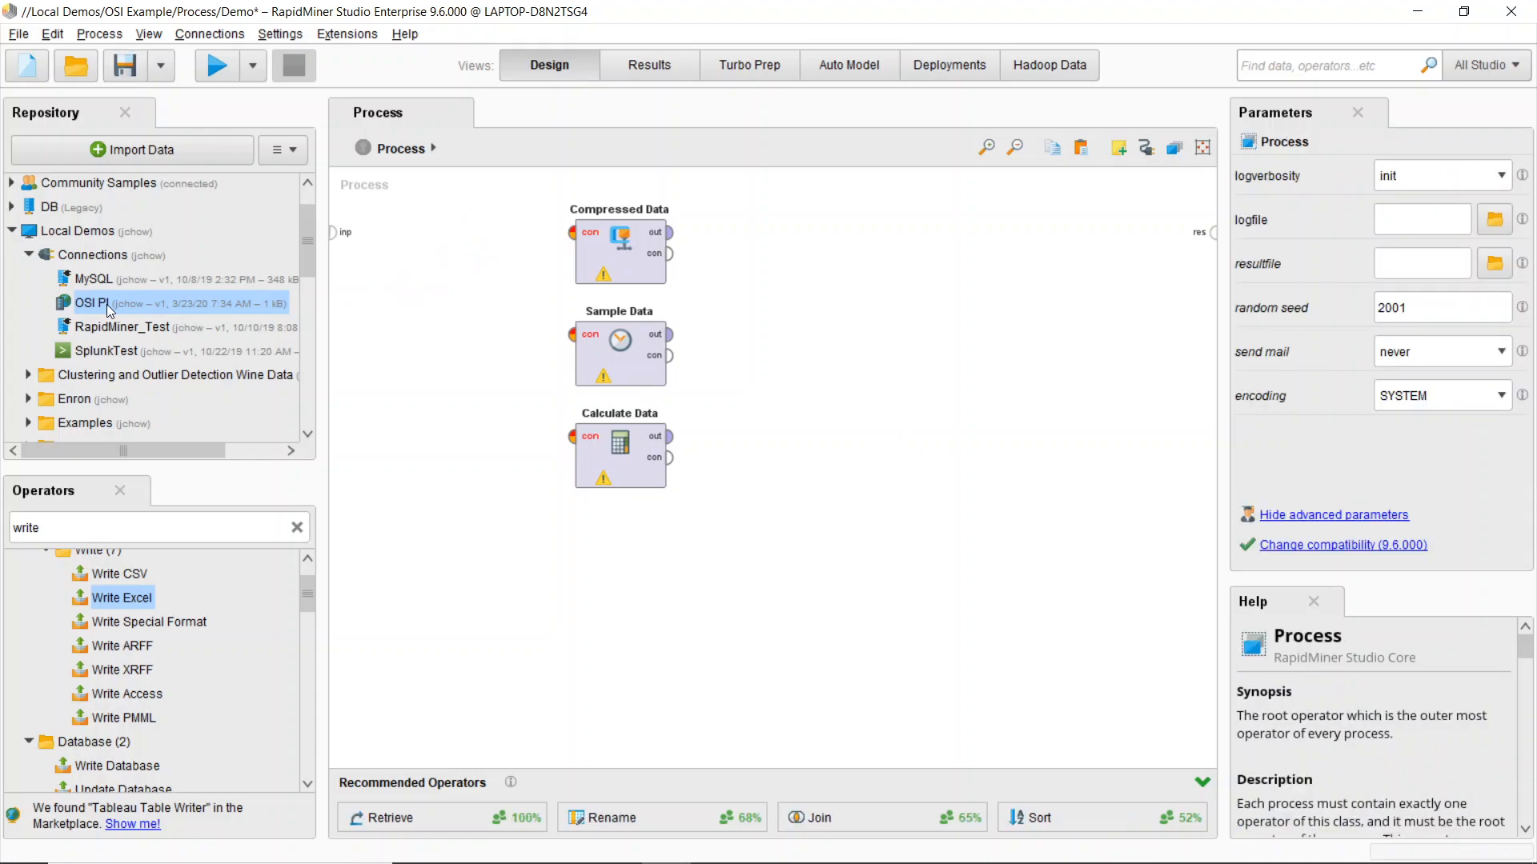
- Place the OSI PI connection from the Repository onto the process canvas as a Retrieve operator
left_click_drag(91, 302, 419, 243)
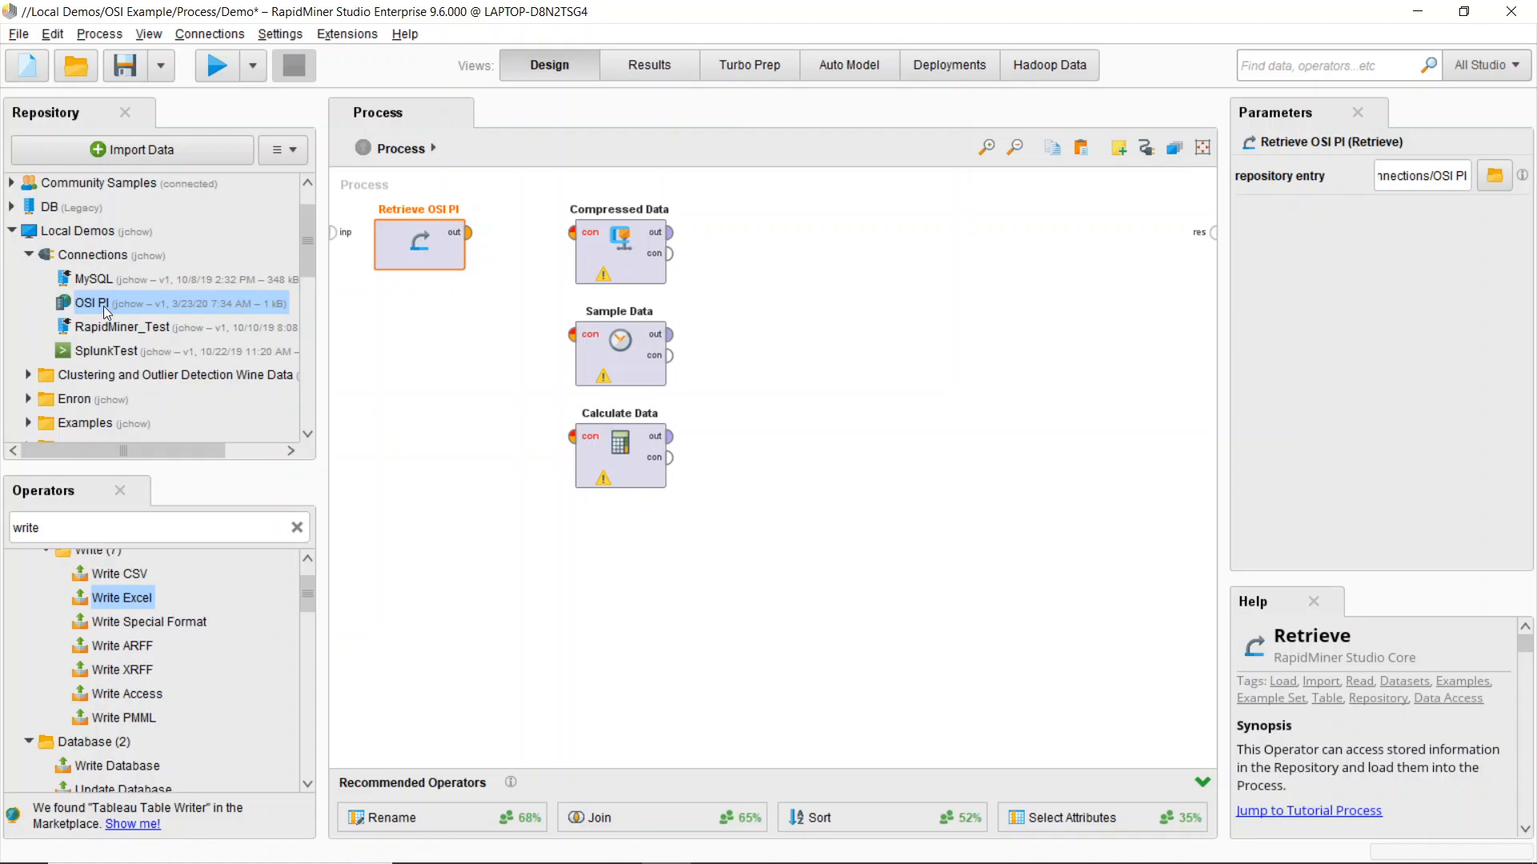
mouse_move(165, 309)
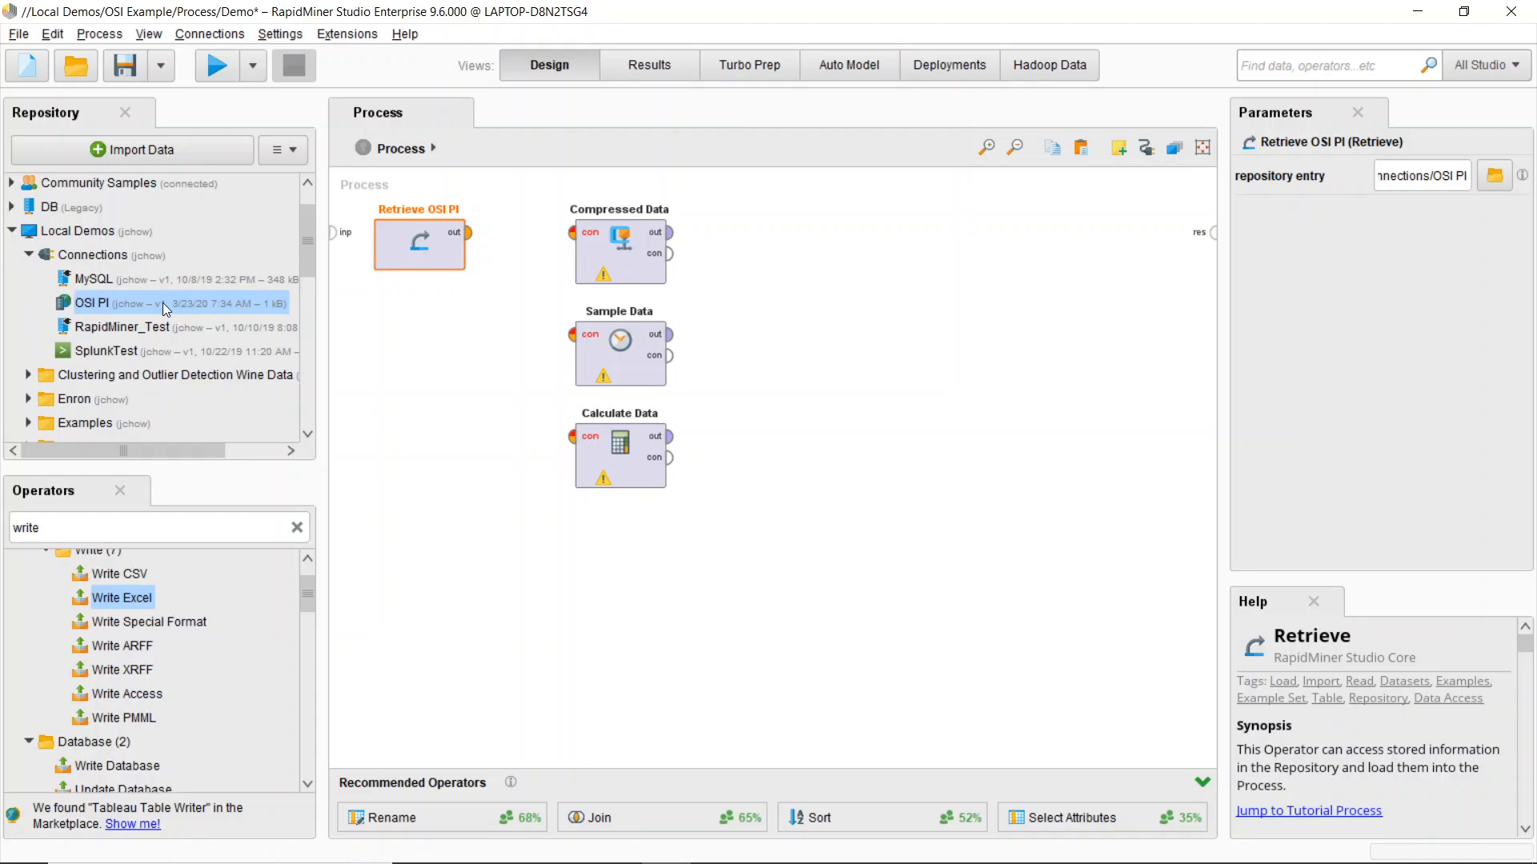
mouse_move(143, 345)
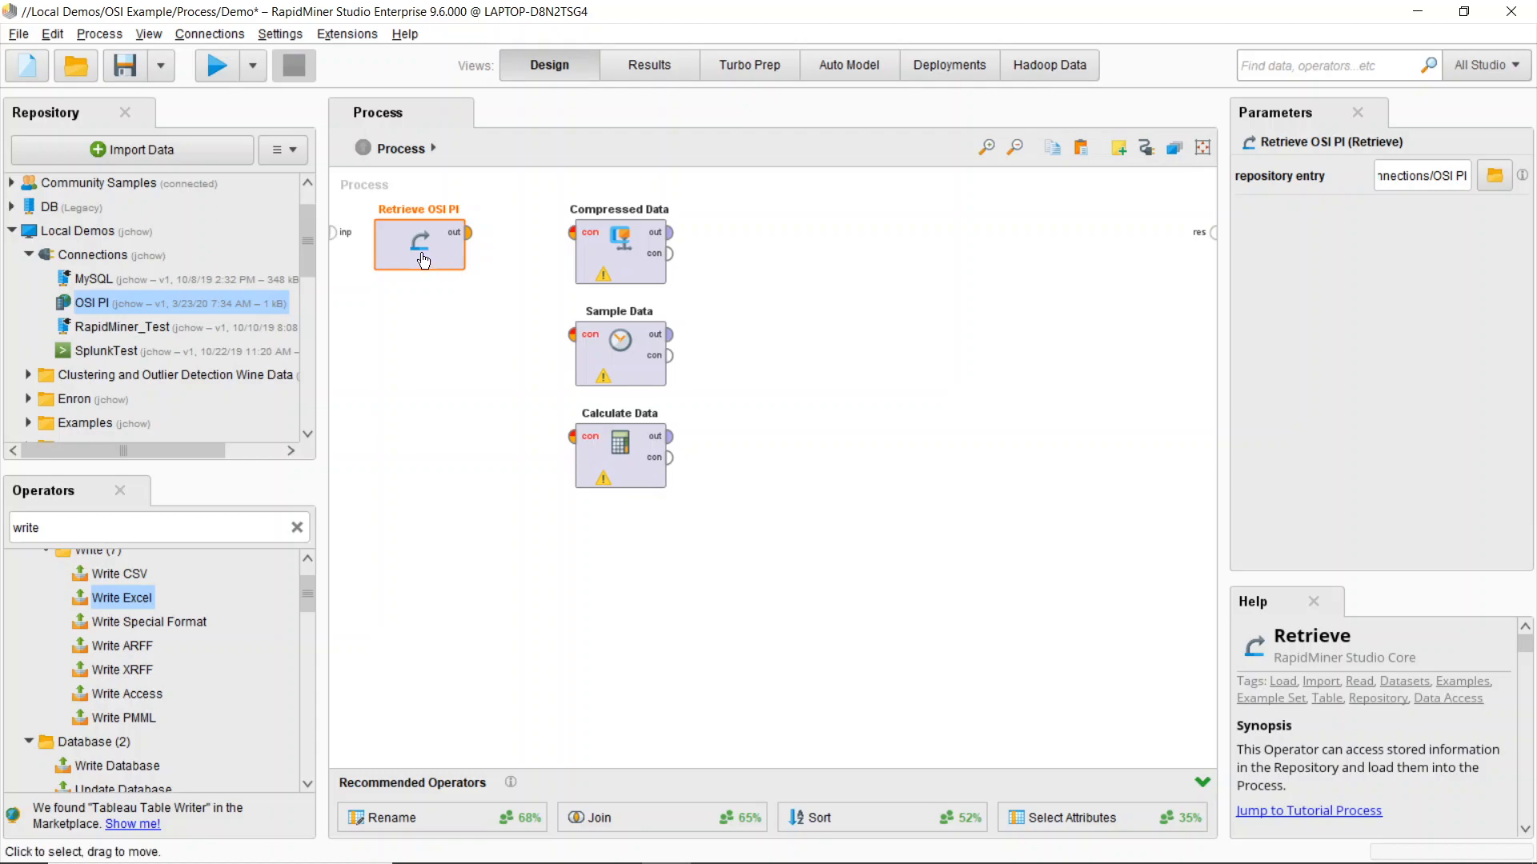
mouse_move(469, 235)
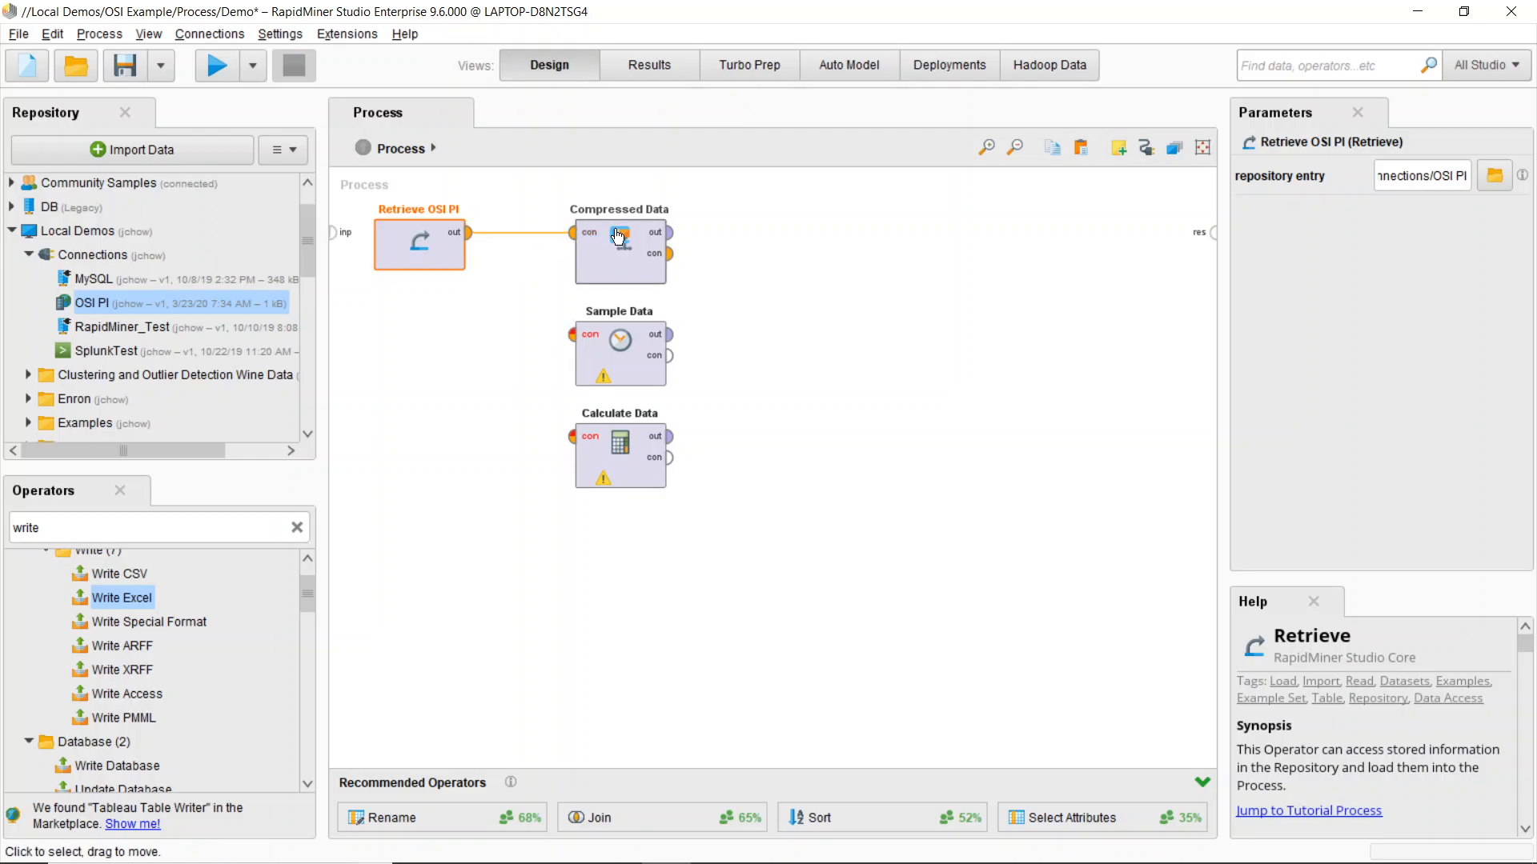
- Review Compressed Data's RM0024:Yield data item and wire its output to the process result port
left_click(619, 250)
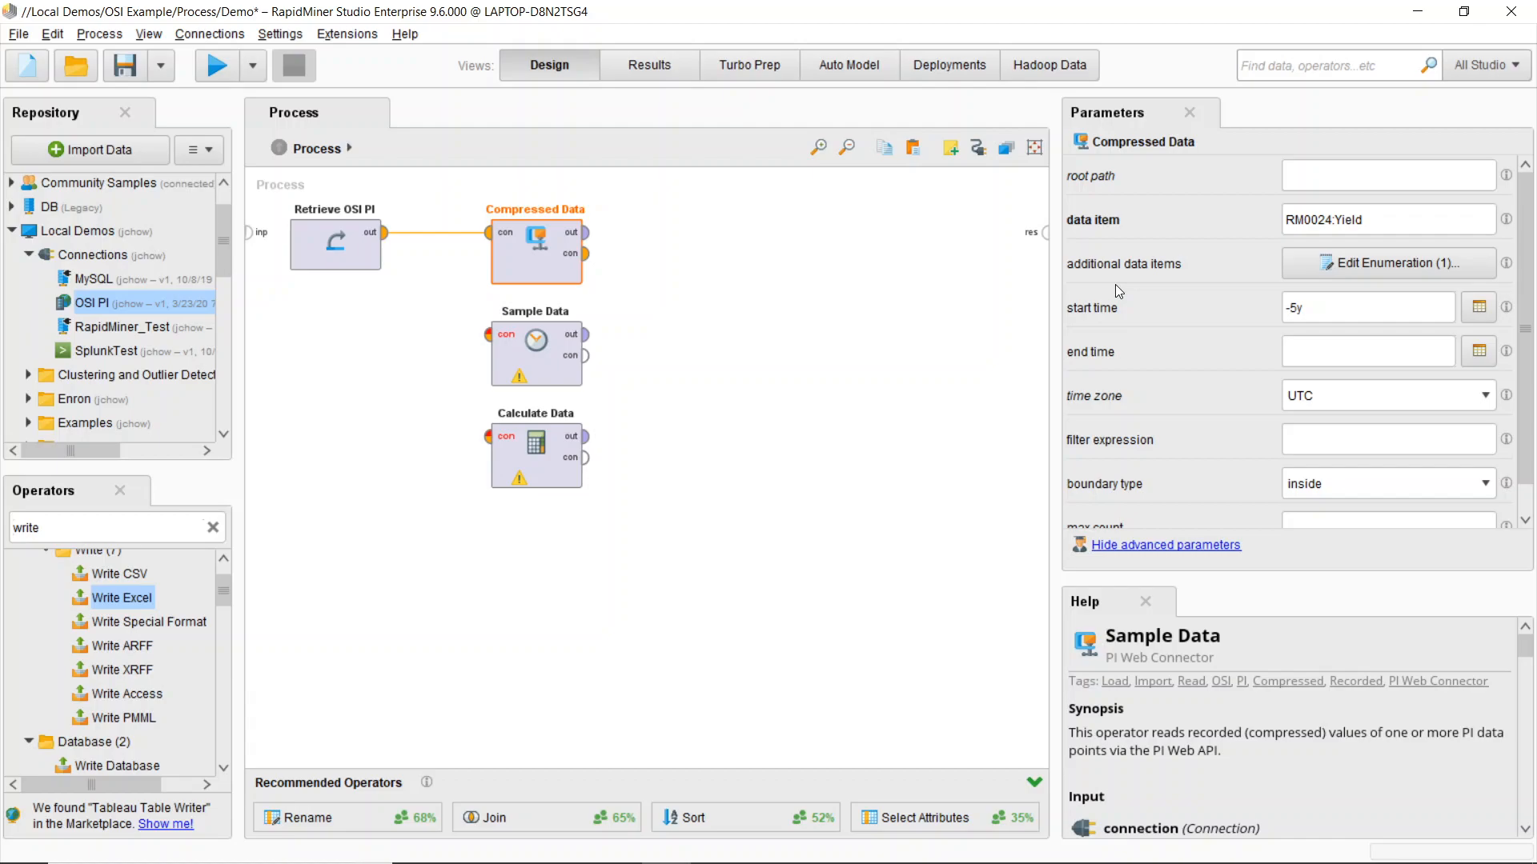
mouse_move(1100, 229)
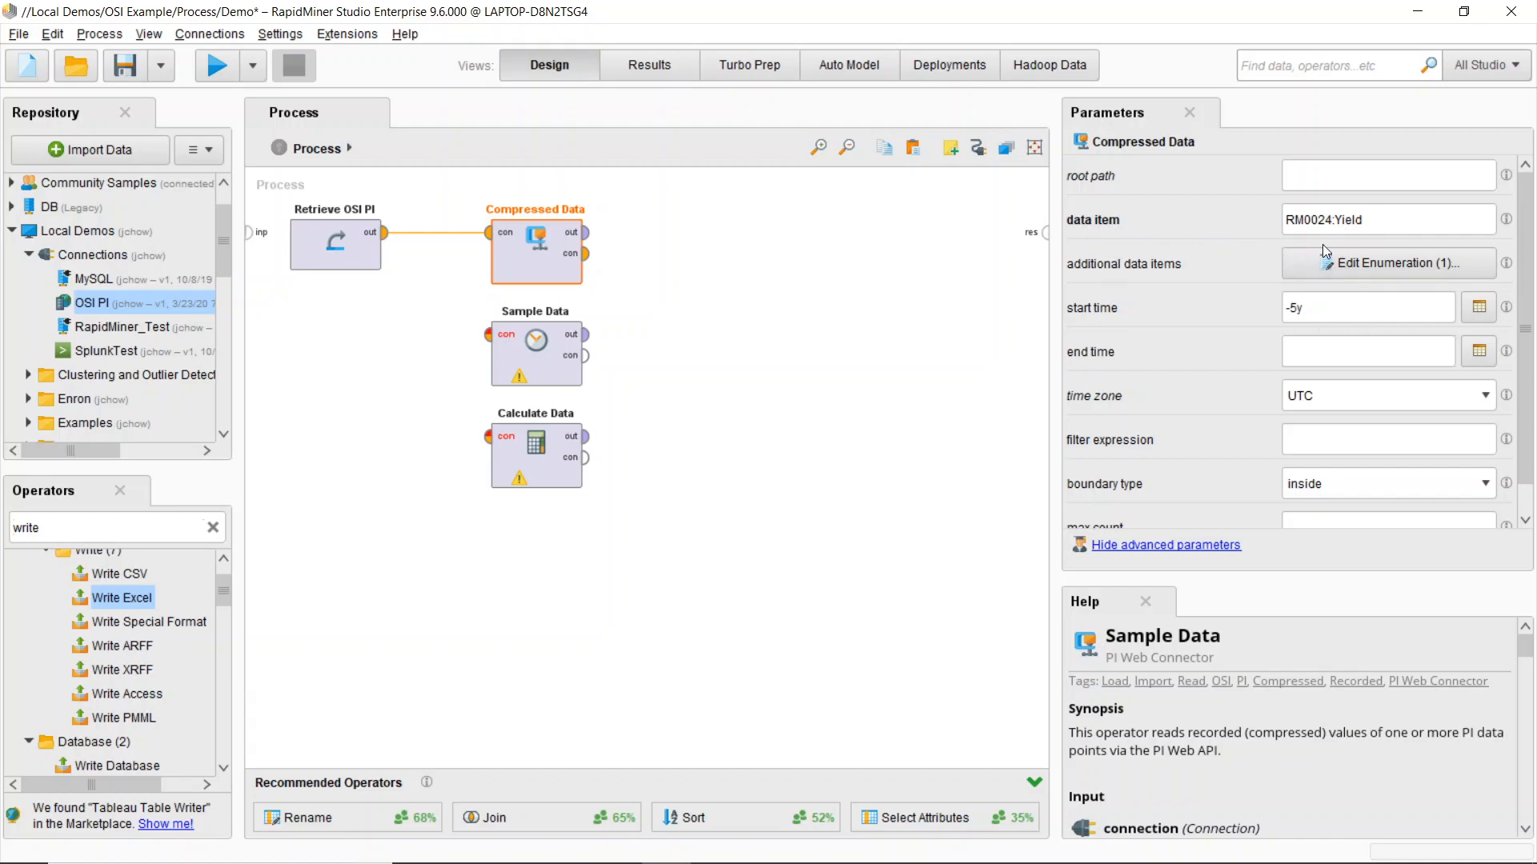
double_click(1308, 220)
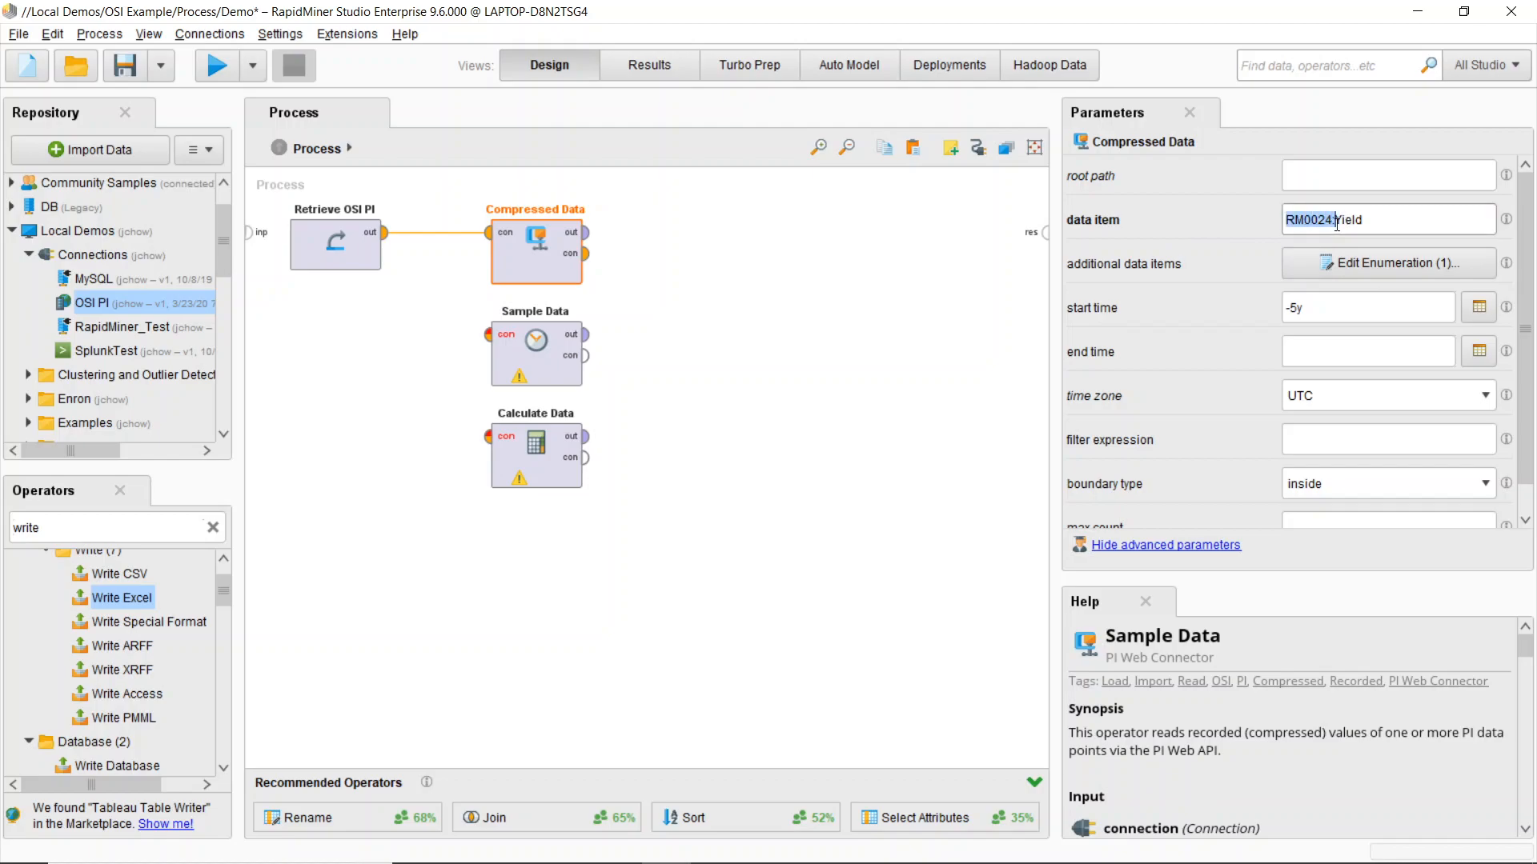
left_click(1386, 263)
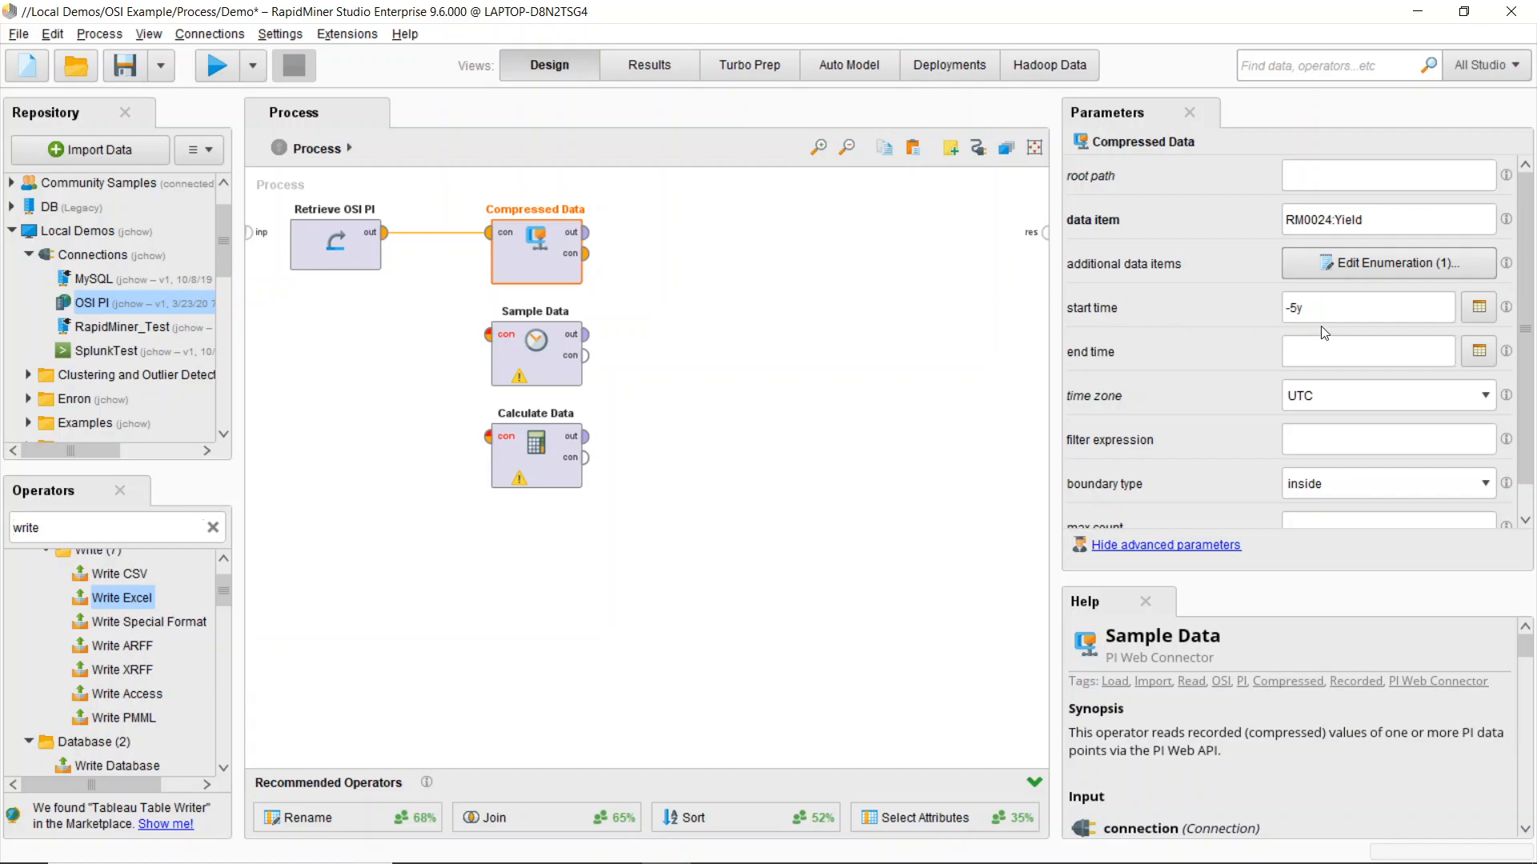
scroll("down", 3)
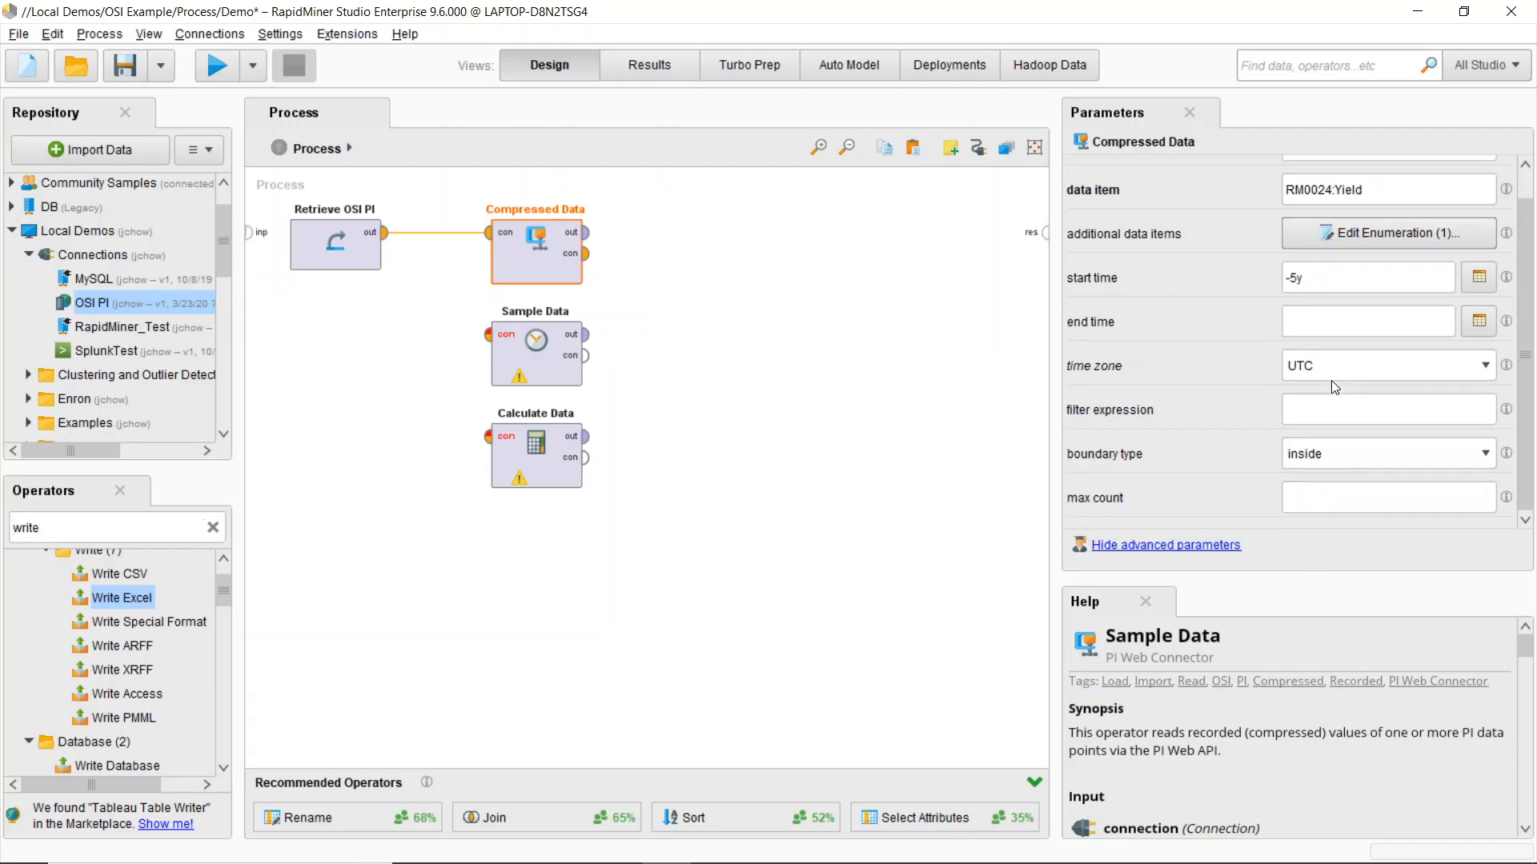
left_click(1367, 277)
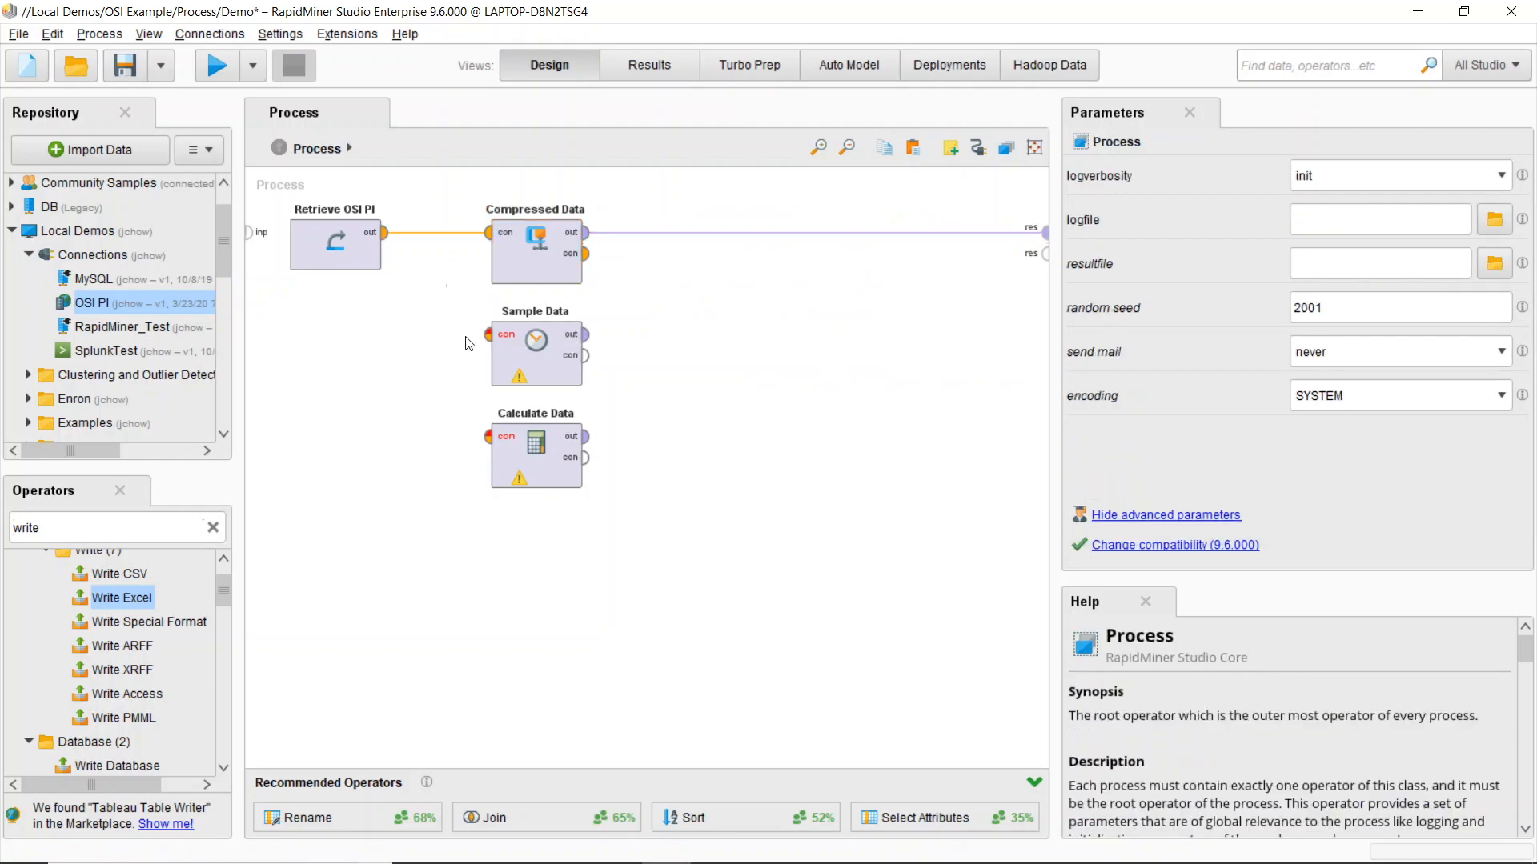
- Disable Sample Data and Calculate Data, then run the process to fetch 1,000 compressed examples
left_click(536, 352)
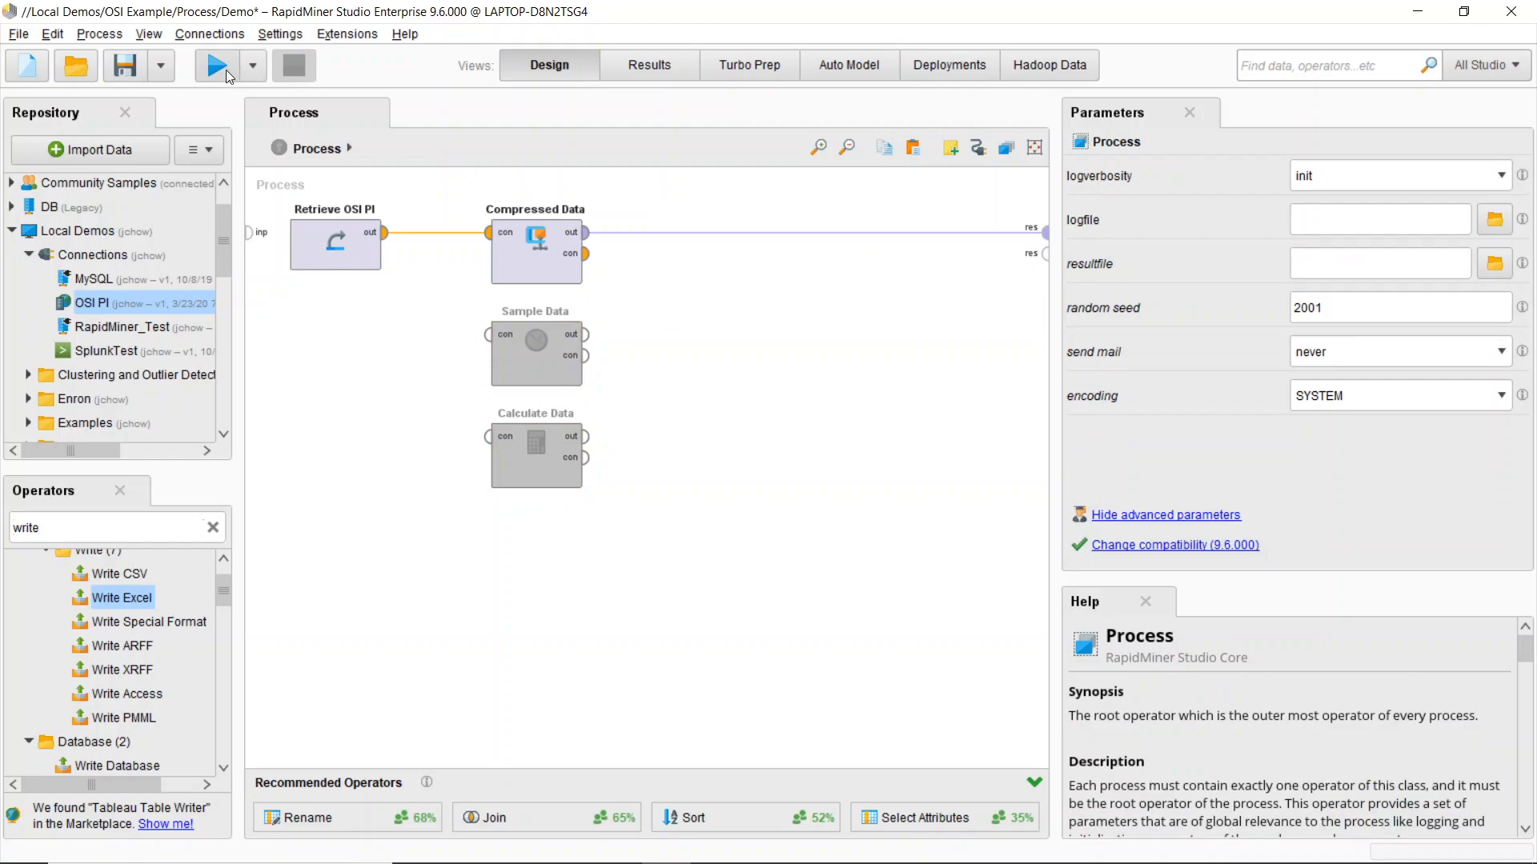
left_click(216, 64)
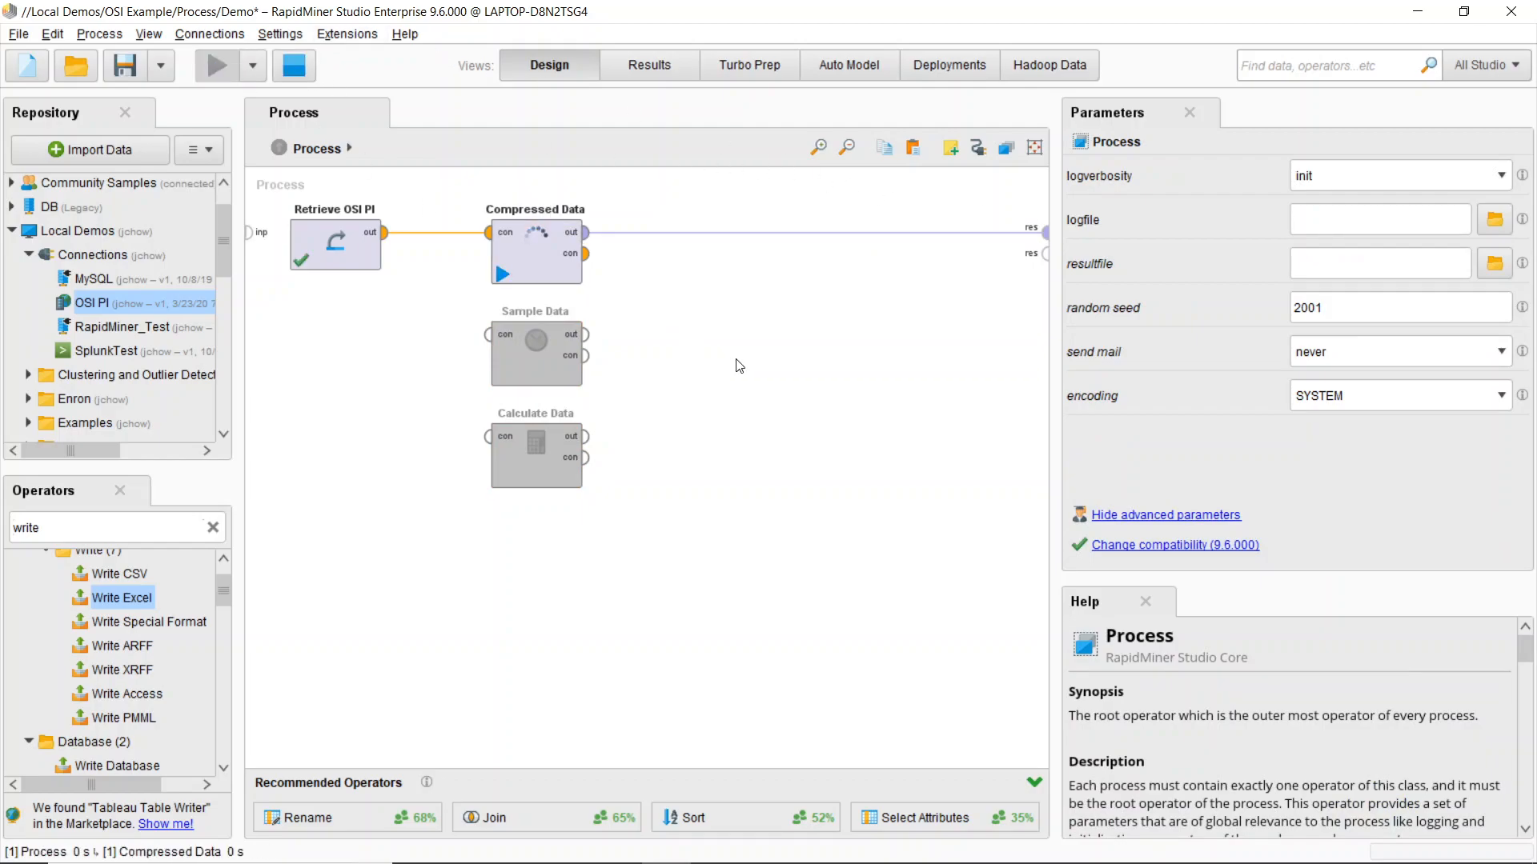
left_click(216, 65)
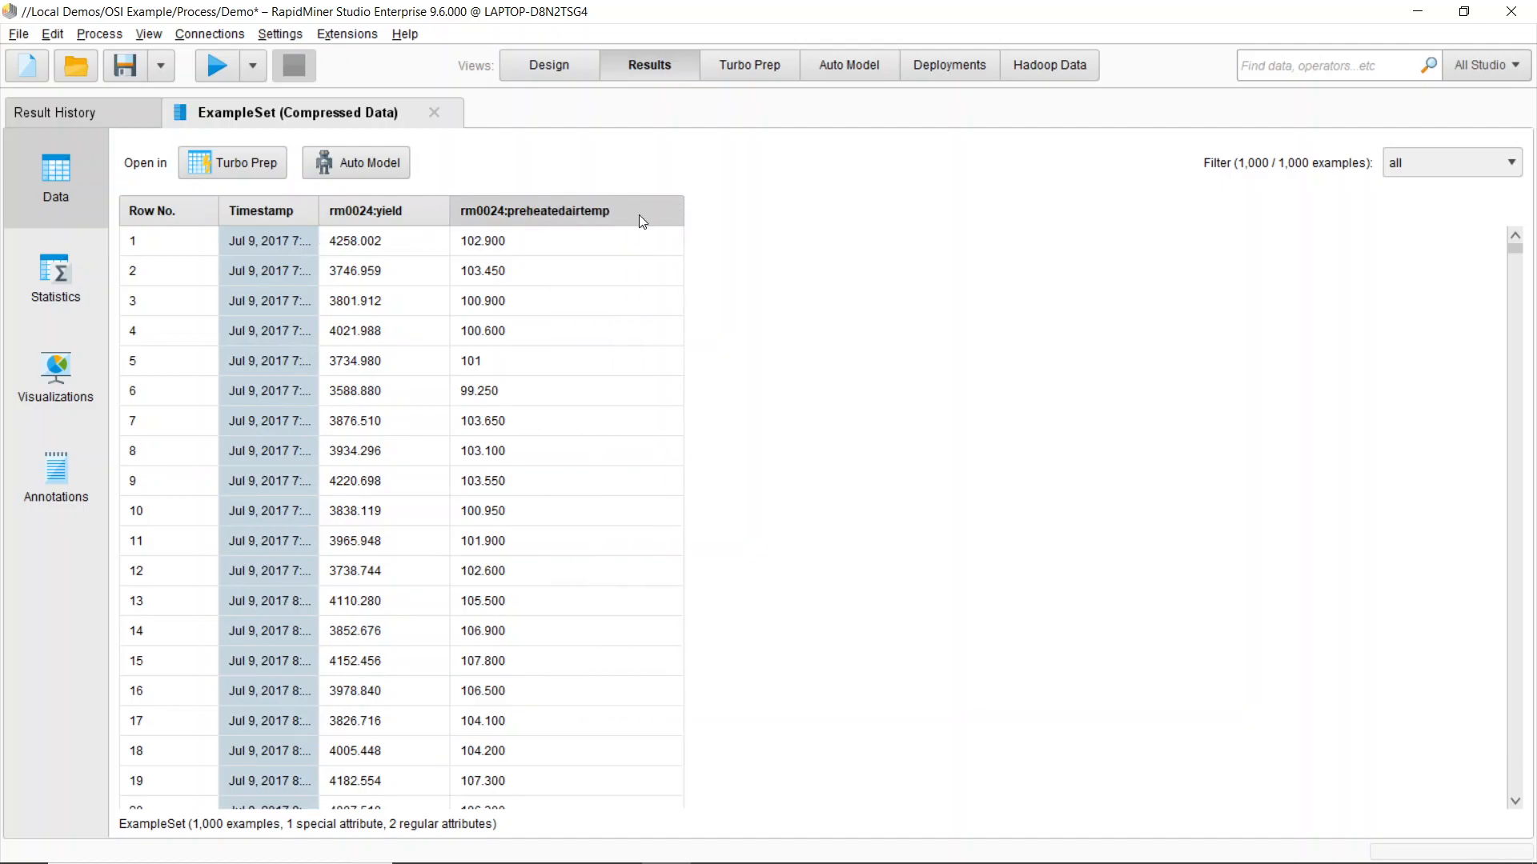
scroll("down", 3)
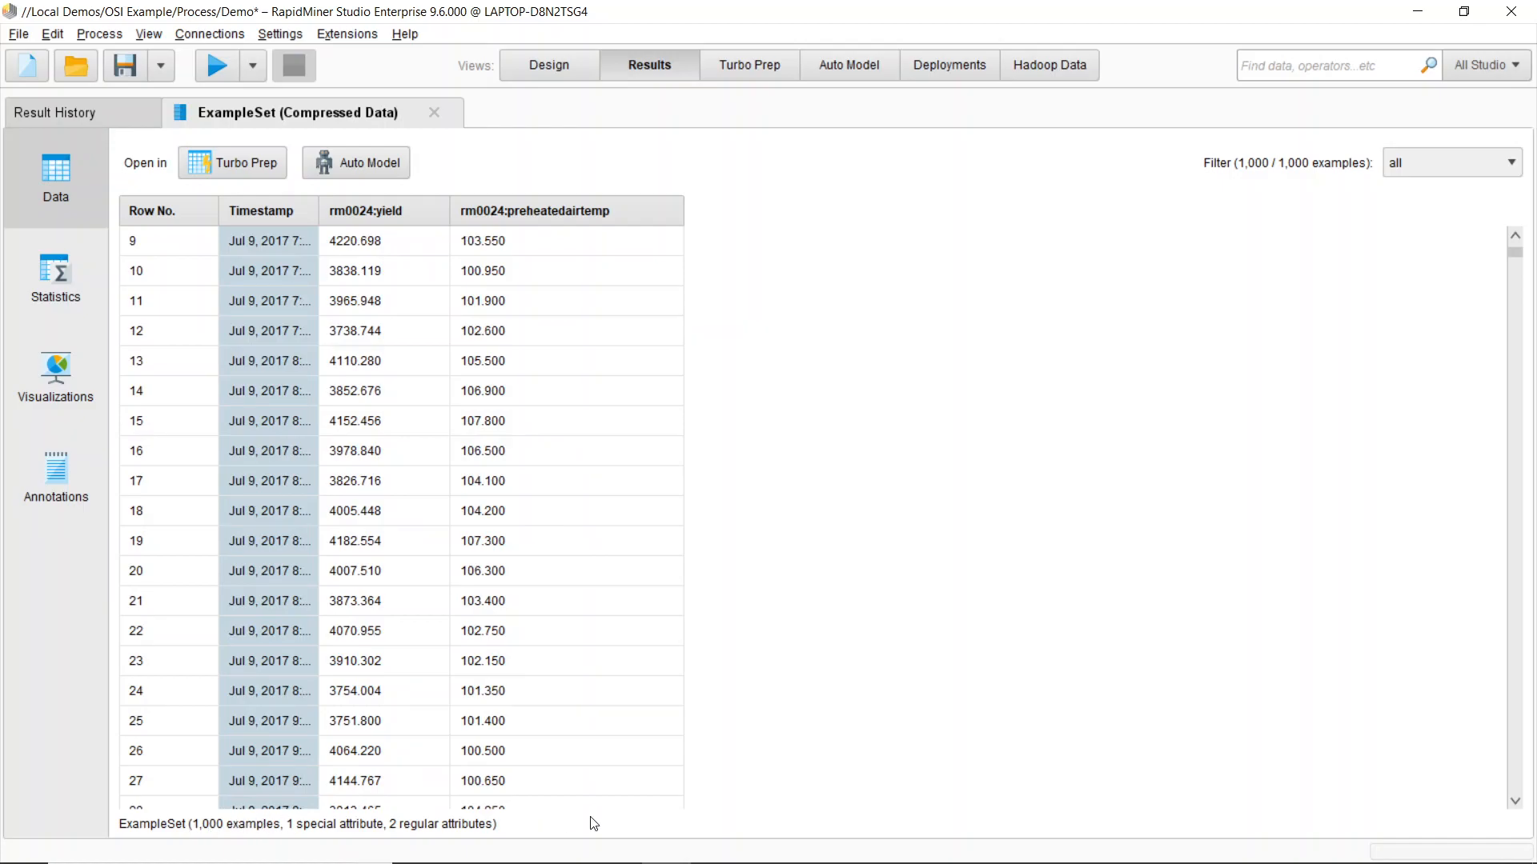
- Review statistics and chart yield and air temperature over time, then return to Design
left_click(54, 278)
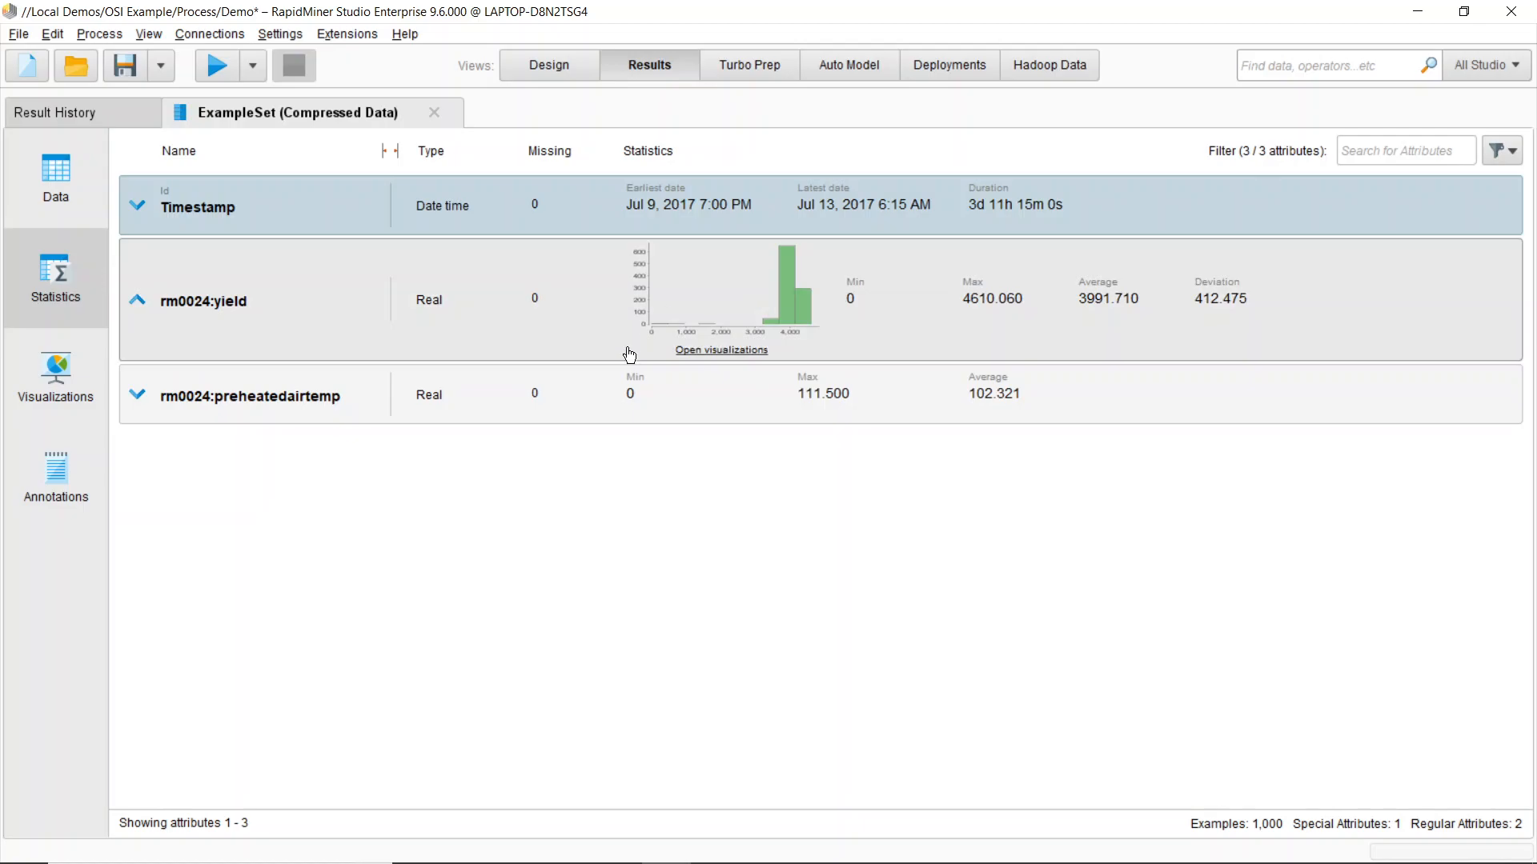
left_click(721, 350)
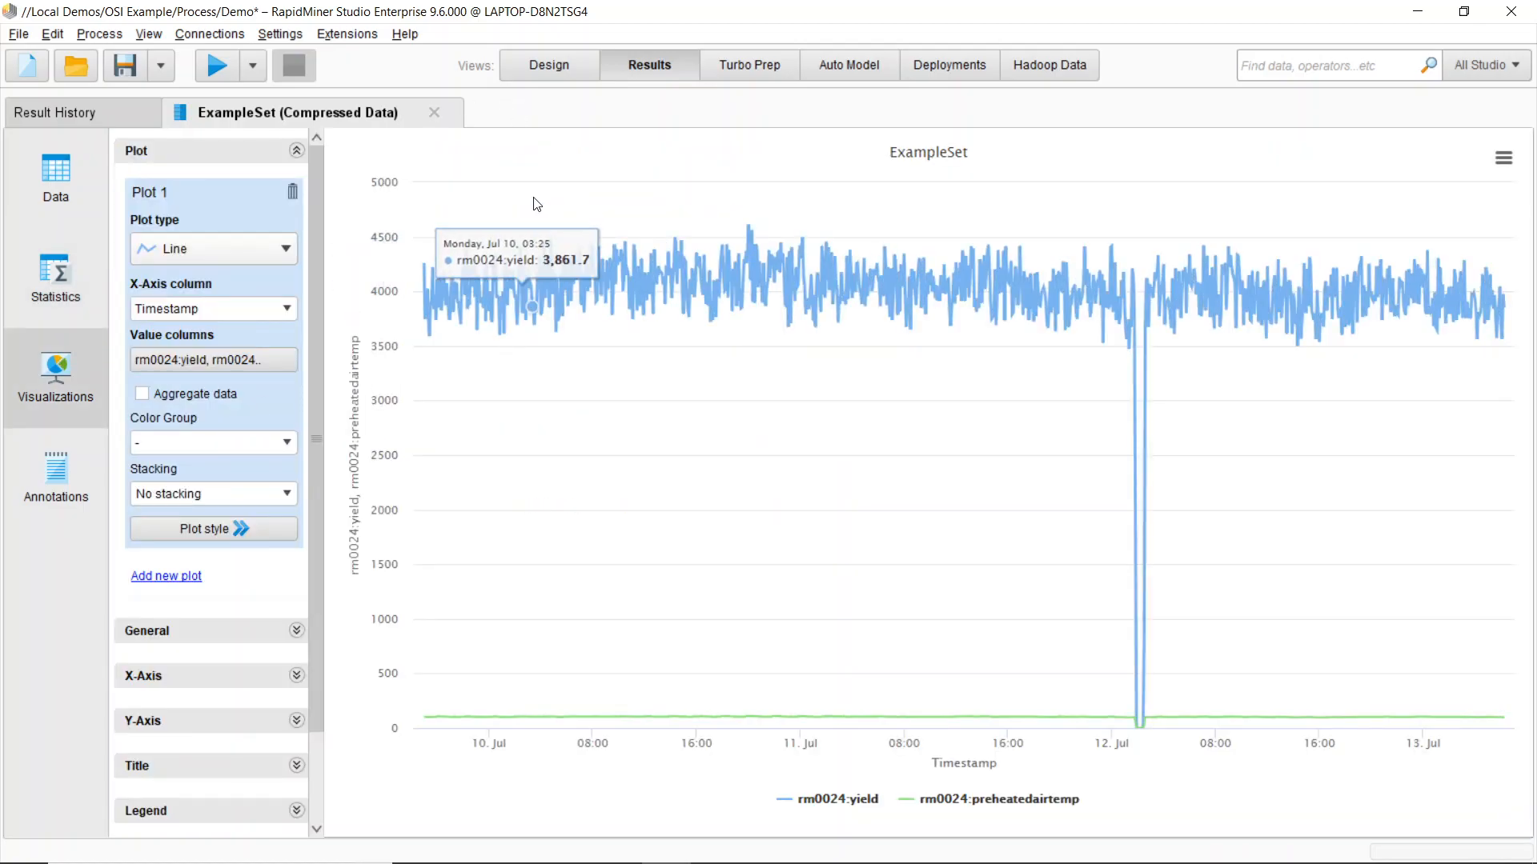
mouse_move(1026, 415)
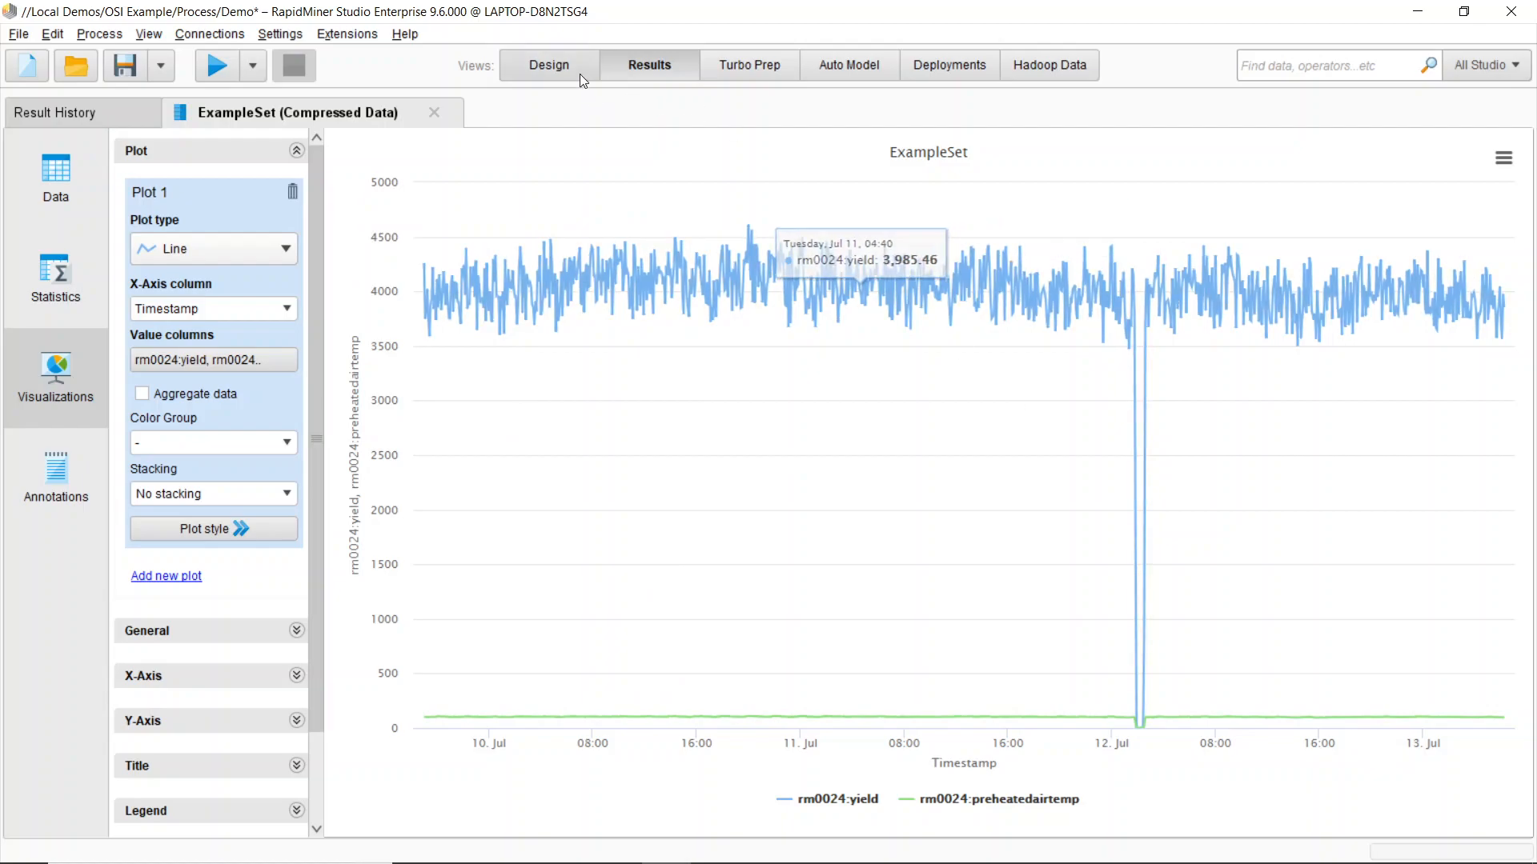
left_click(549, 64)
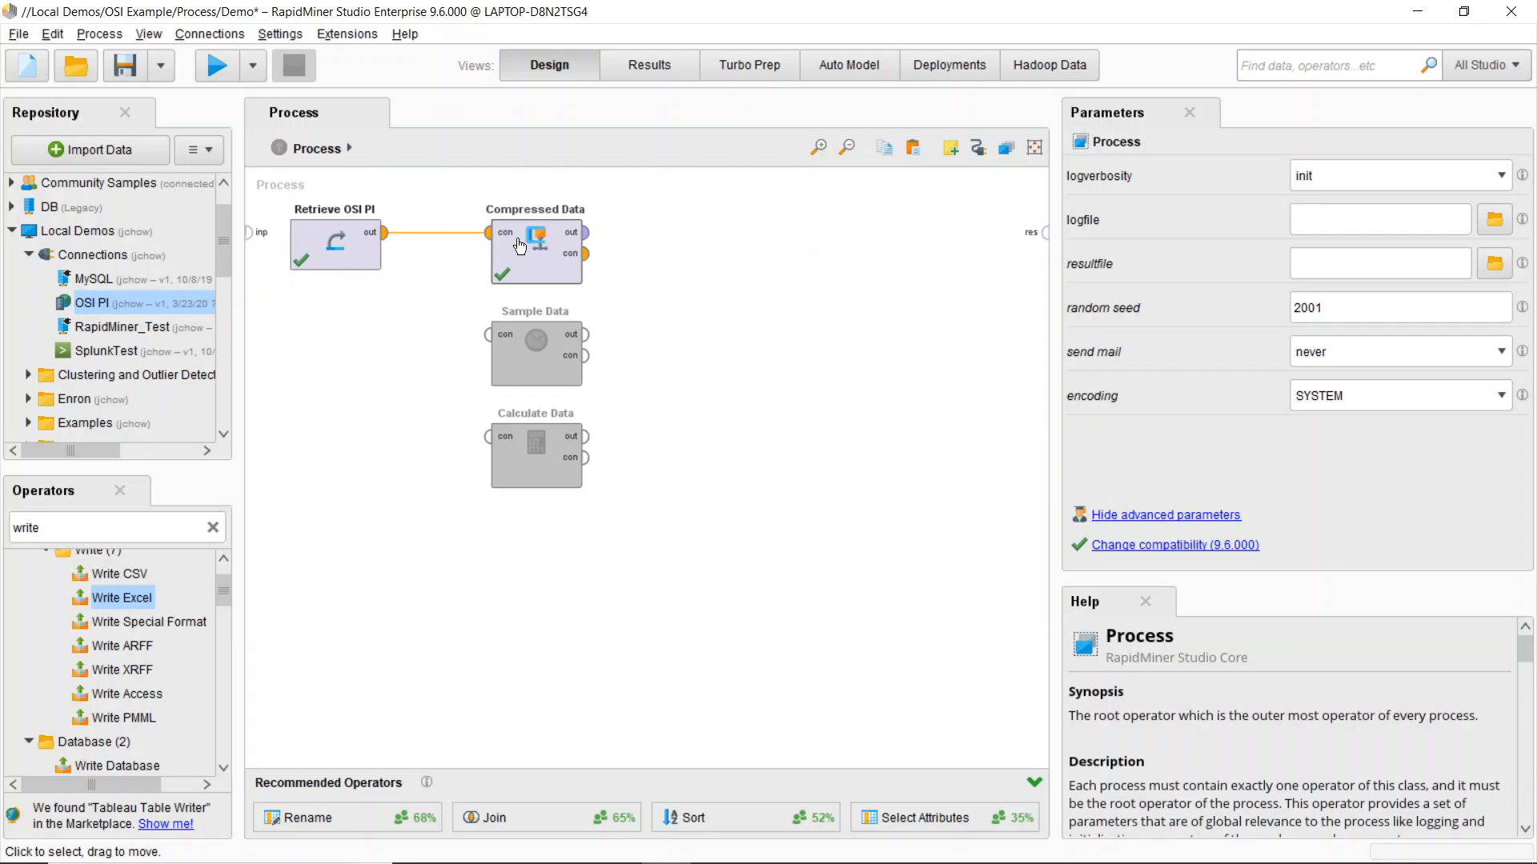
- Switch Retrieve OSI PI to feed Sample Data and review its RM0024:Yield plus six additional tags at 5m
left_click(537, 250)
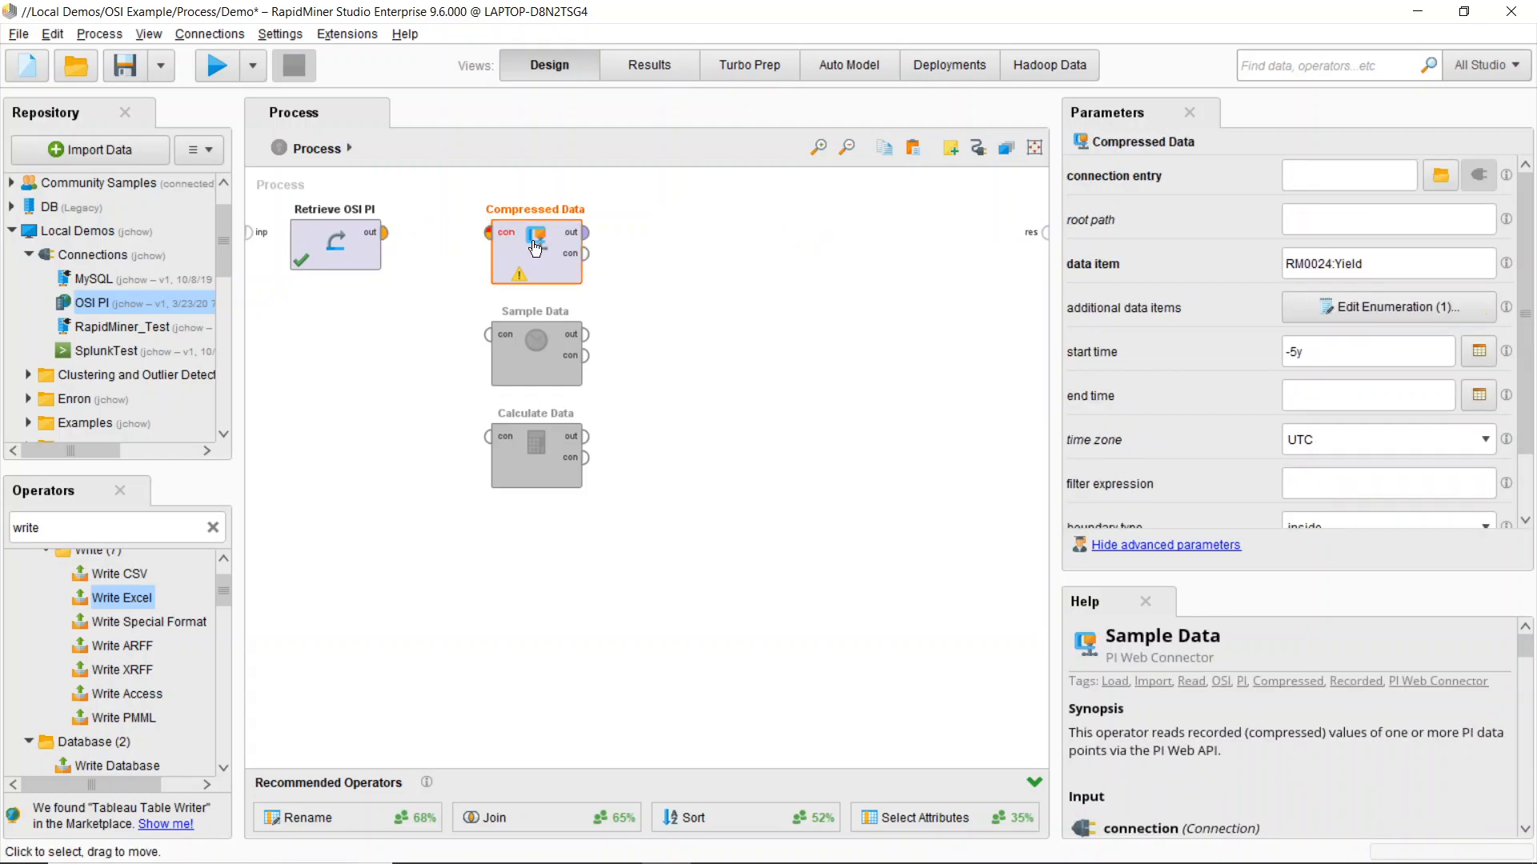
left_click(537, 355)
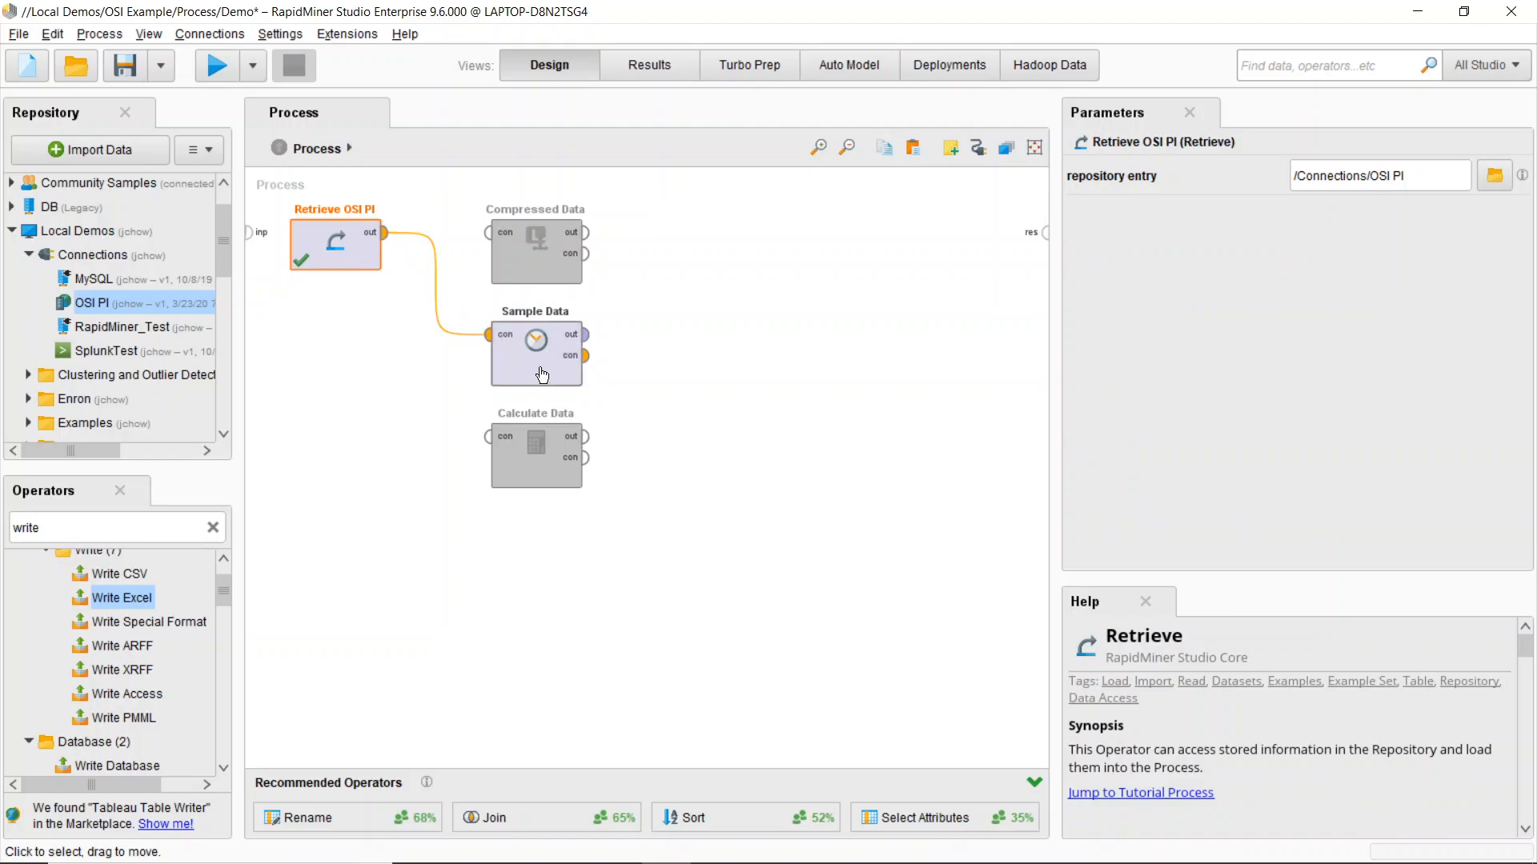
left_click(536, 355)
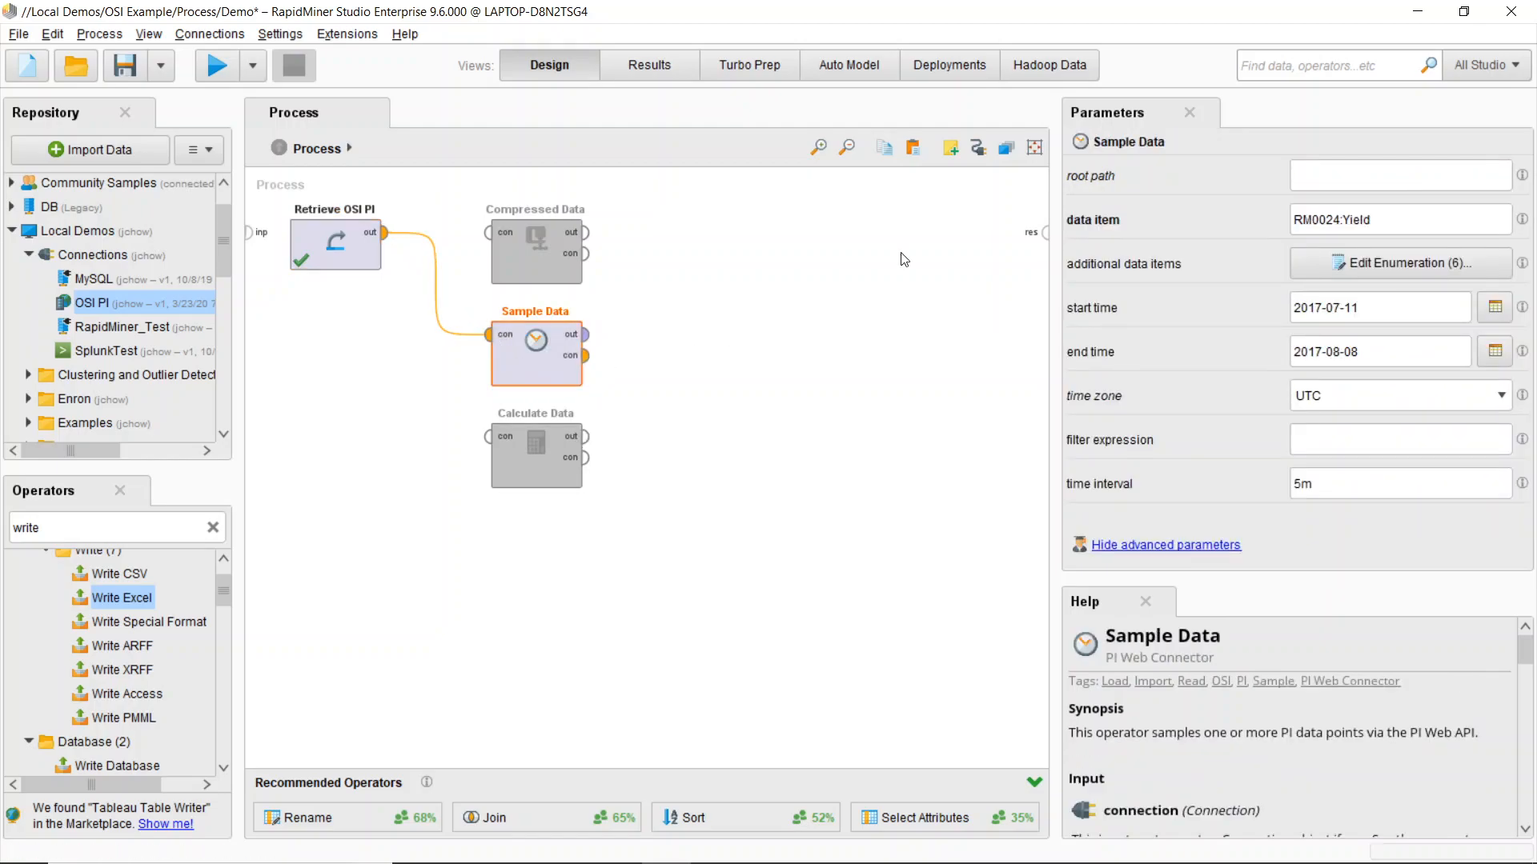
mouse_move(772, 309)
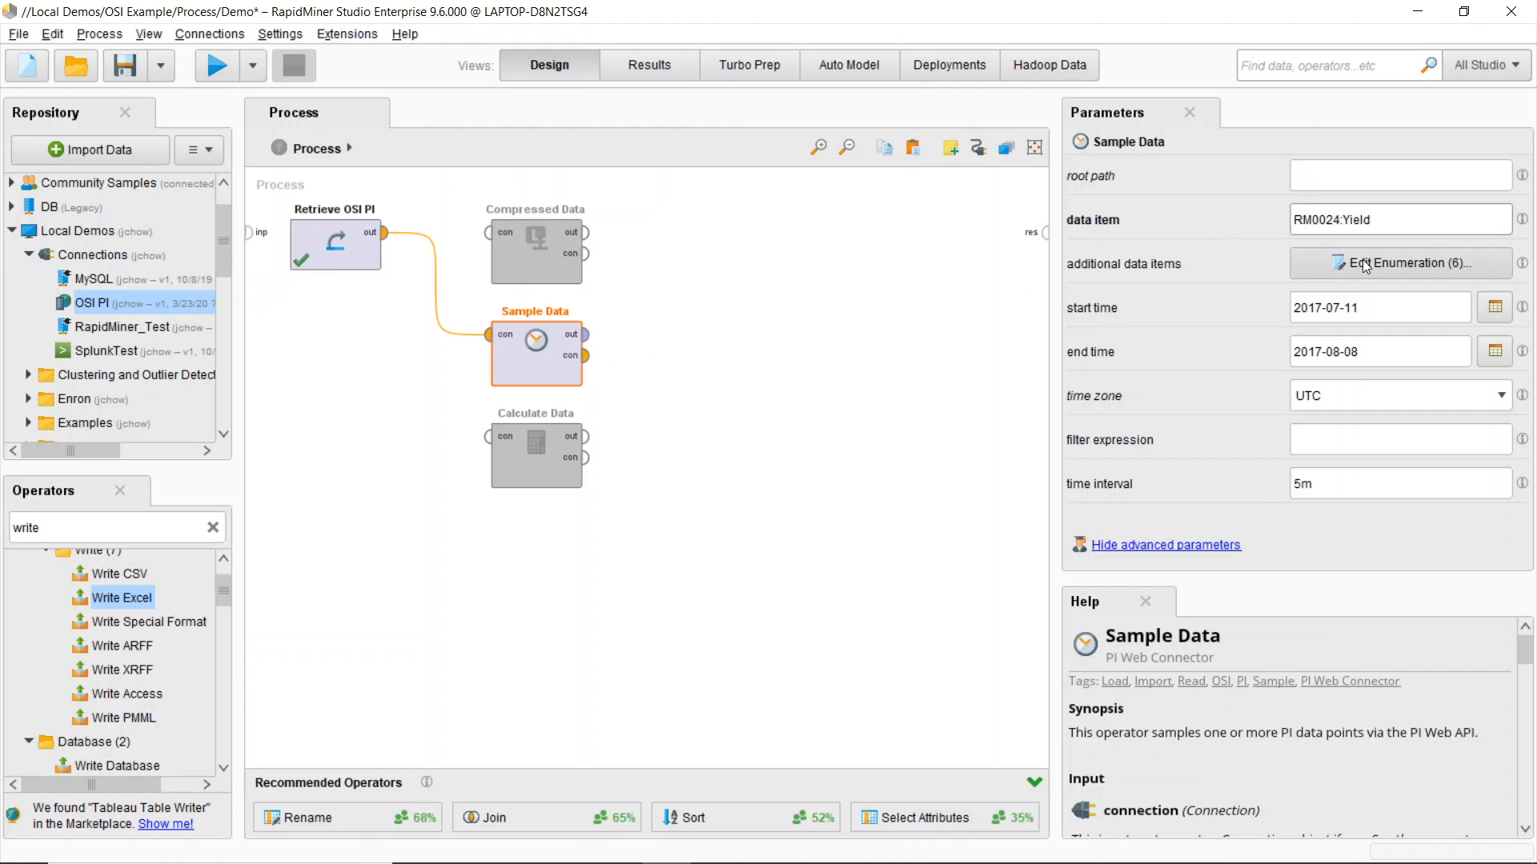
left_click(1397, 262)
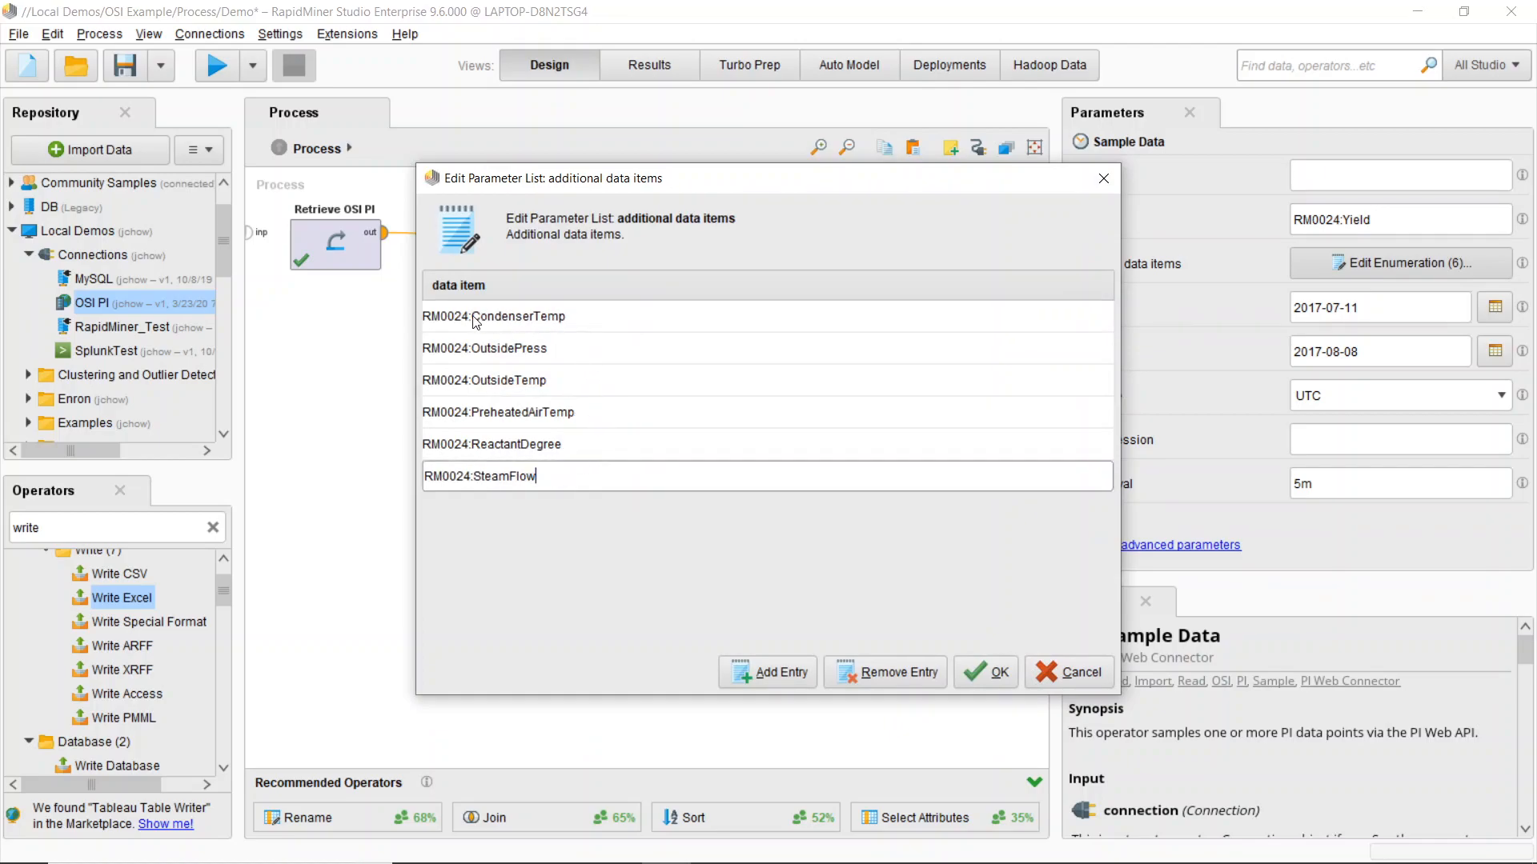
mouse_move(560, 350)
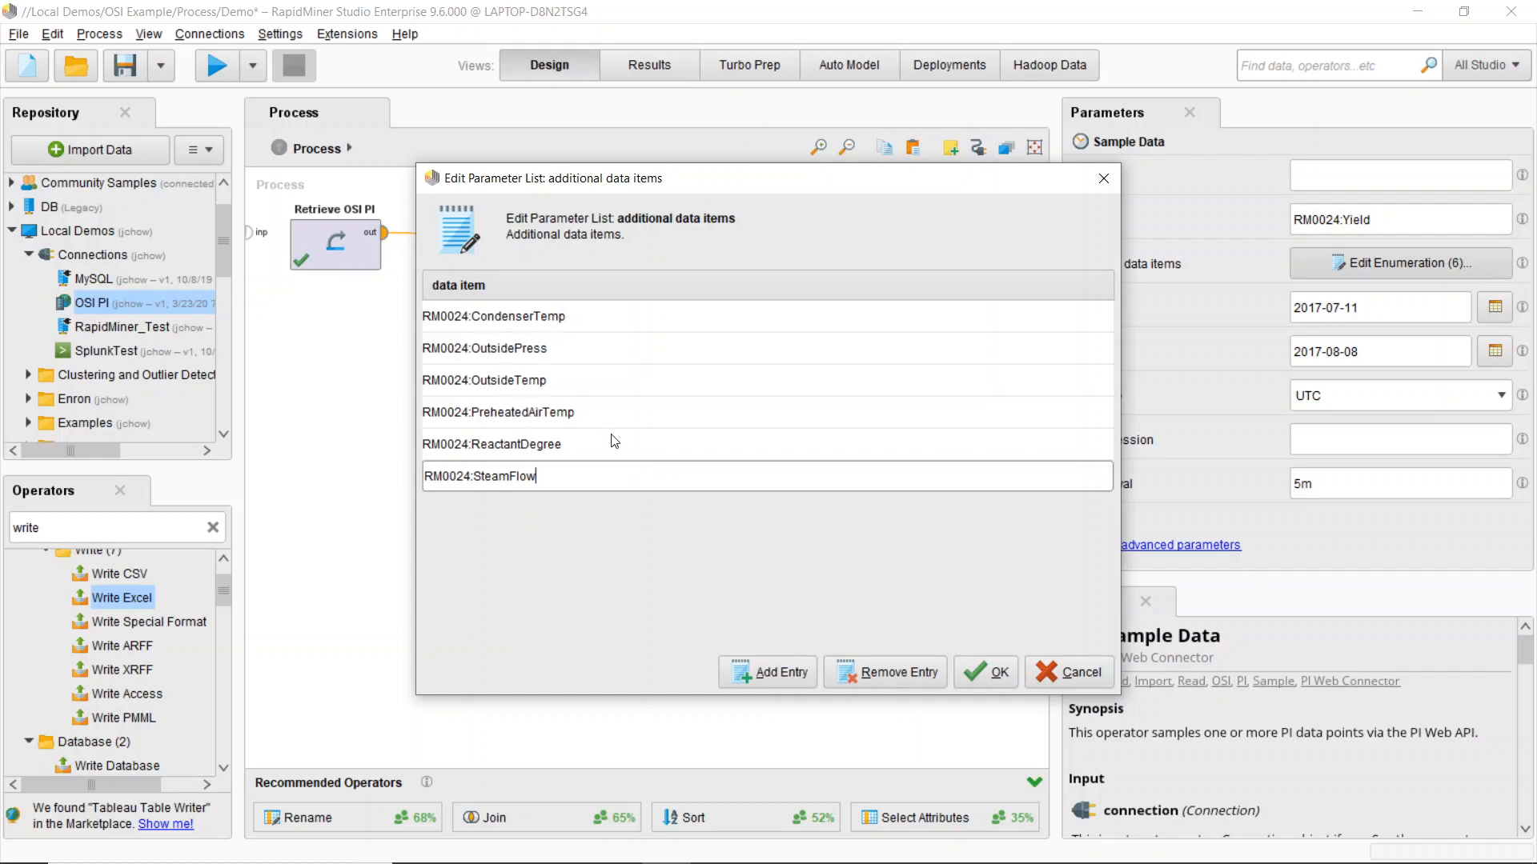
left_click(986, 672)
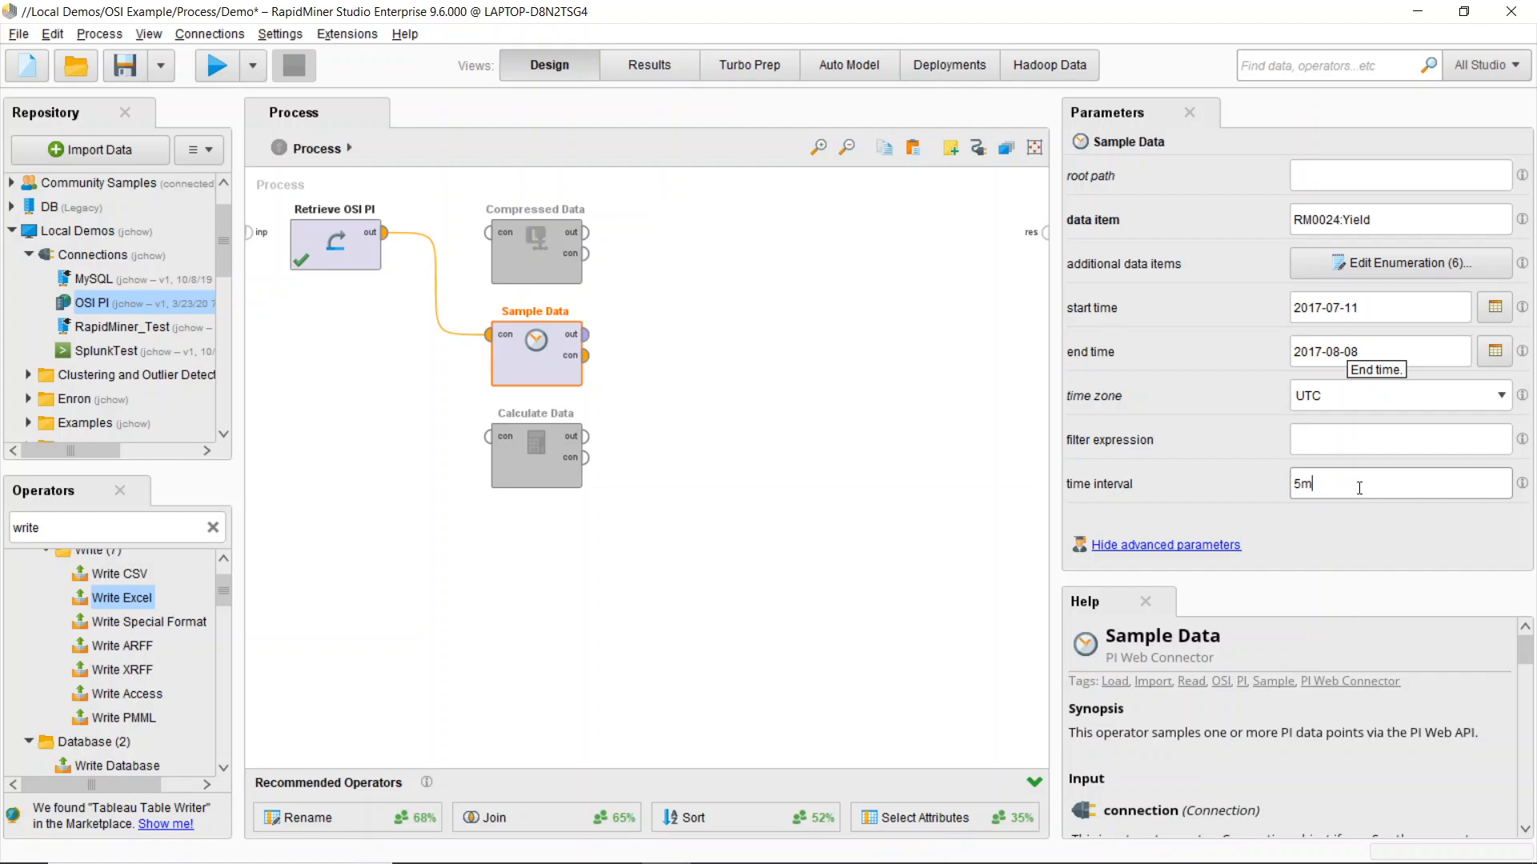
mouse_move(588, 337)
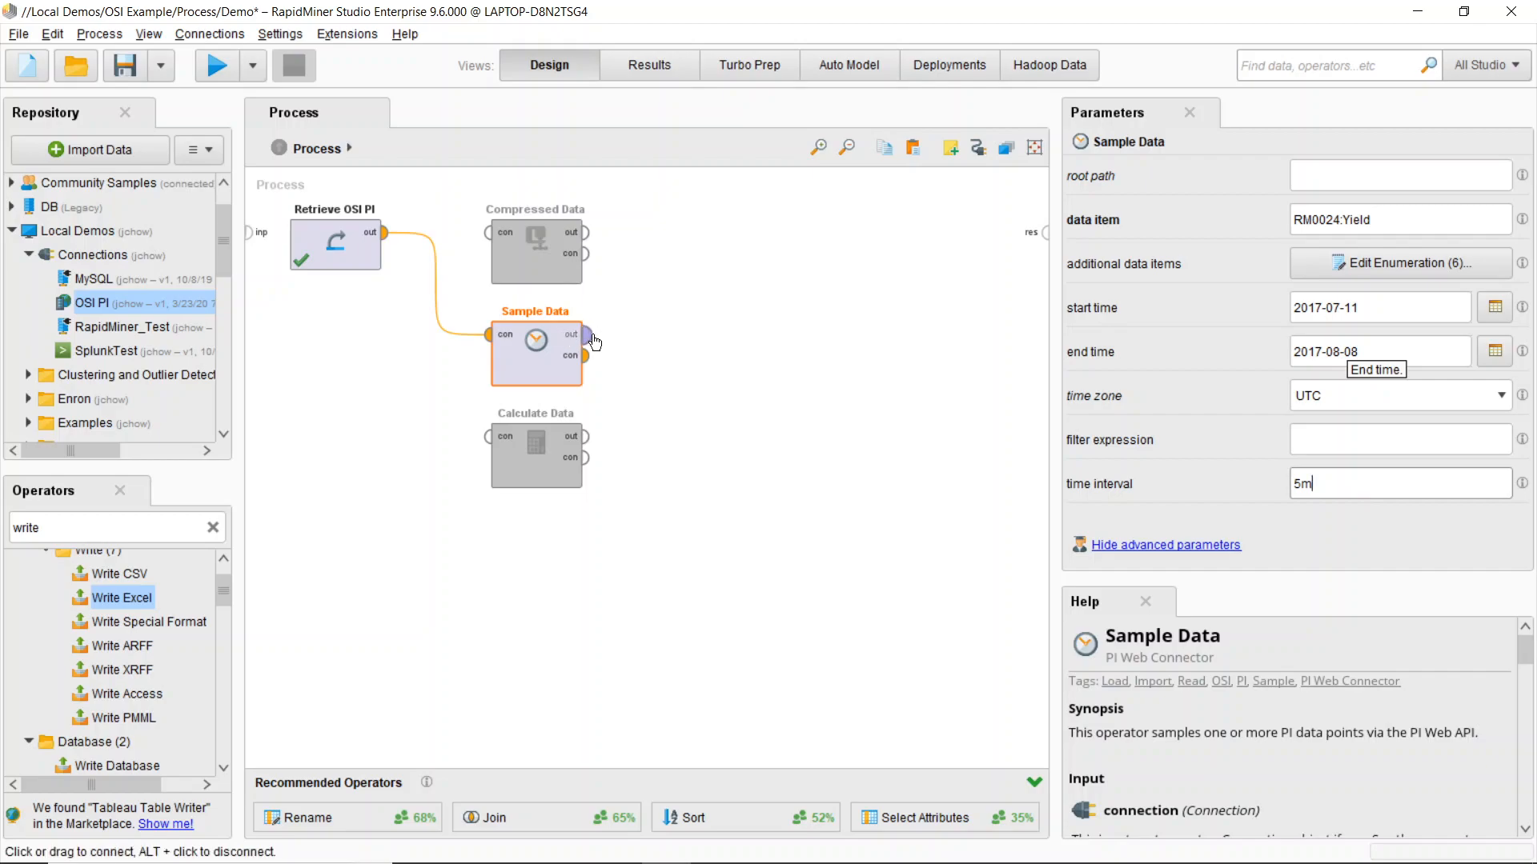
- Wire Sample Data to the results and run it, widening the Timestamp column on the 8,065-row set
left_click_drag(586, 335, 1044, 233)
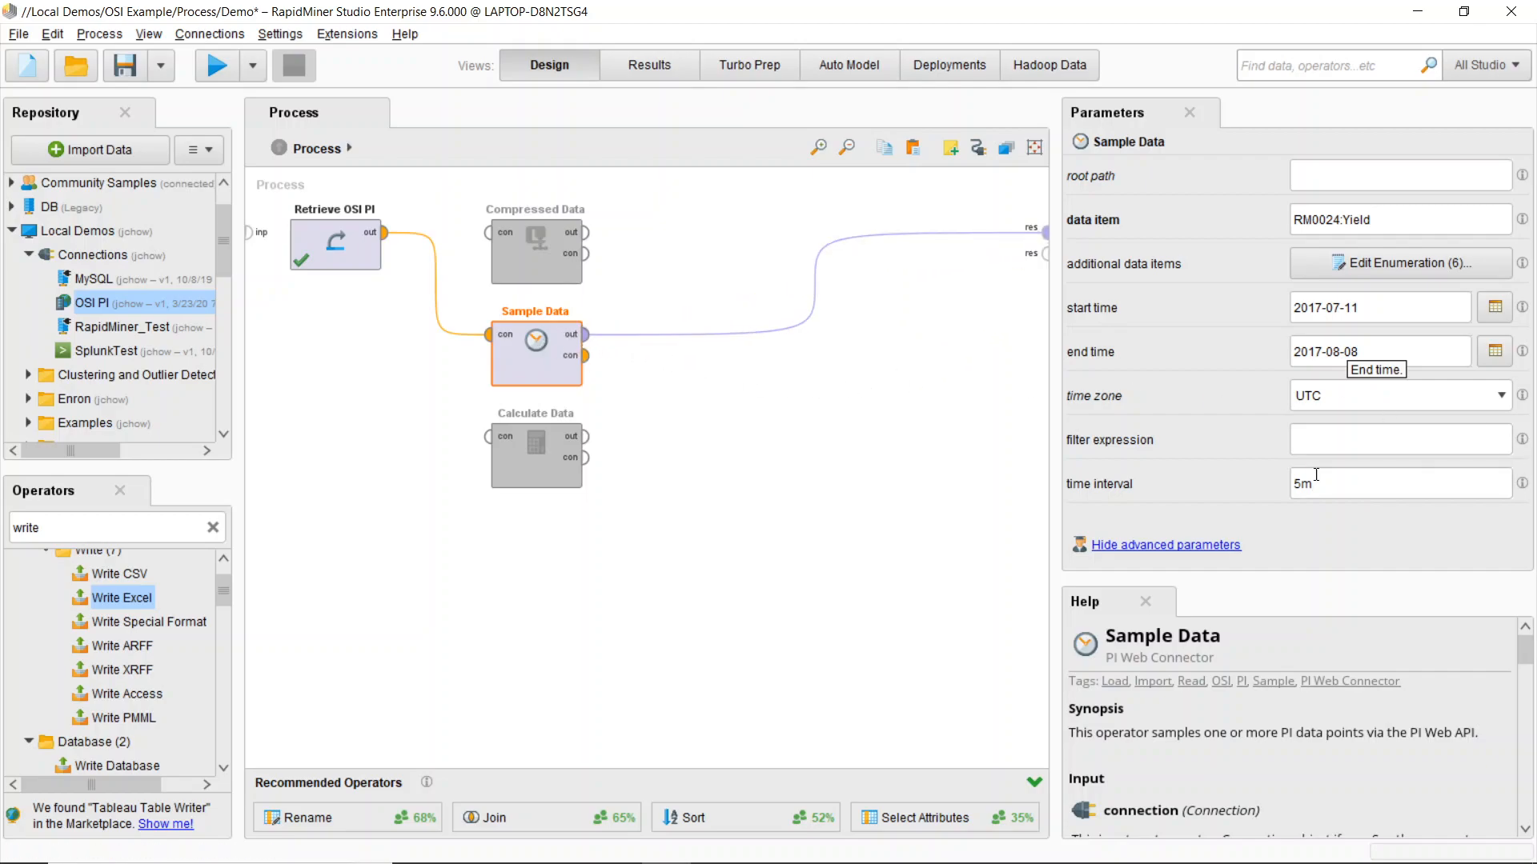
mouse_move(951, 264)
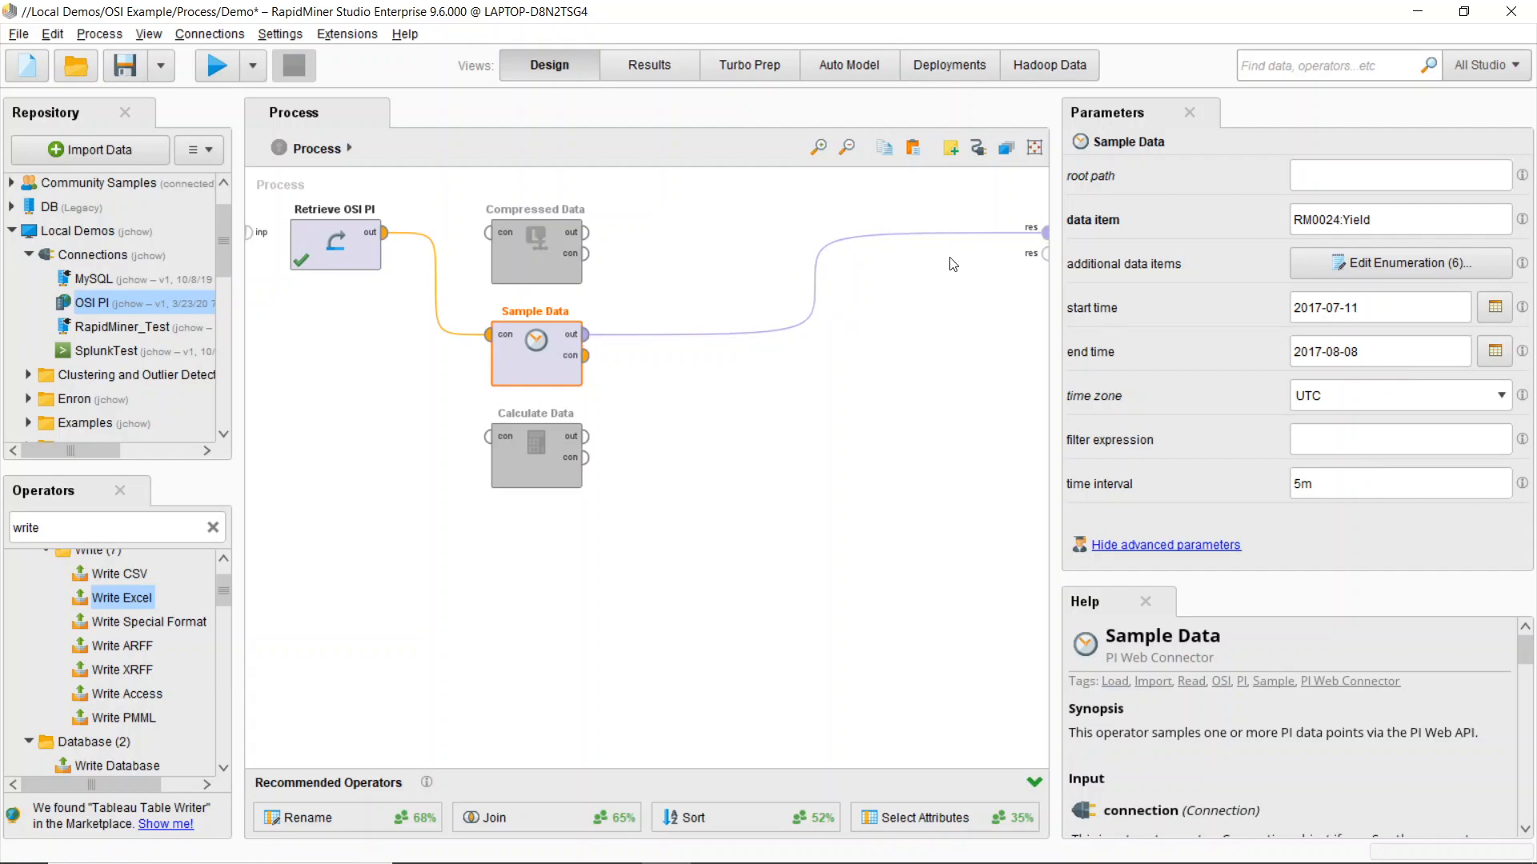
left_click(216, 64)
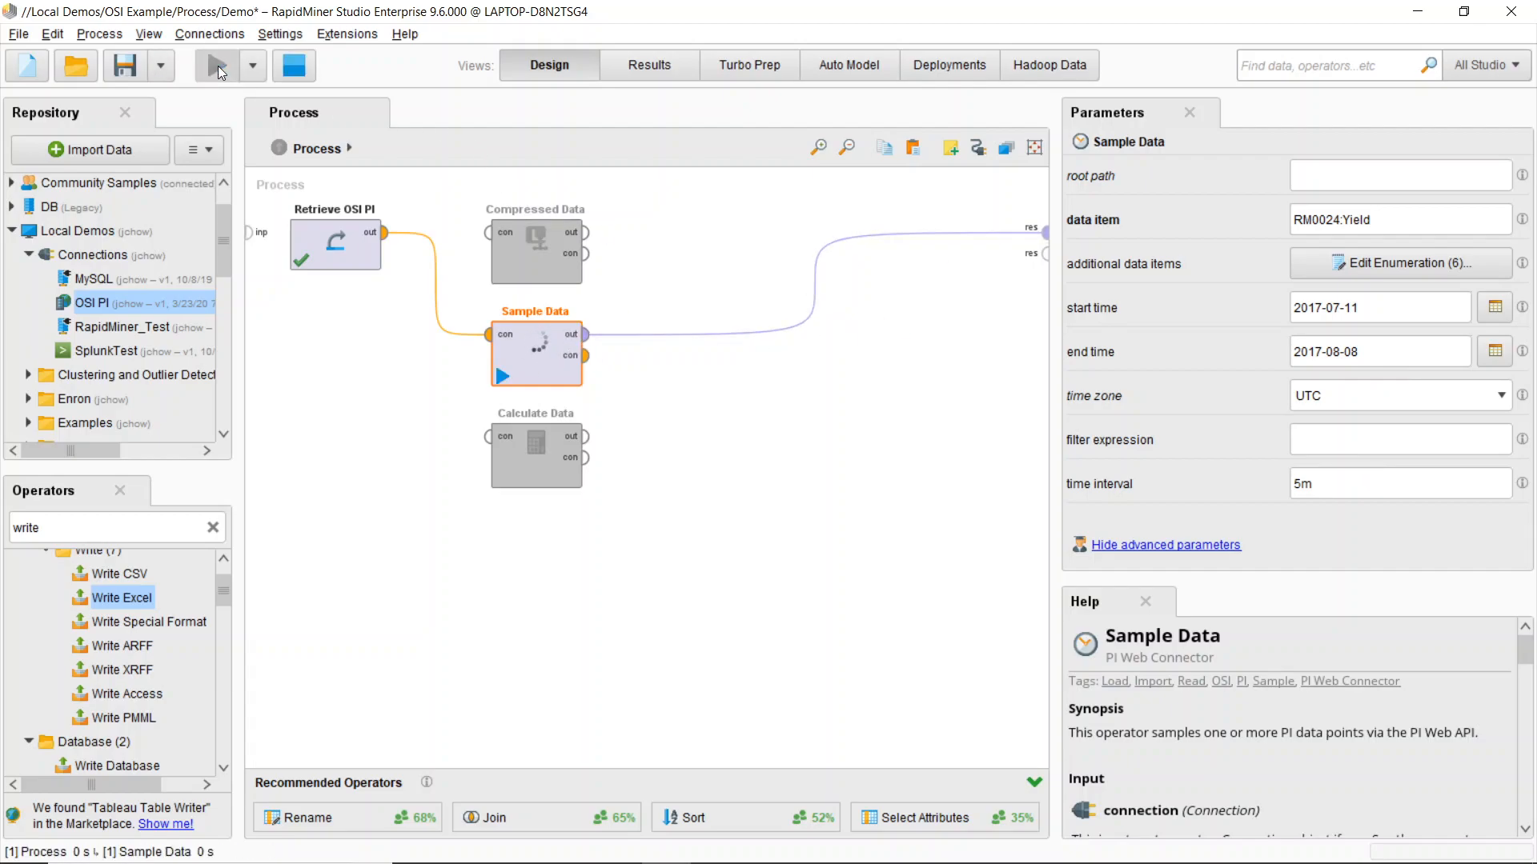
left_click(217, 64)
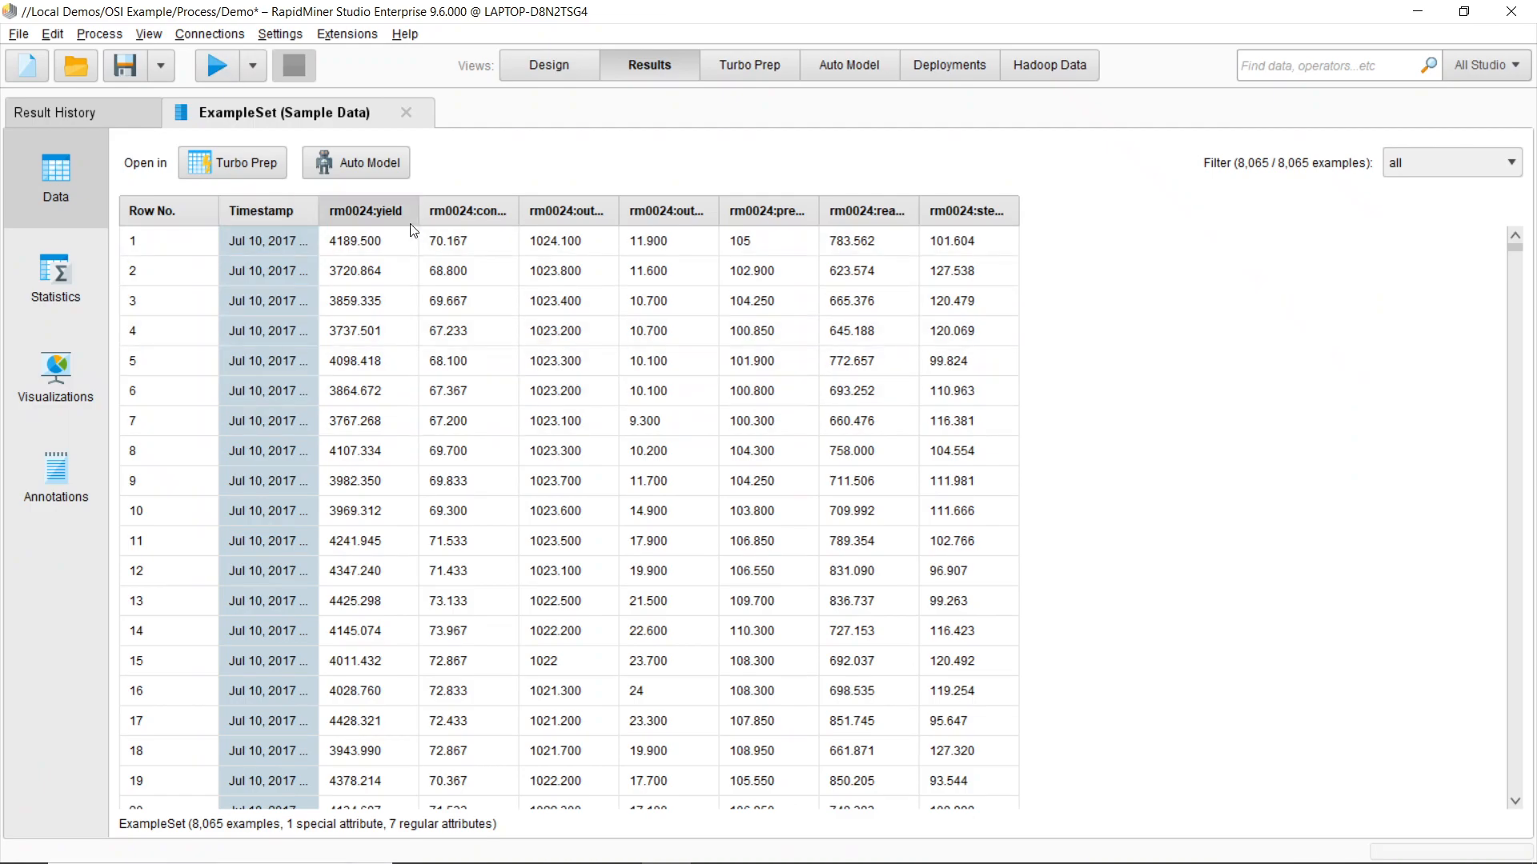
left_click_drag(415, 211, 429, 211)
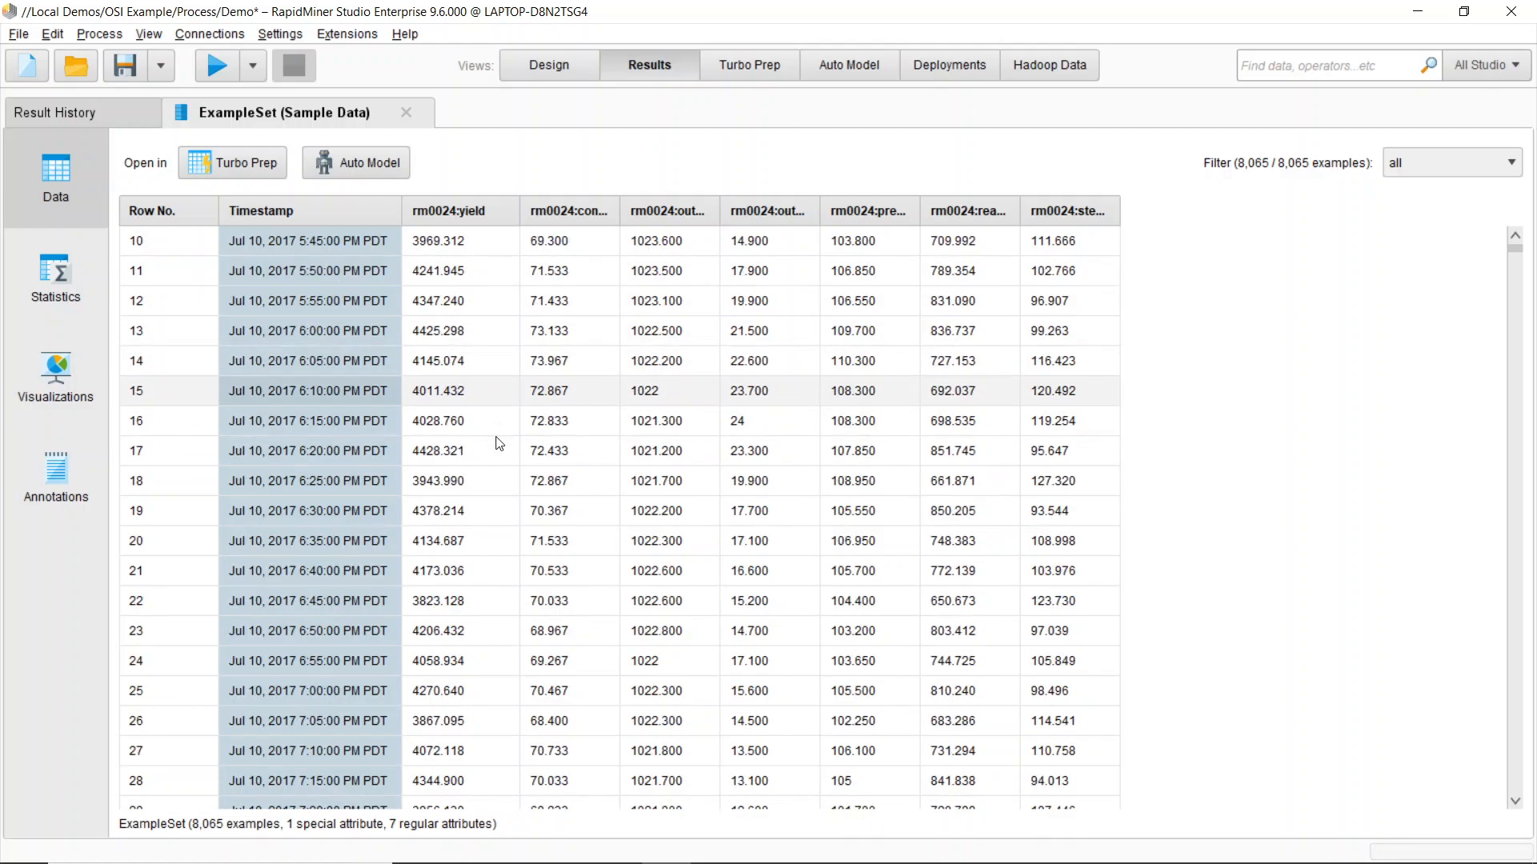
scroll("down", 3)
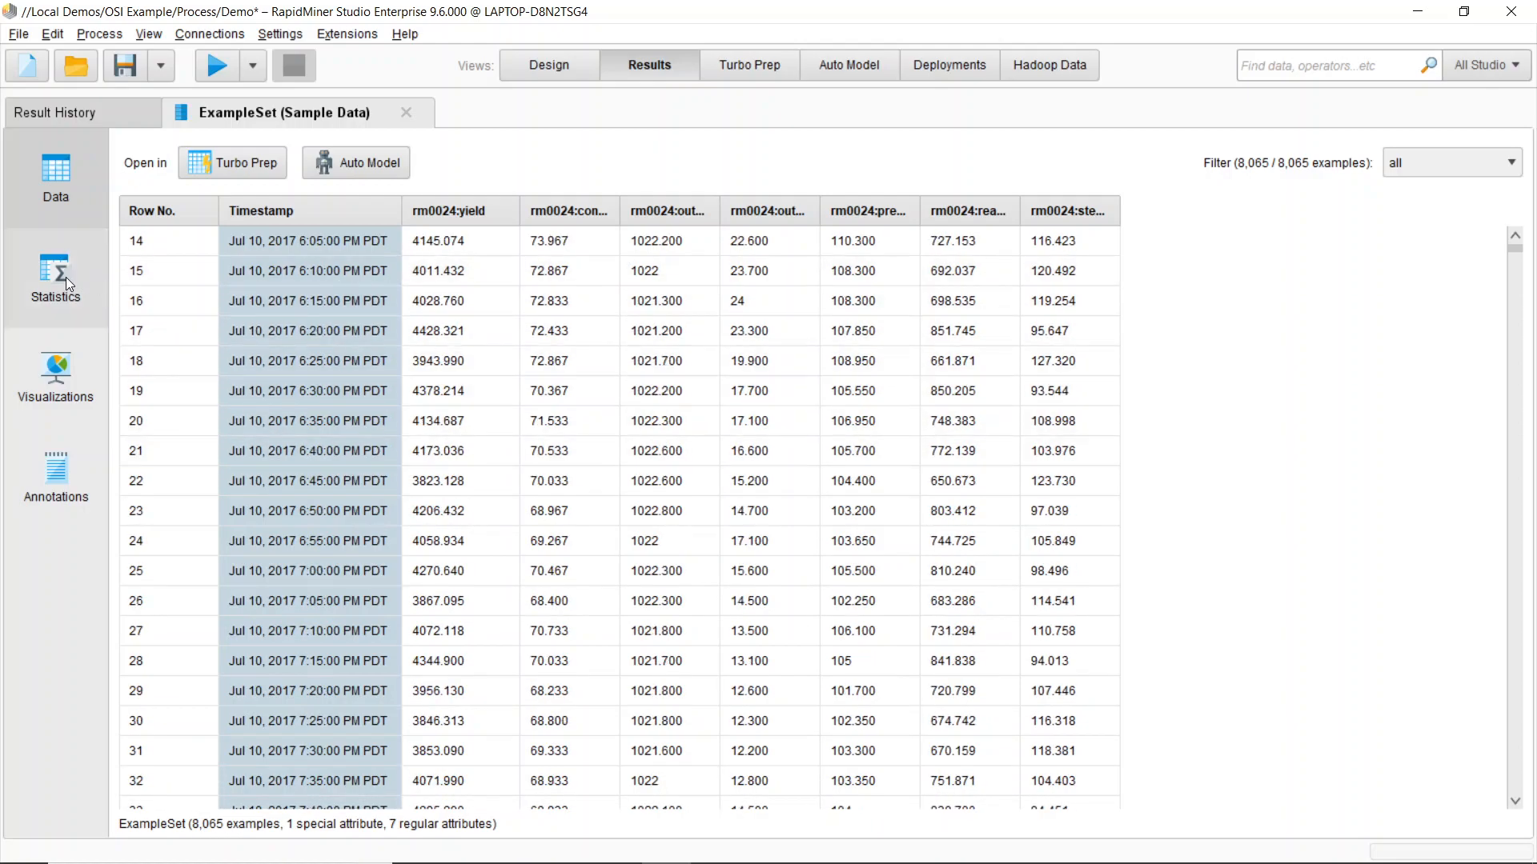
- Review statistics and time plots of the seven tags, then return to the example set results
left_click(54, 278)
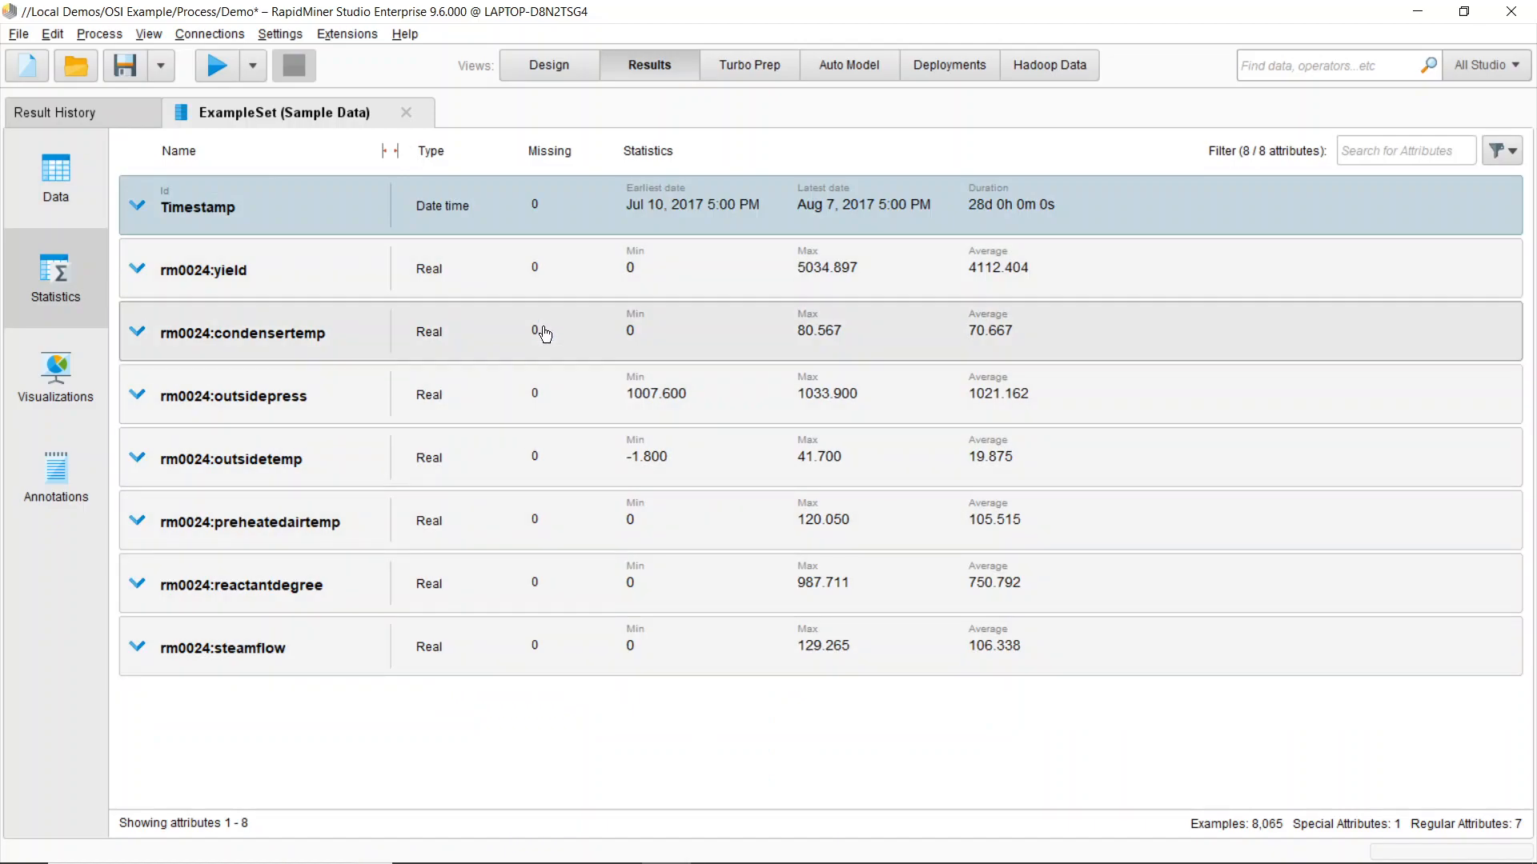
mouse_move(56, 378)
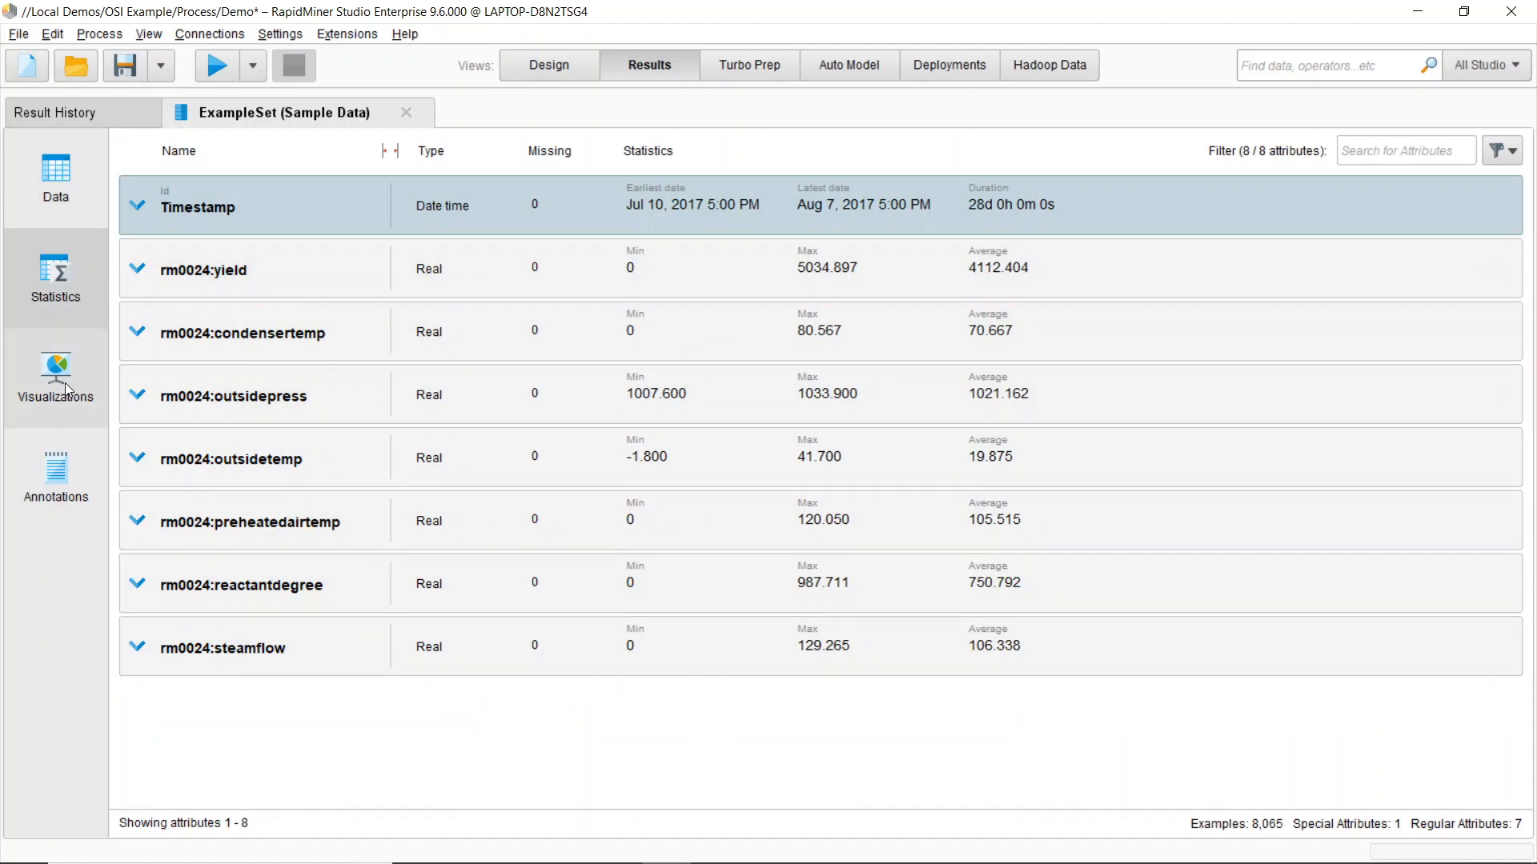
left_click(55, 377)
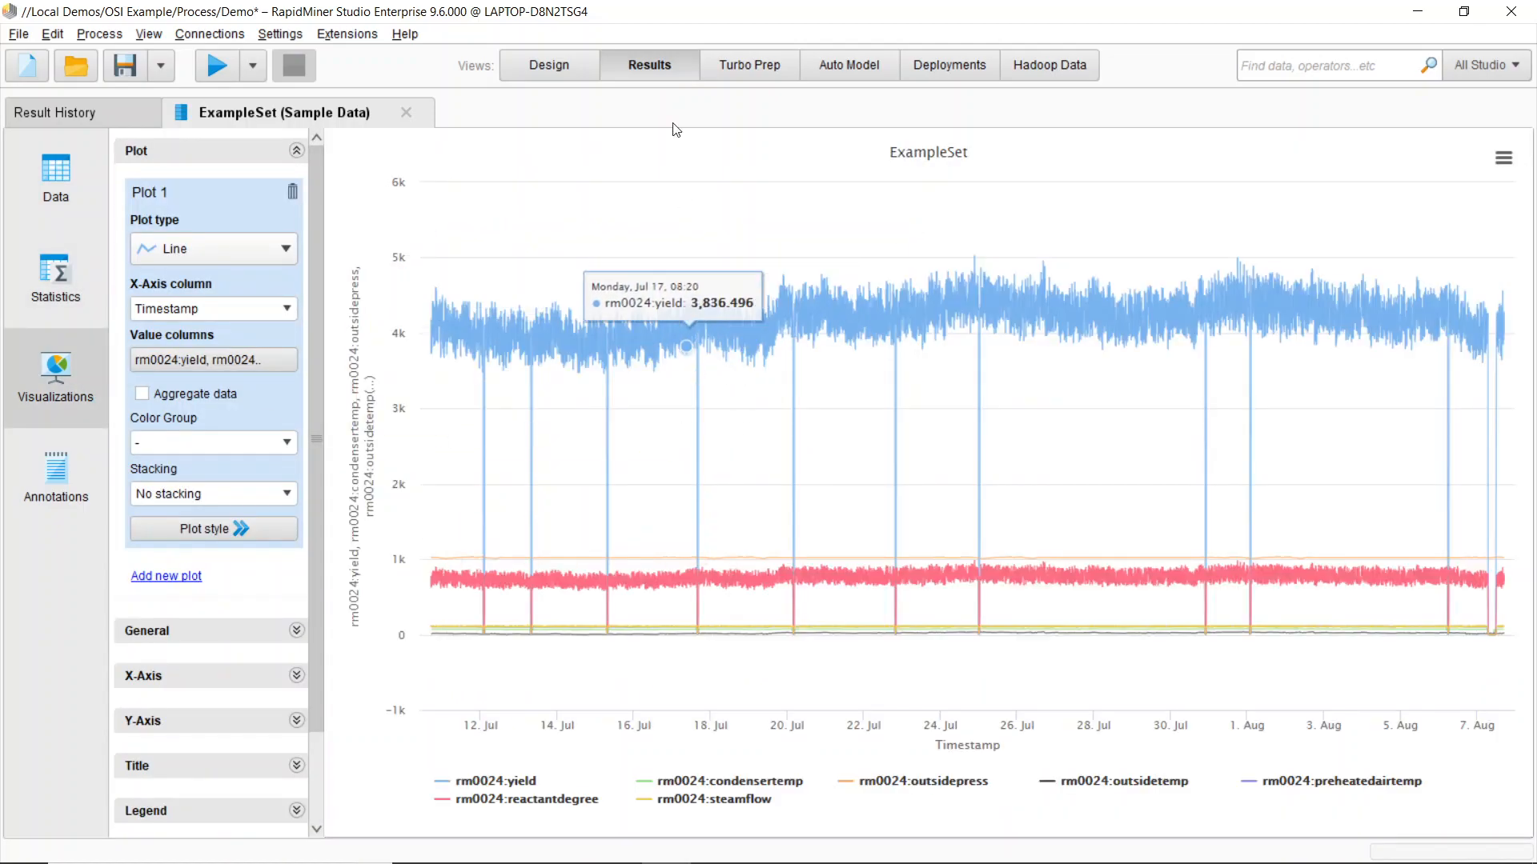
left_click(547, 64)
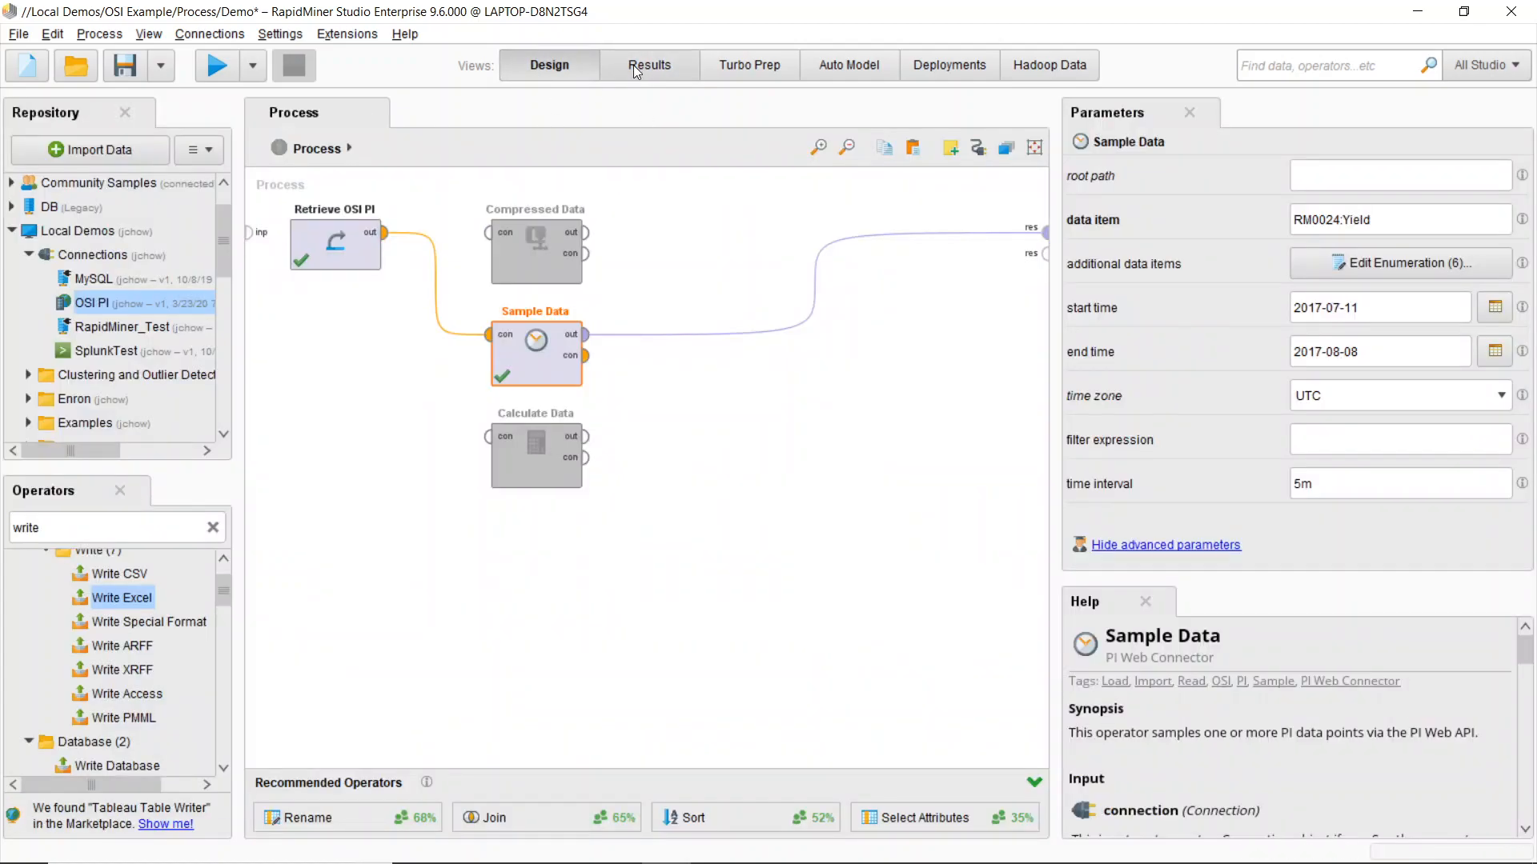
mouse_move(650, 64)
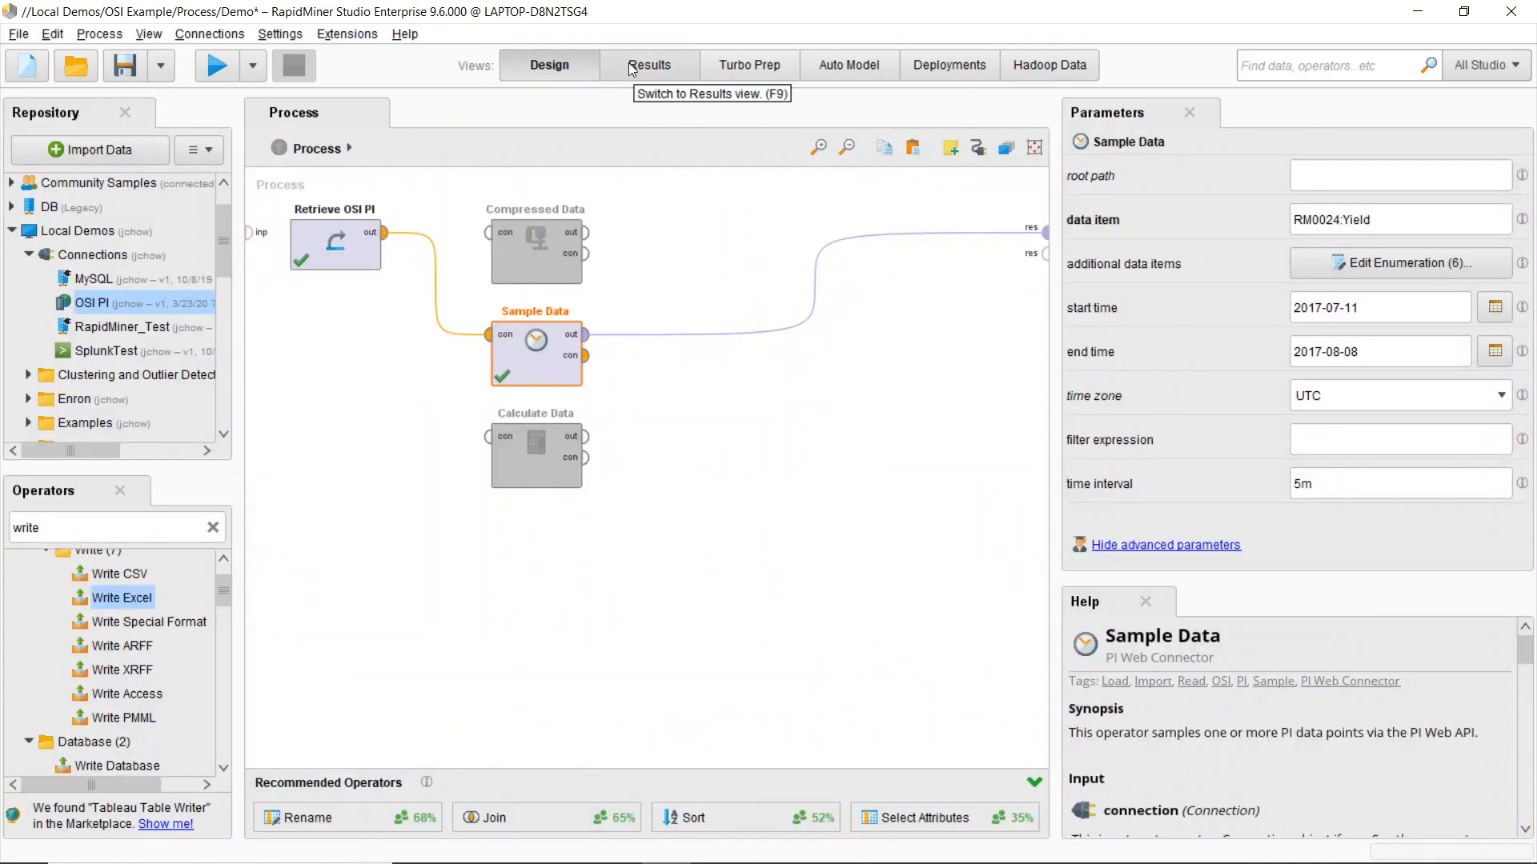
left_click(648, 64)
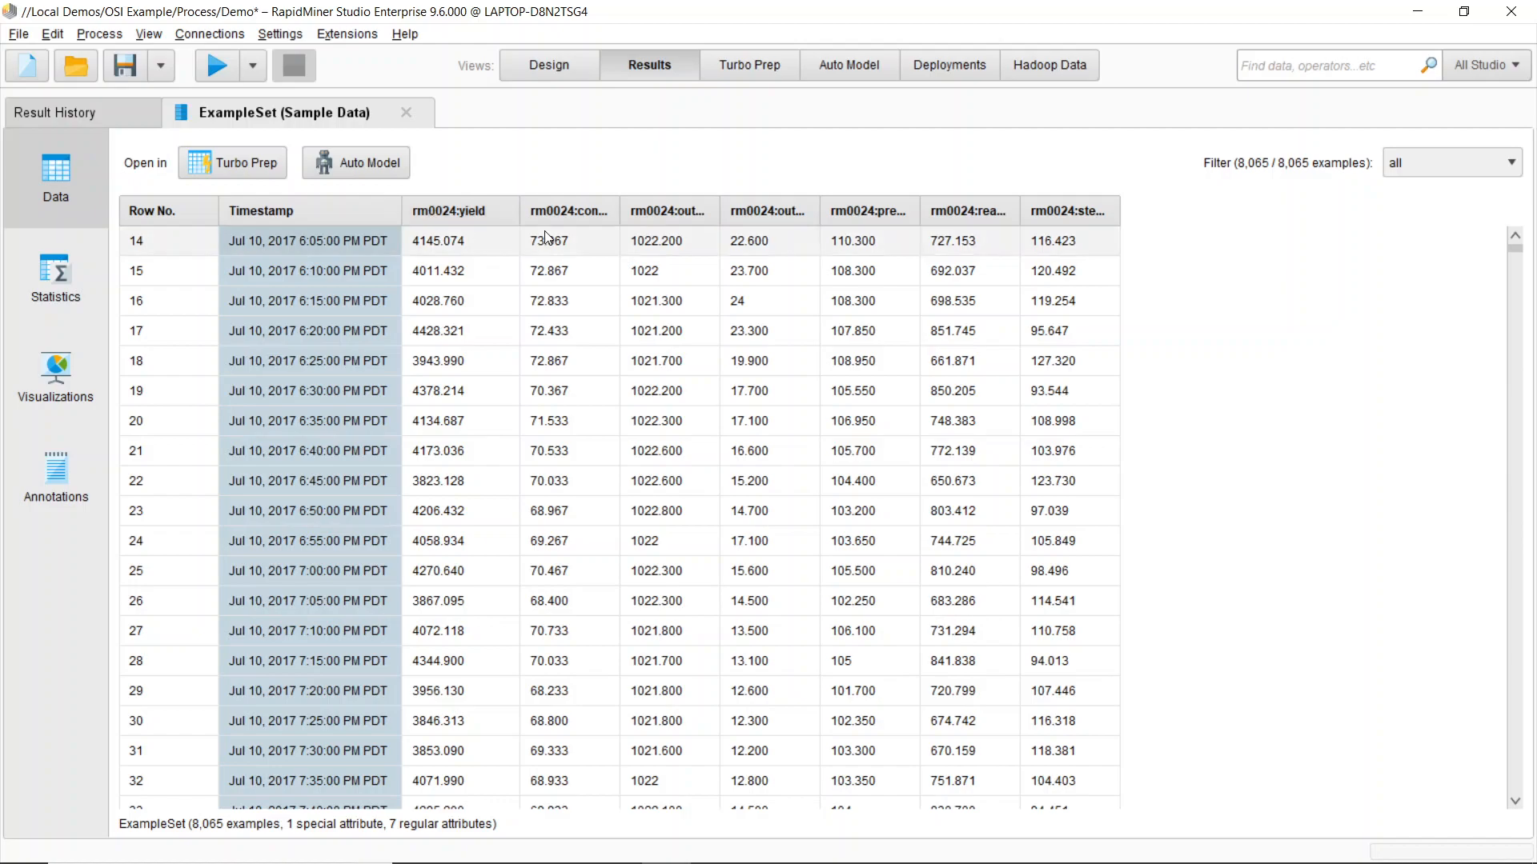
mouse_move(367, 164)
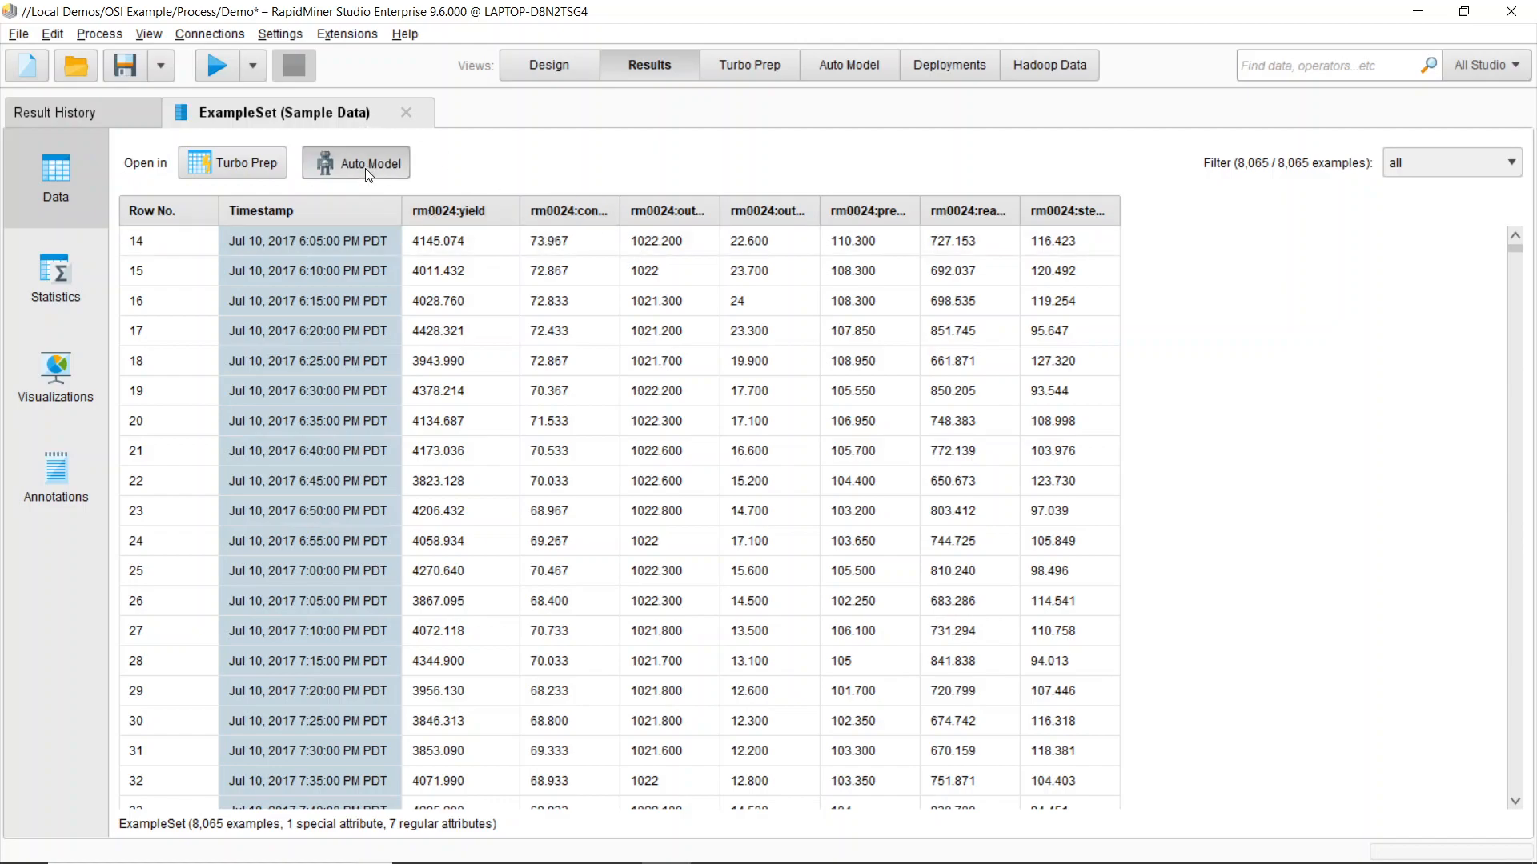
- Launch Auto Model to predict rm0024:yield and advance to Prepare Target
left_click(355, 163)
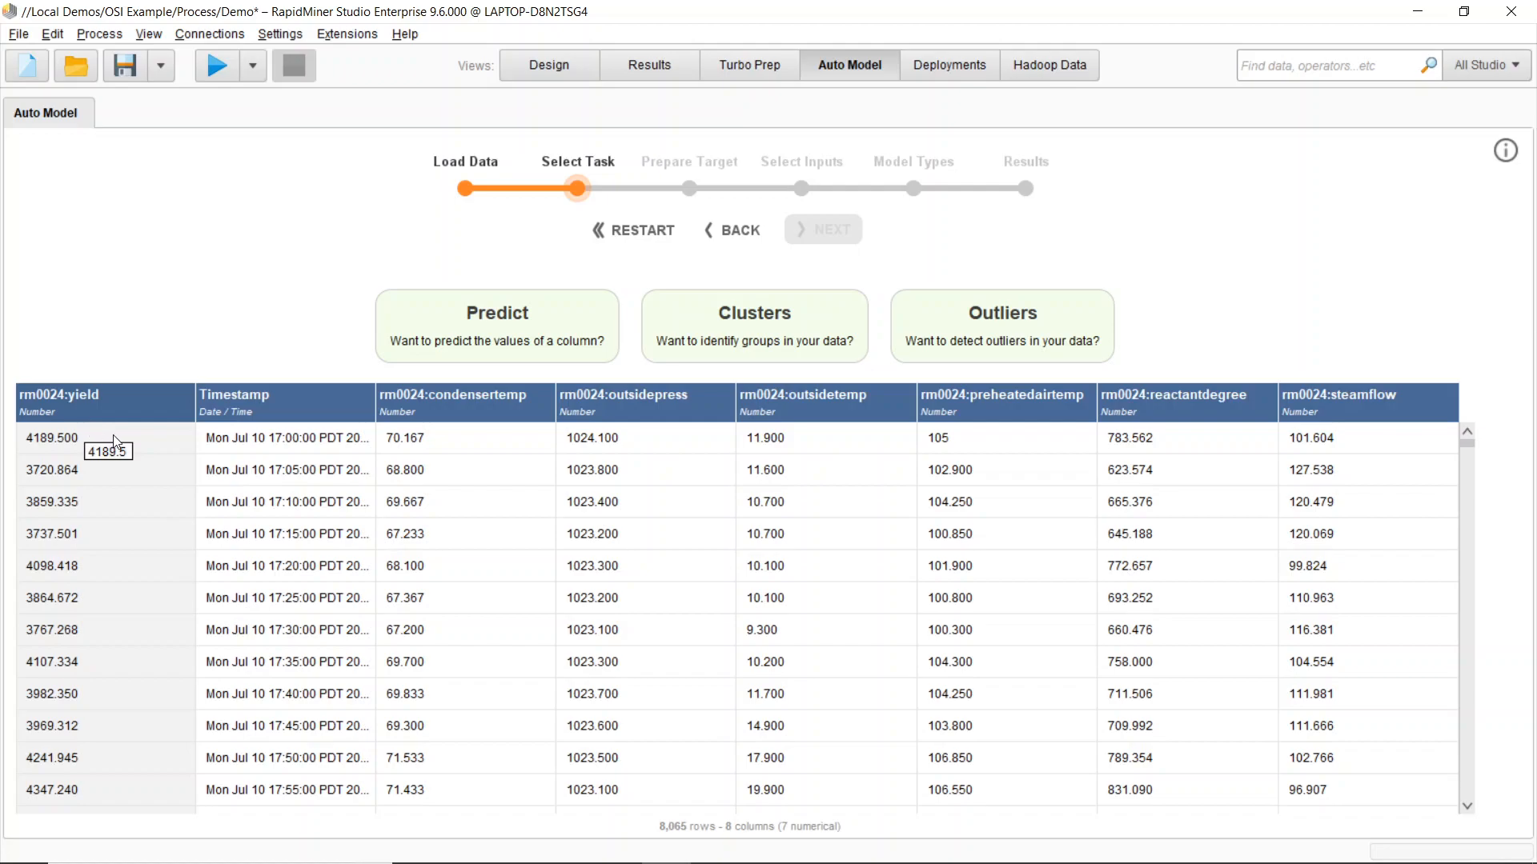
left_click(496, 325)
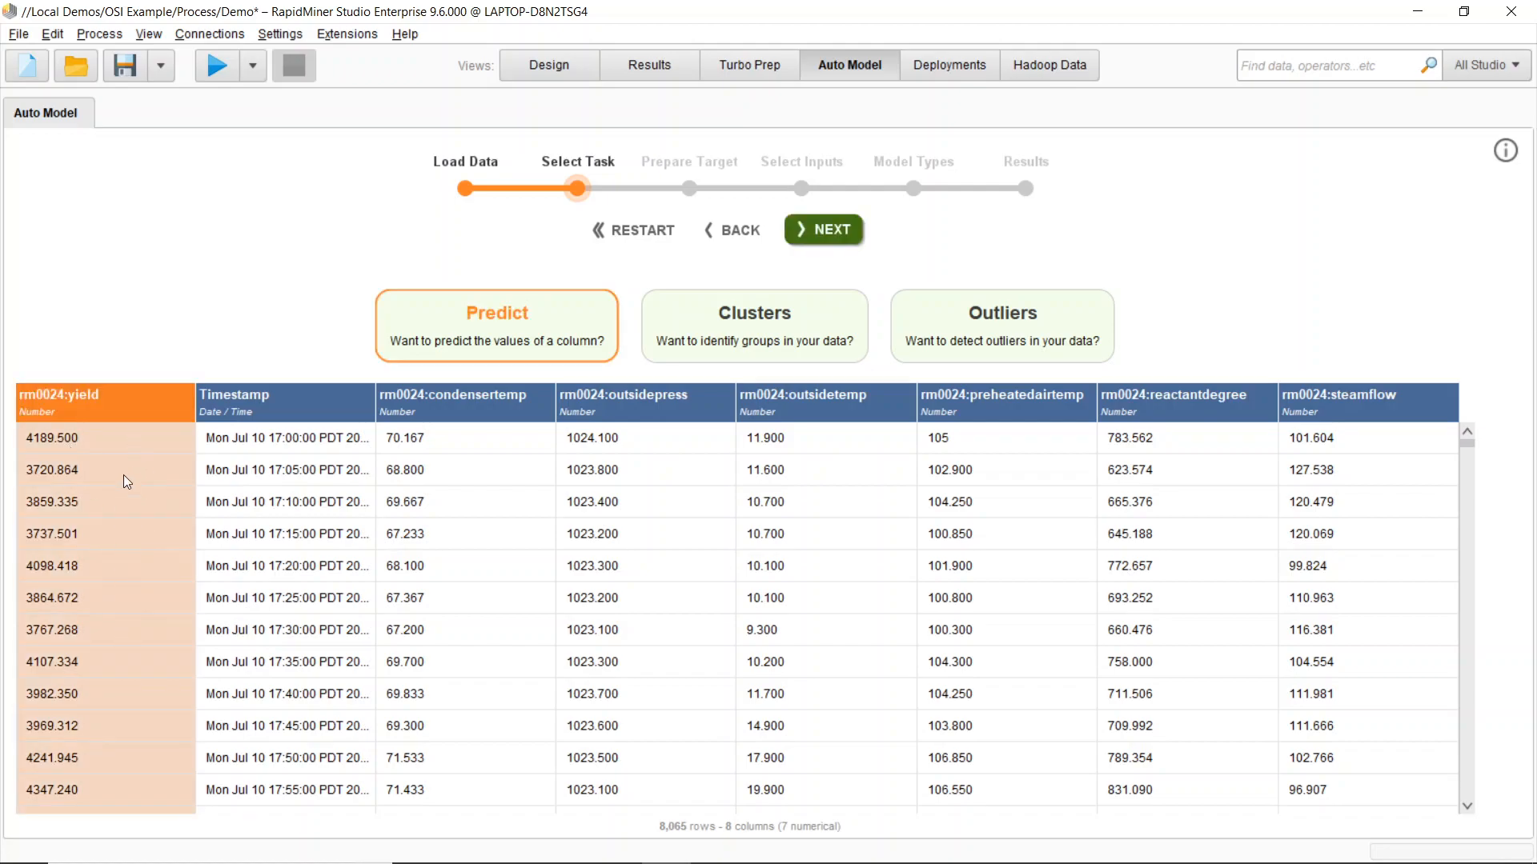
mouse_move(93, 459)
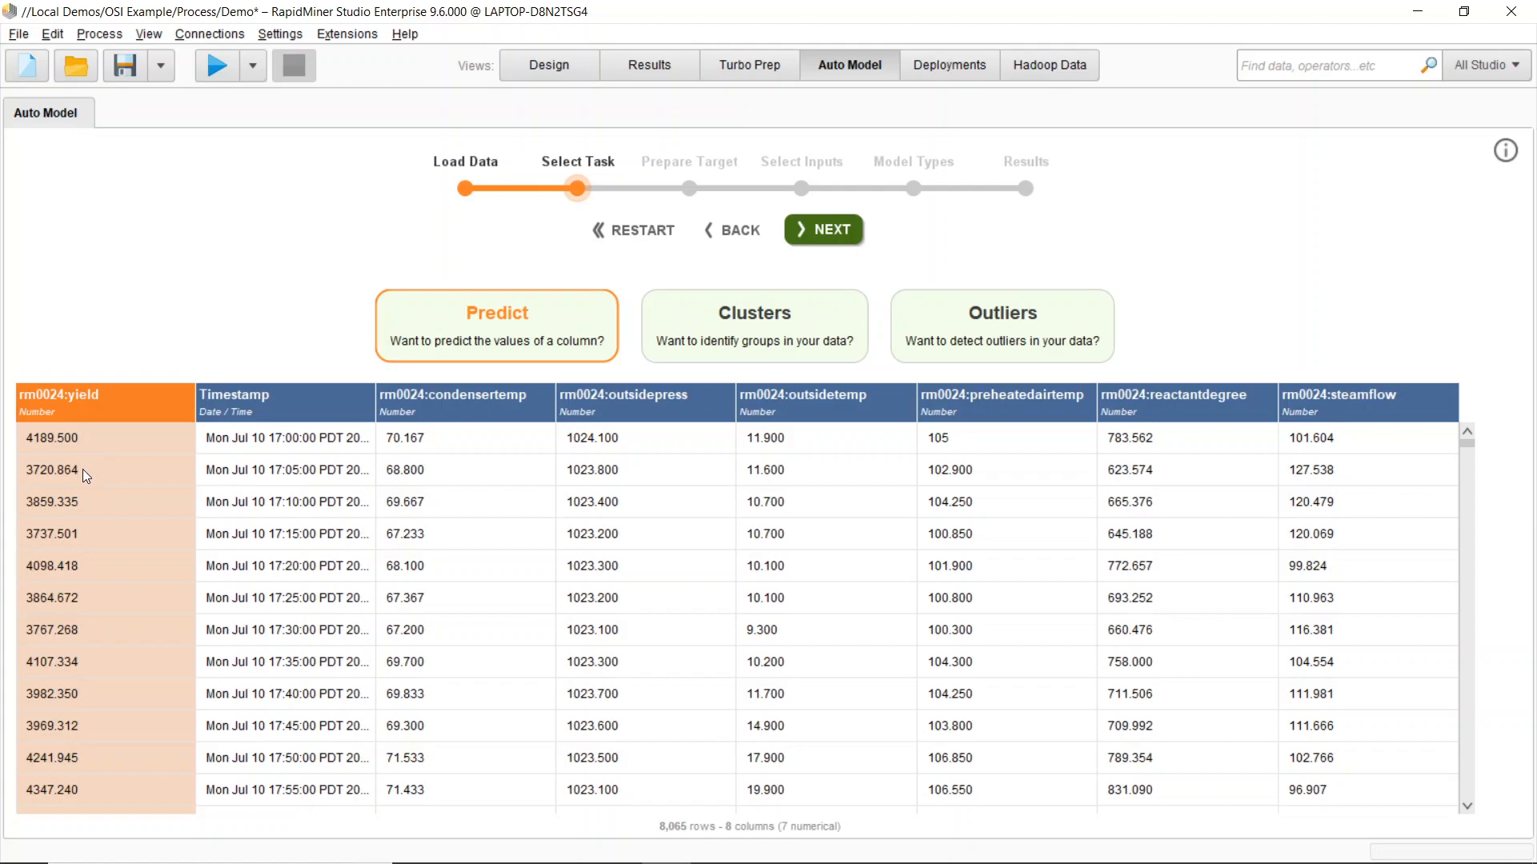
mouse_move(1400, 491)
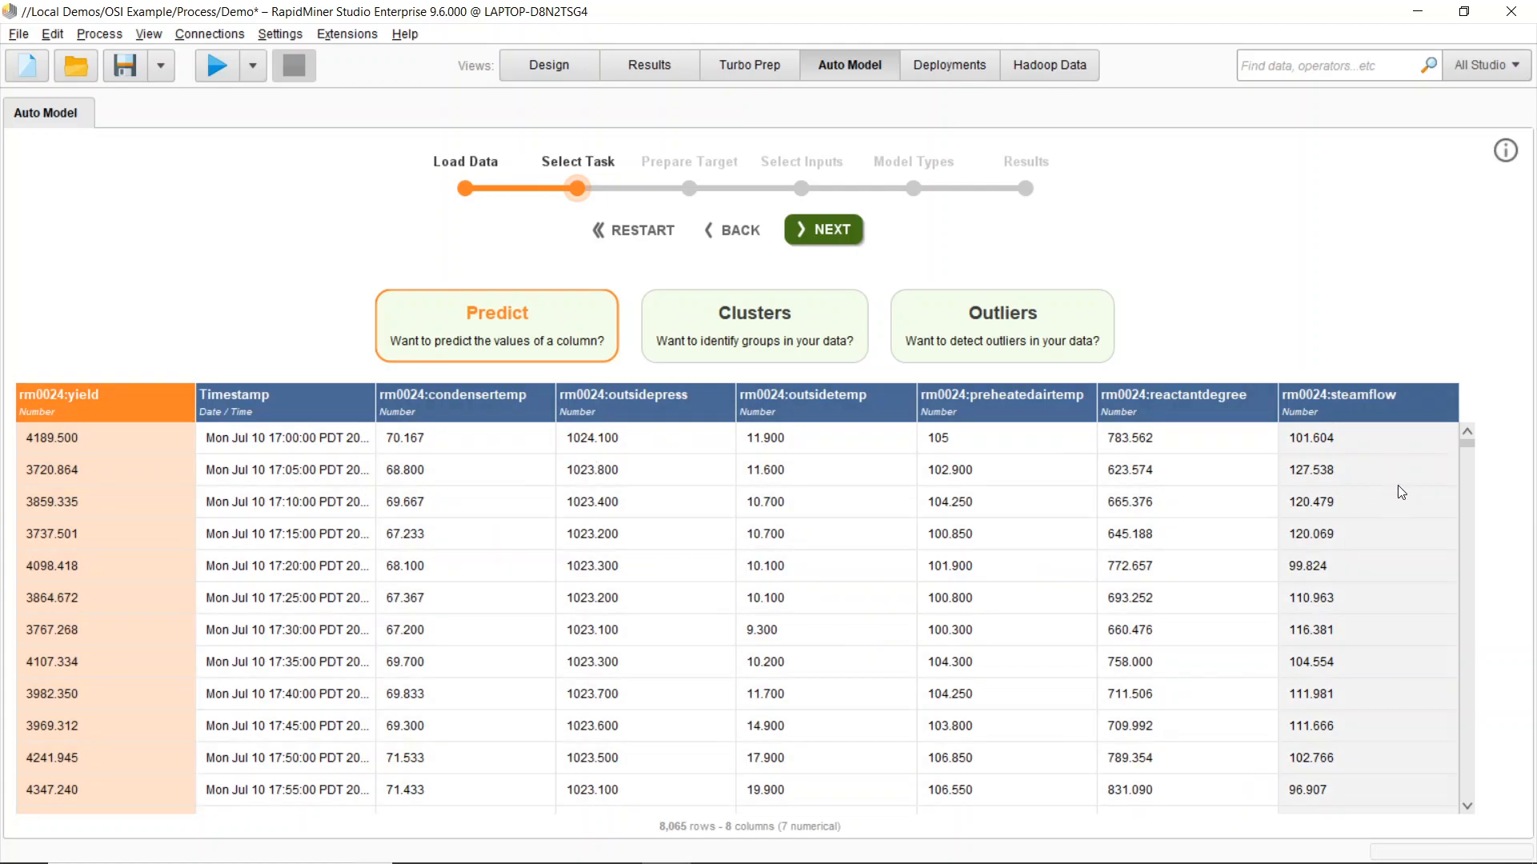
mouse_move(1379, 492)
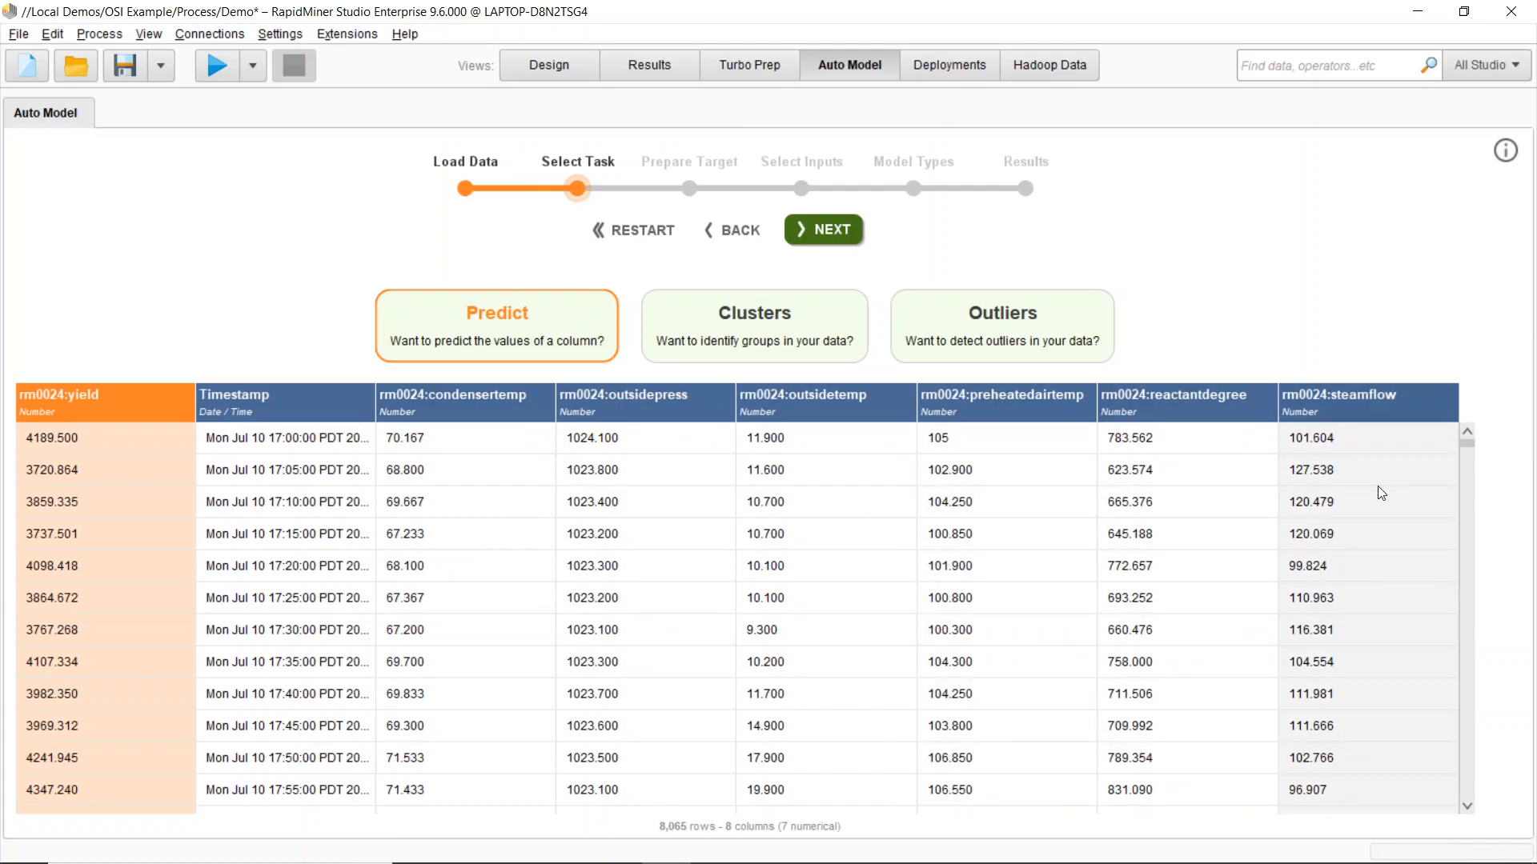
mouse_move(928, 461)
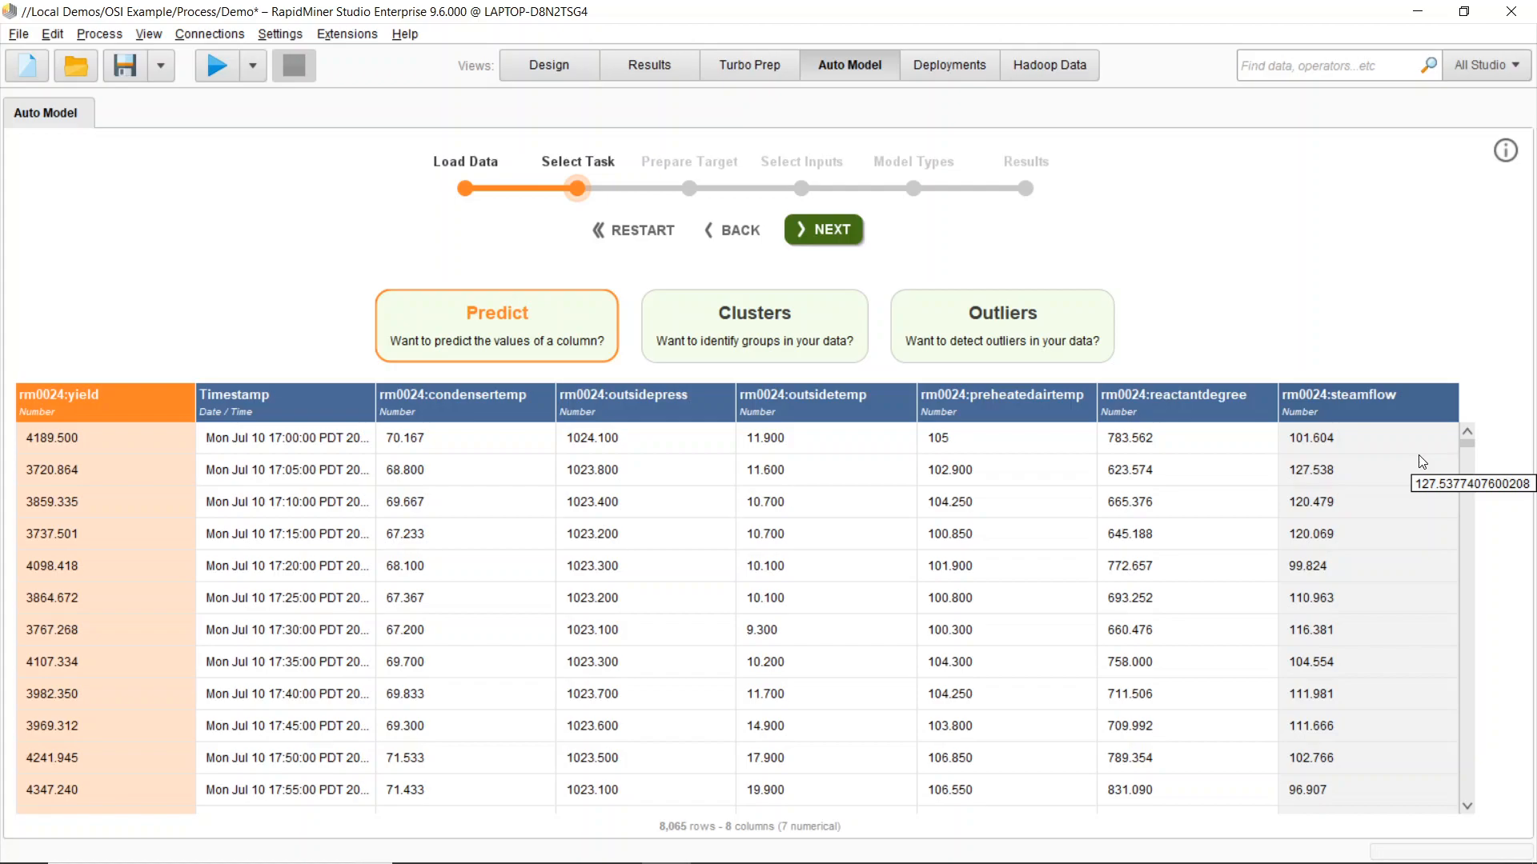
mouse_move(360, 398)
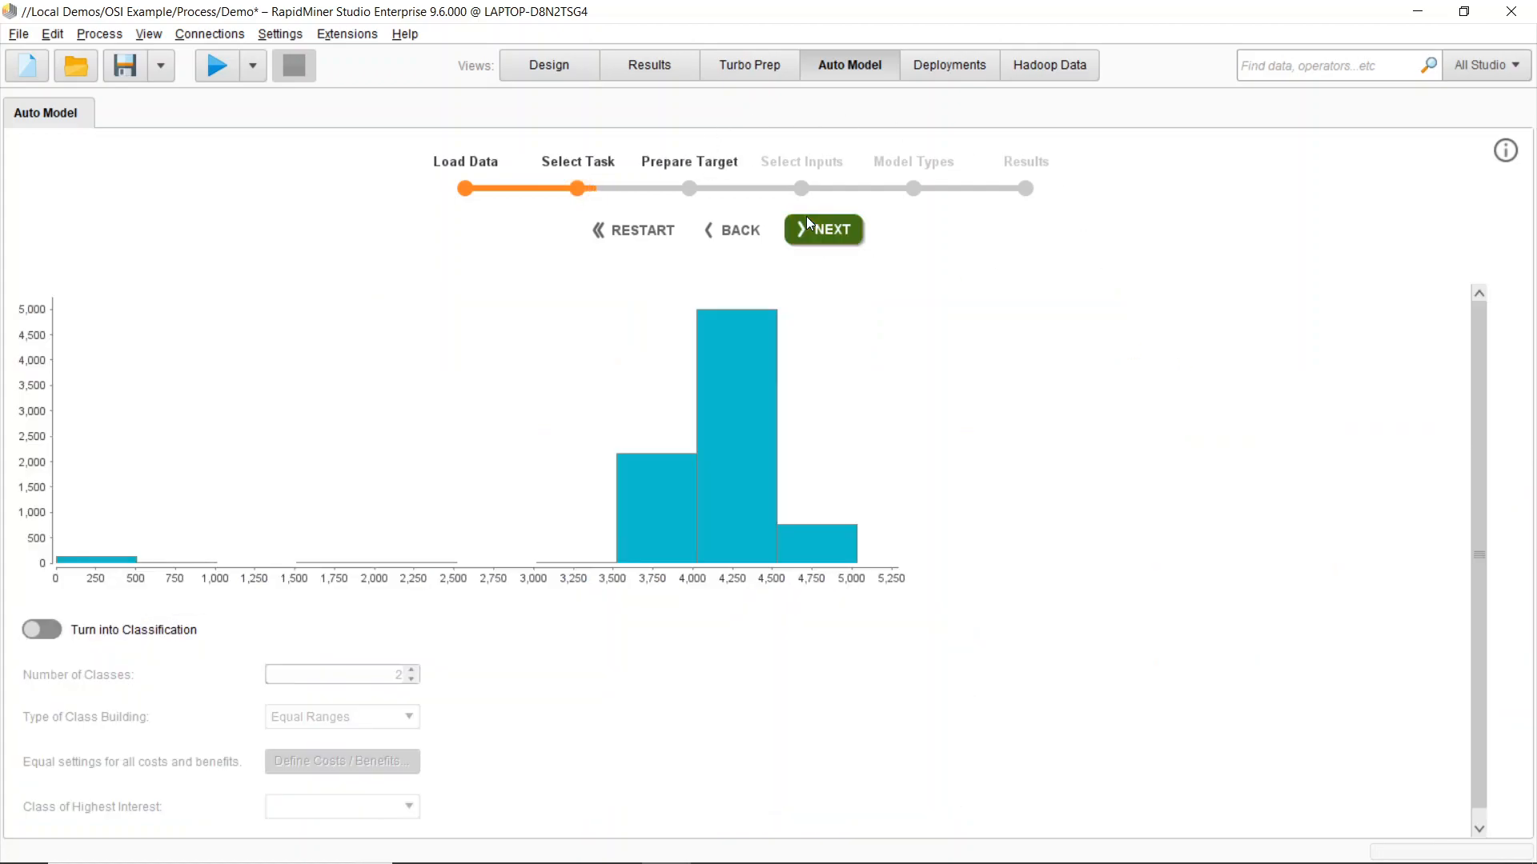
left_click(823, 228)
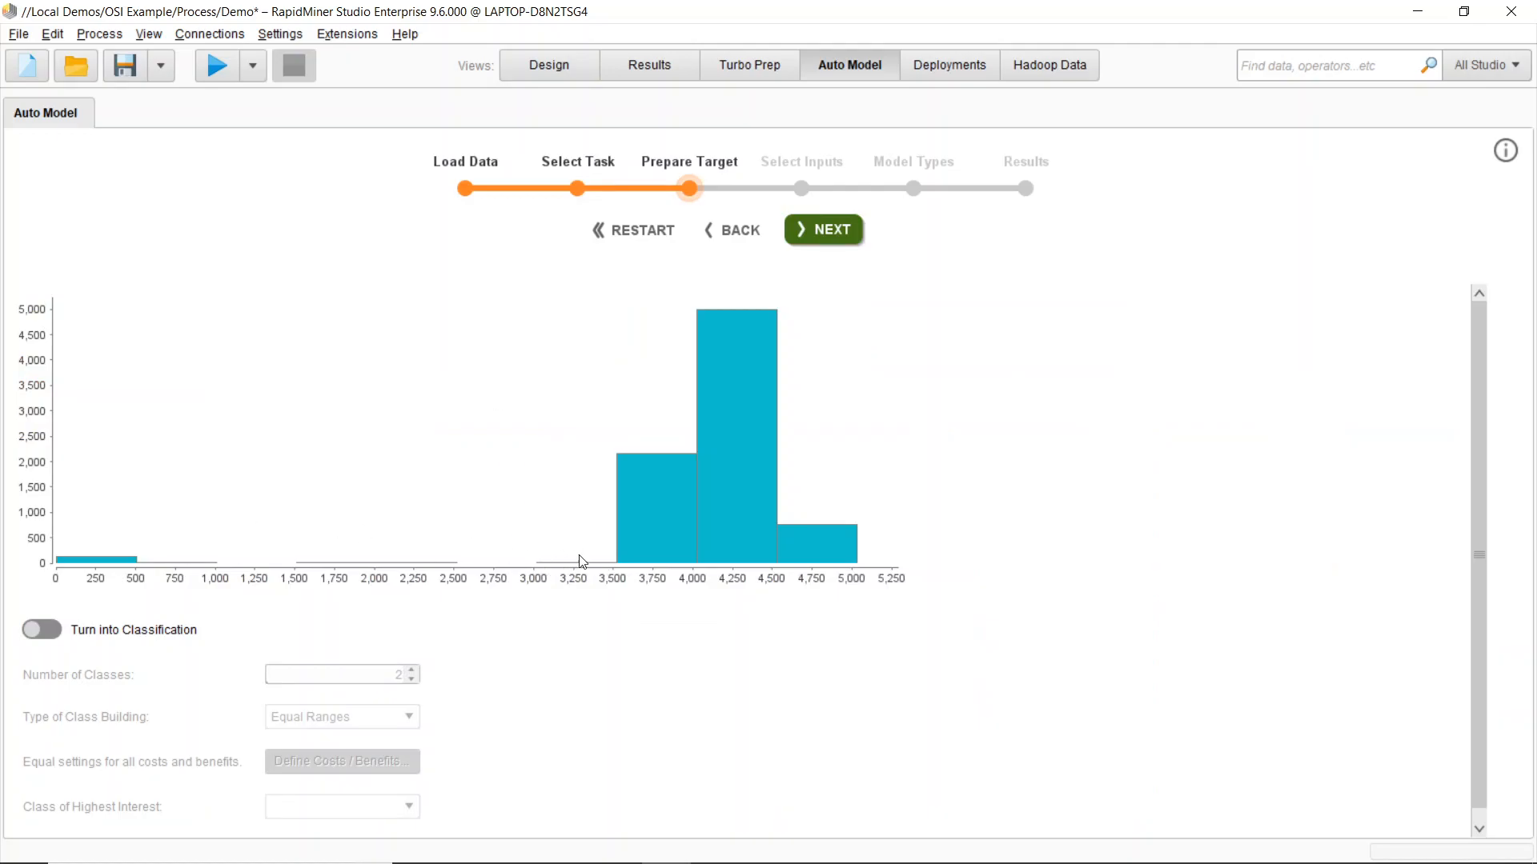
- Keep all seven inputs, turn off Extract Date Information, and start building the five regression models
left_click(822, 229)
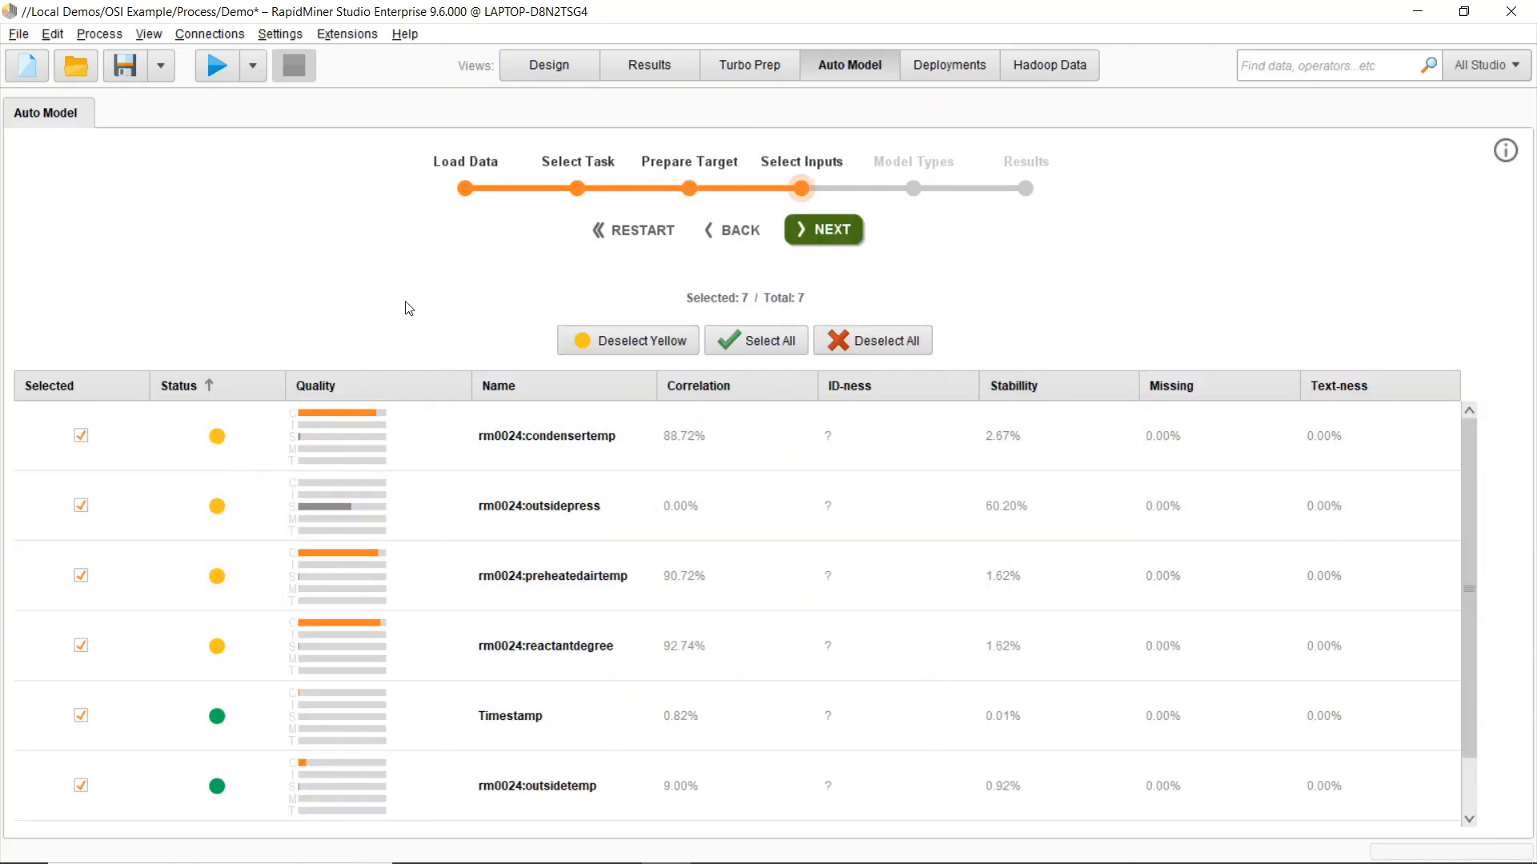
left_click(823, 229)
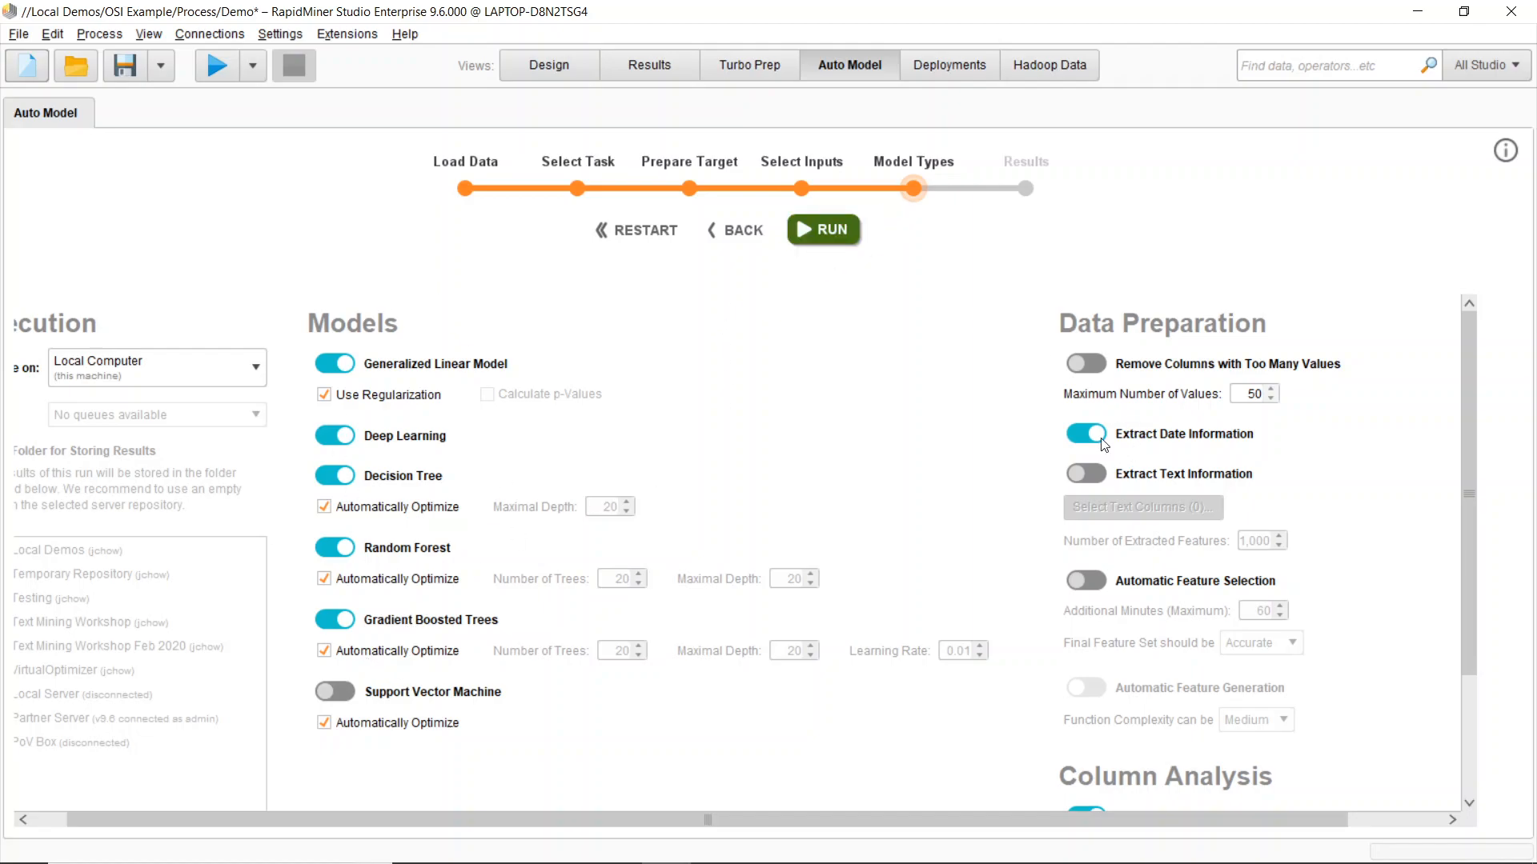
left_click(1085, 434)
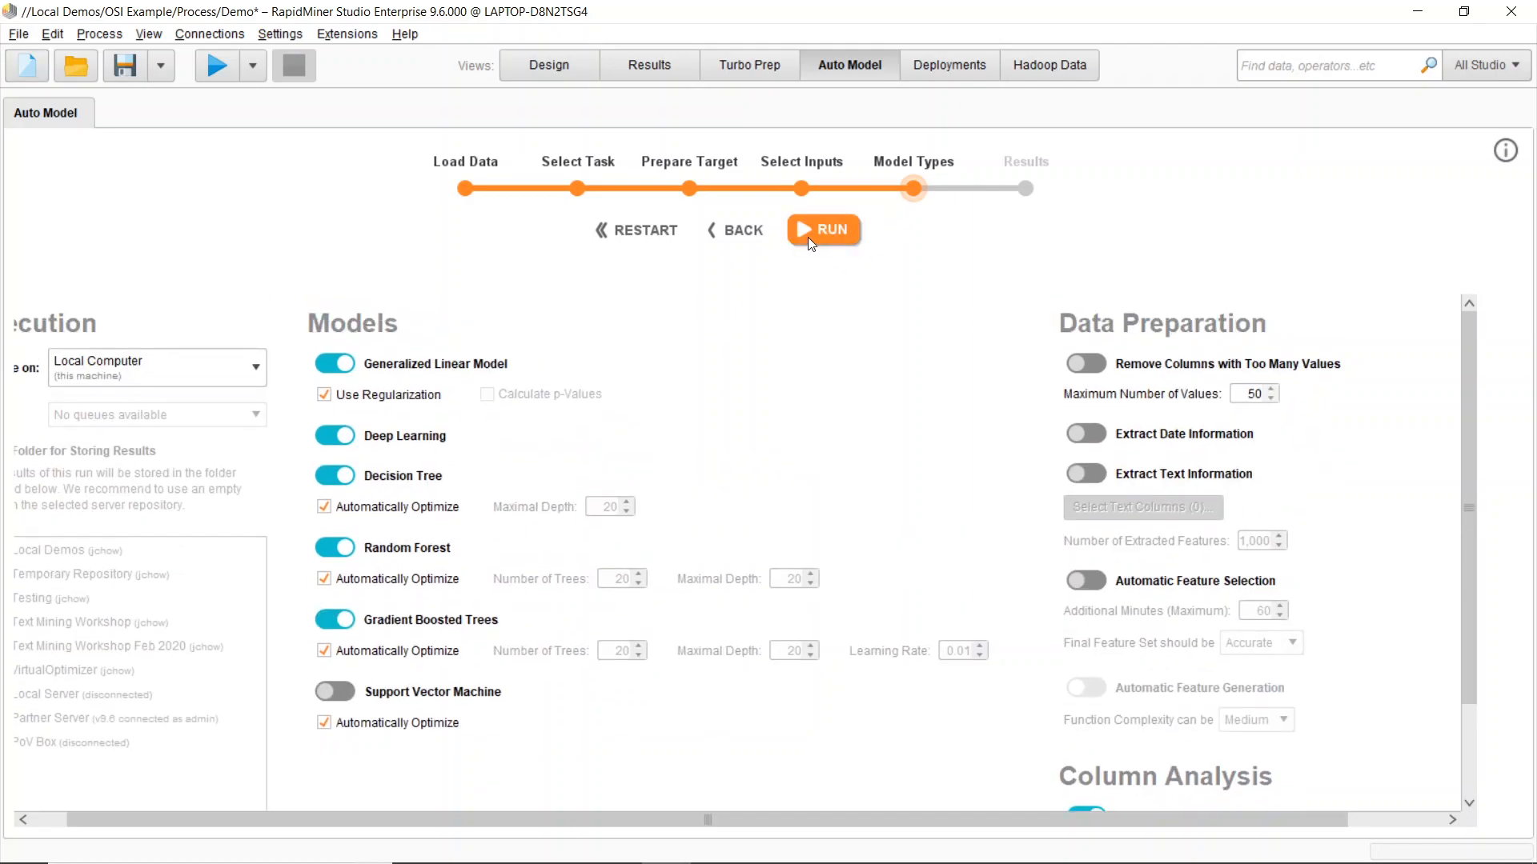
left_click(822, 229)
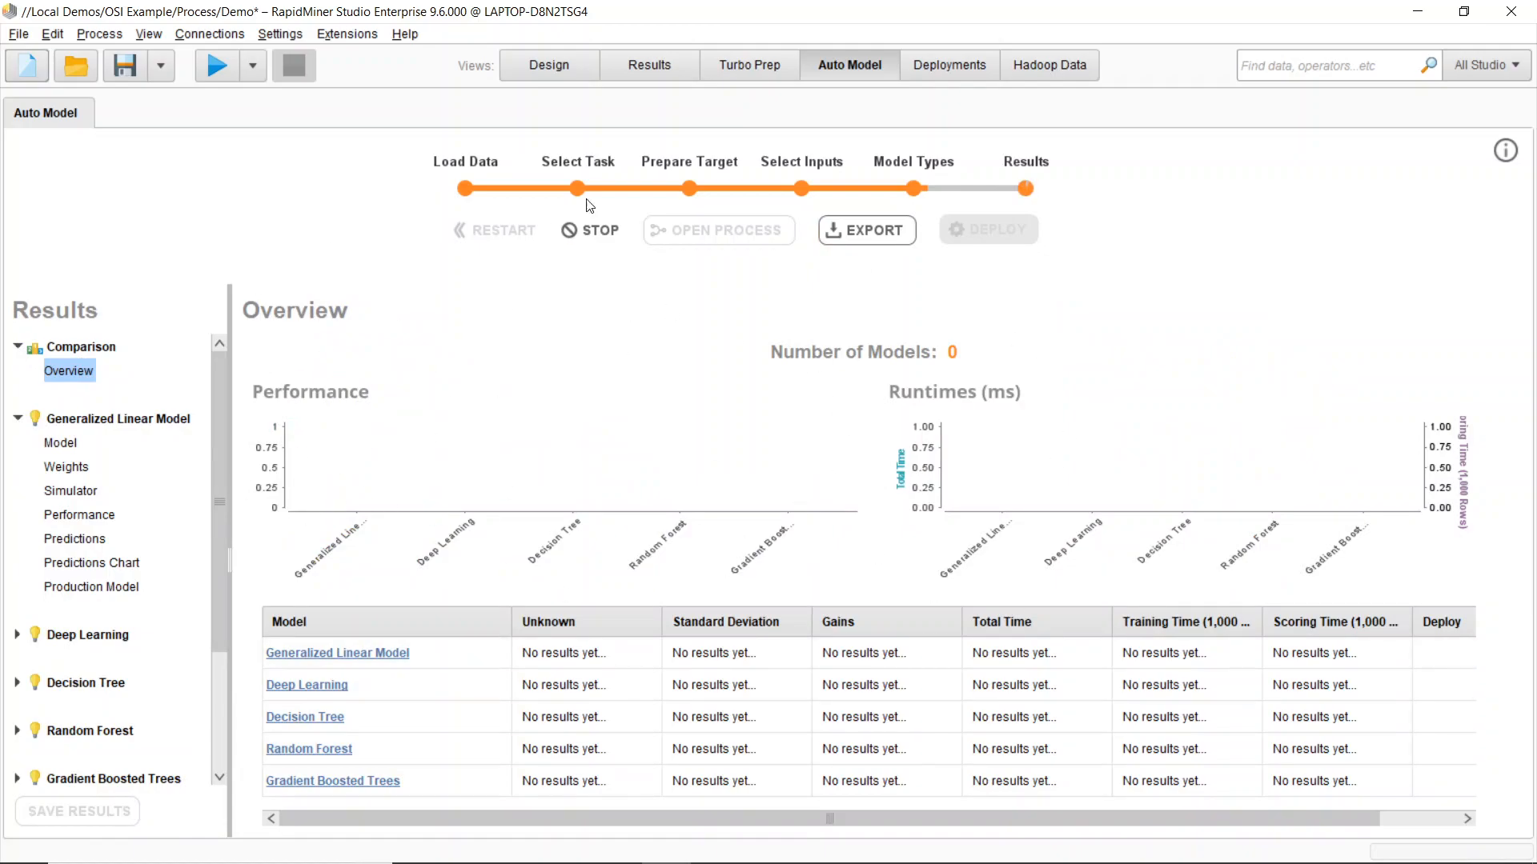
- Return to the process canvas in the Design view
left_click(549, 64)
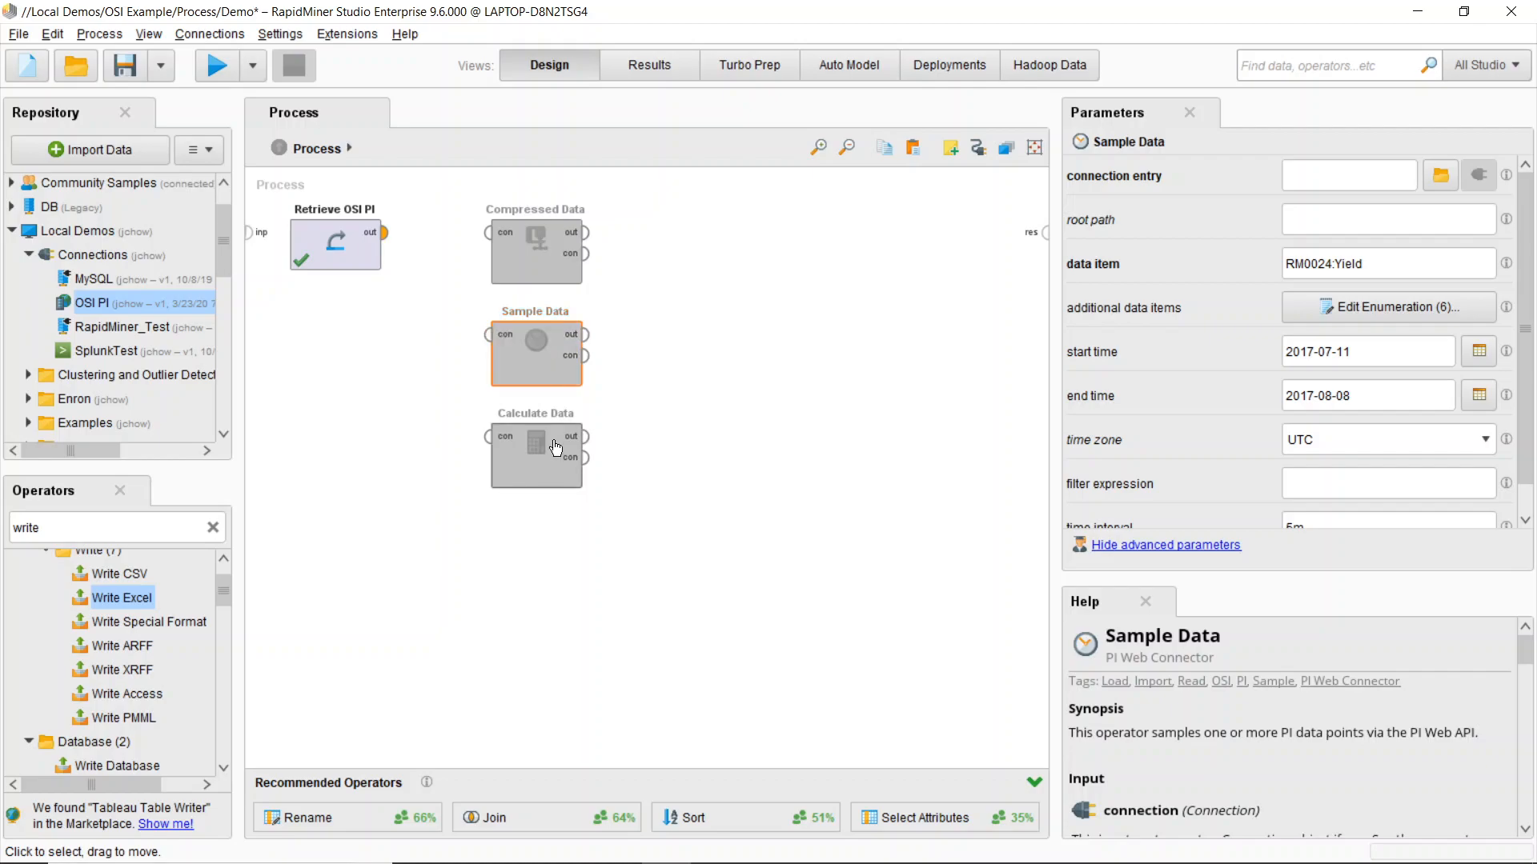
- Connect Retrieve OSI PI to Calculate Data, review its average mode on RM0024:Yield, and wire it to results
left_click_drag(382, 234, 490, 436)
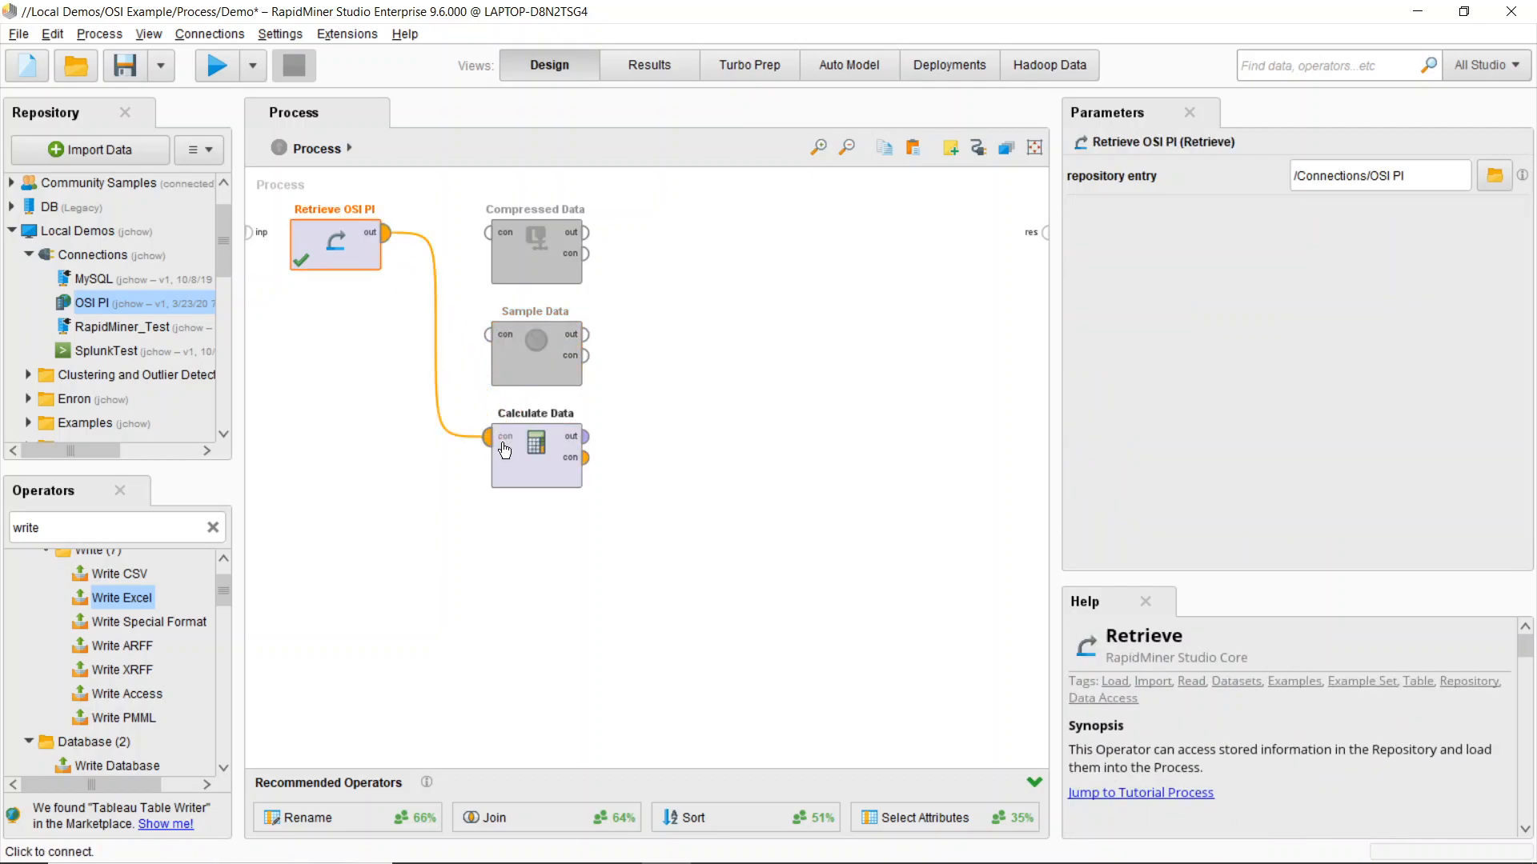
left_click(536, 456)
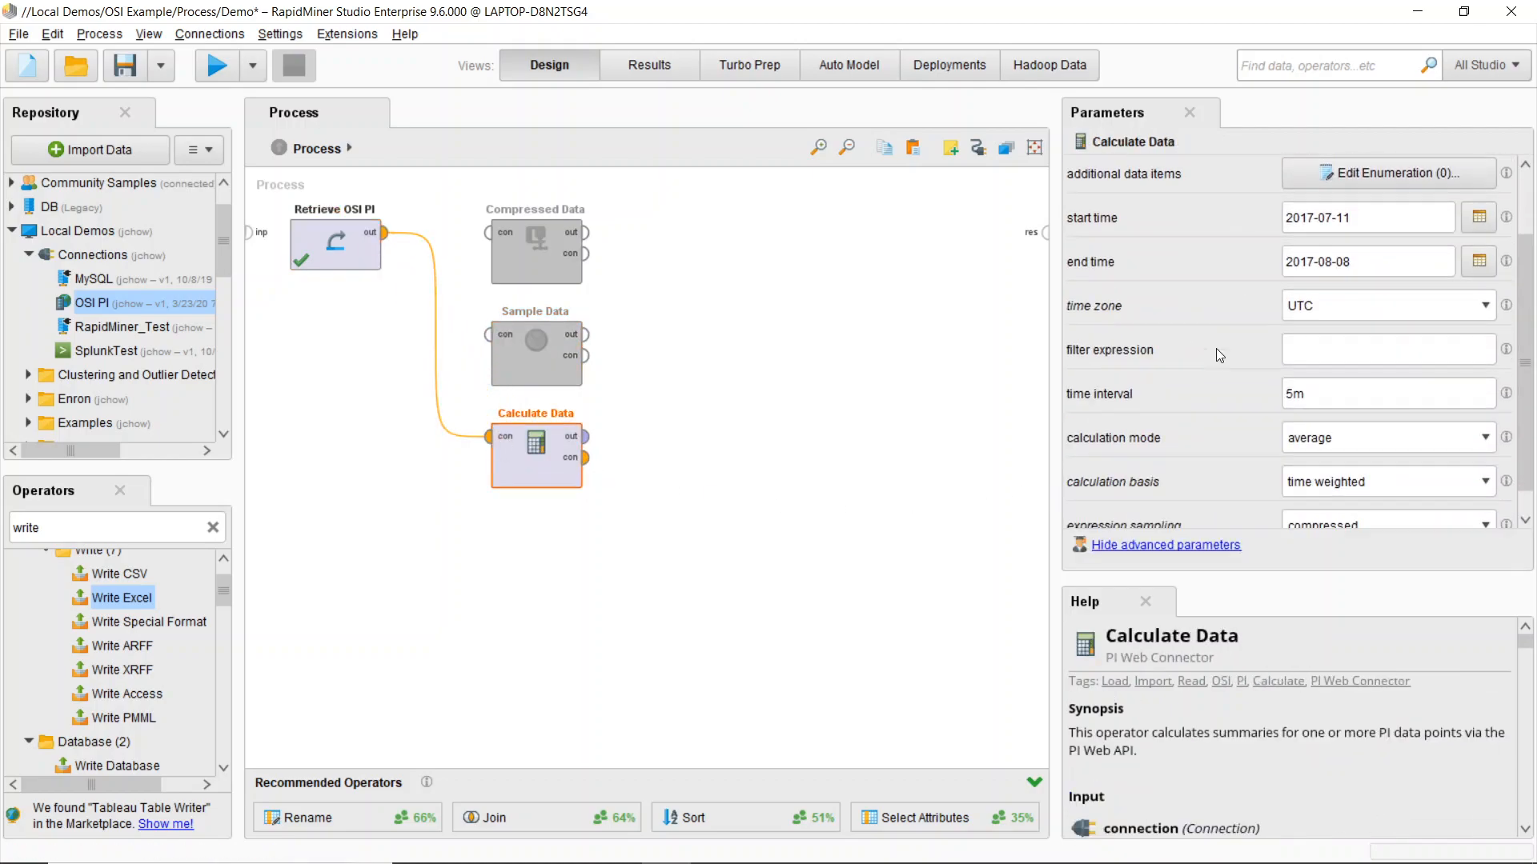
scroll("down", 3)
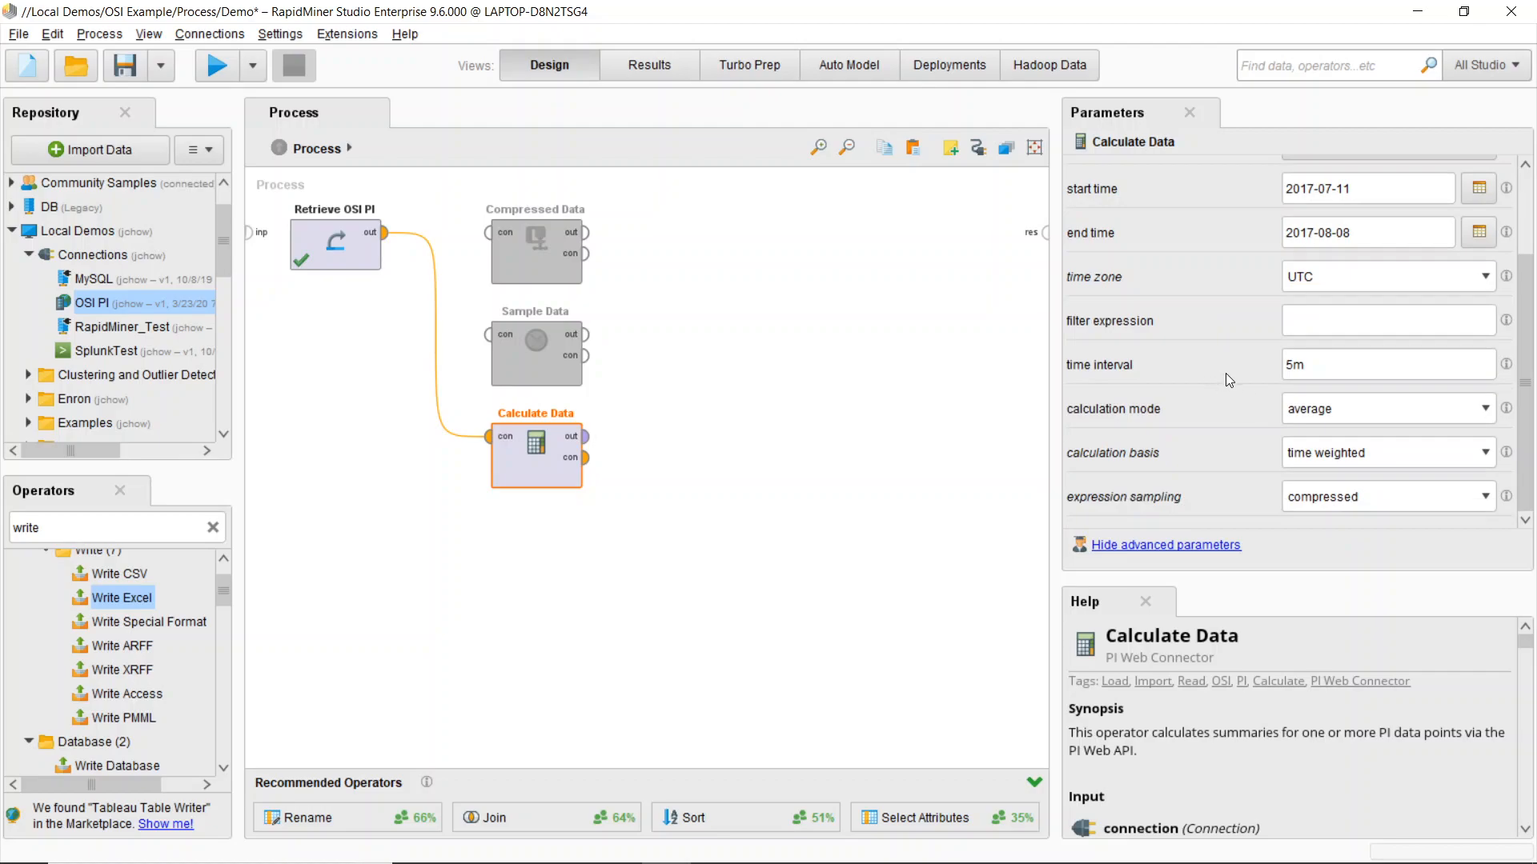
mouse_move(1420, 407)
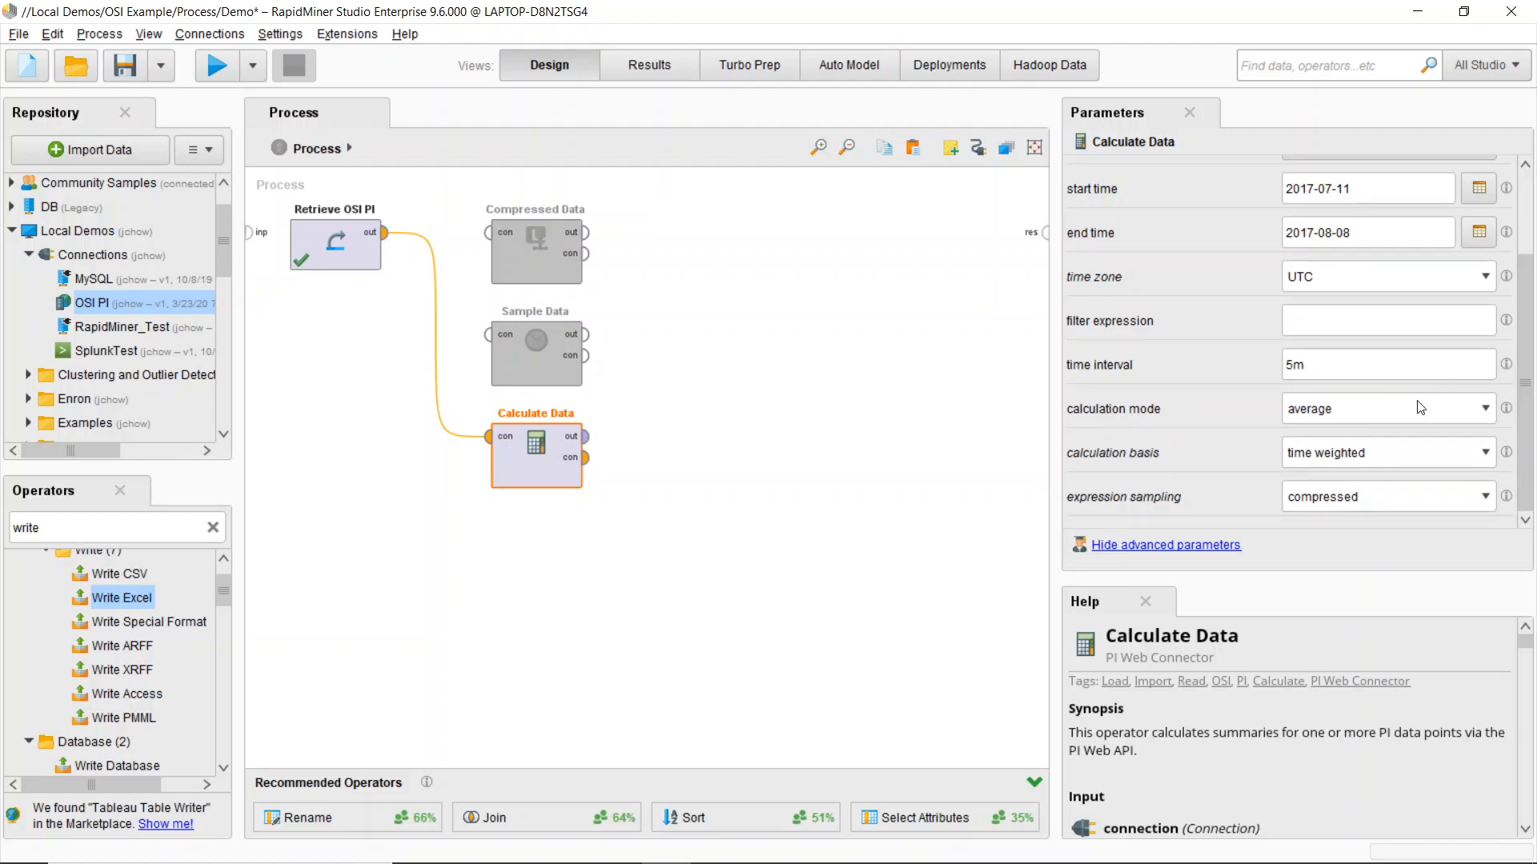
mouse_move(1175, 447)
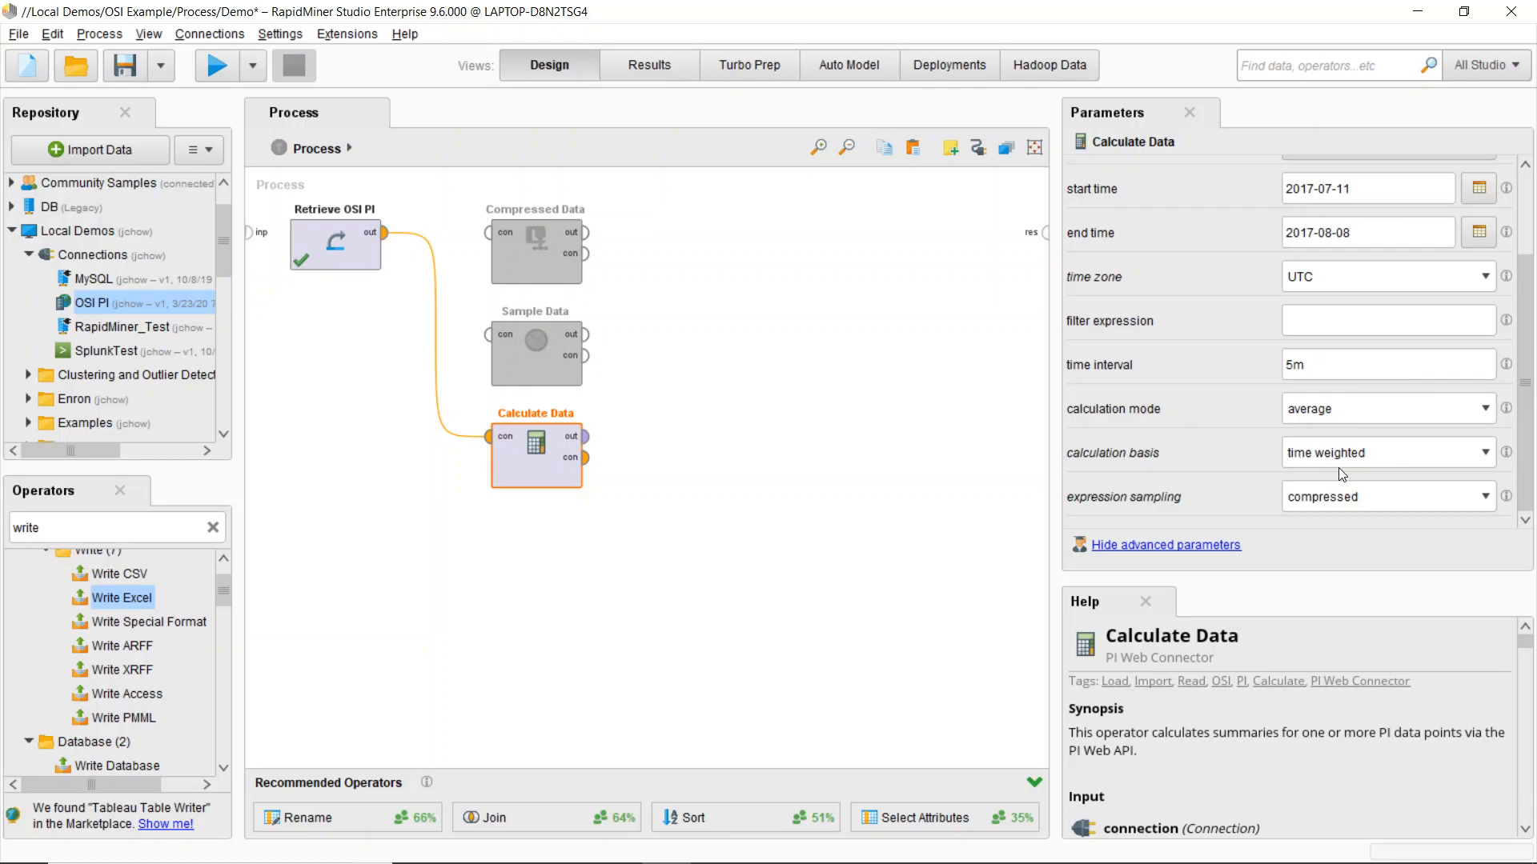
mouse_move(1415, 397)
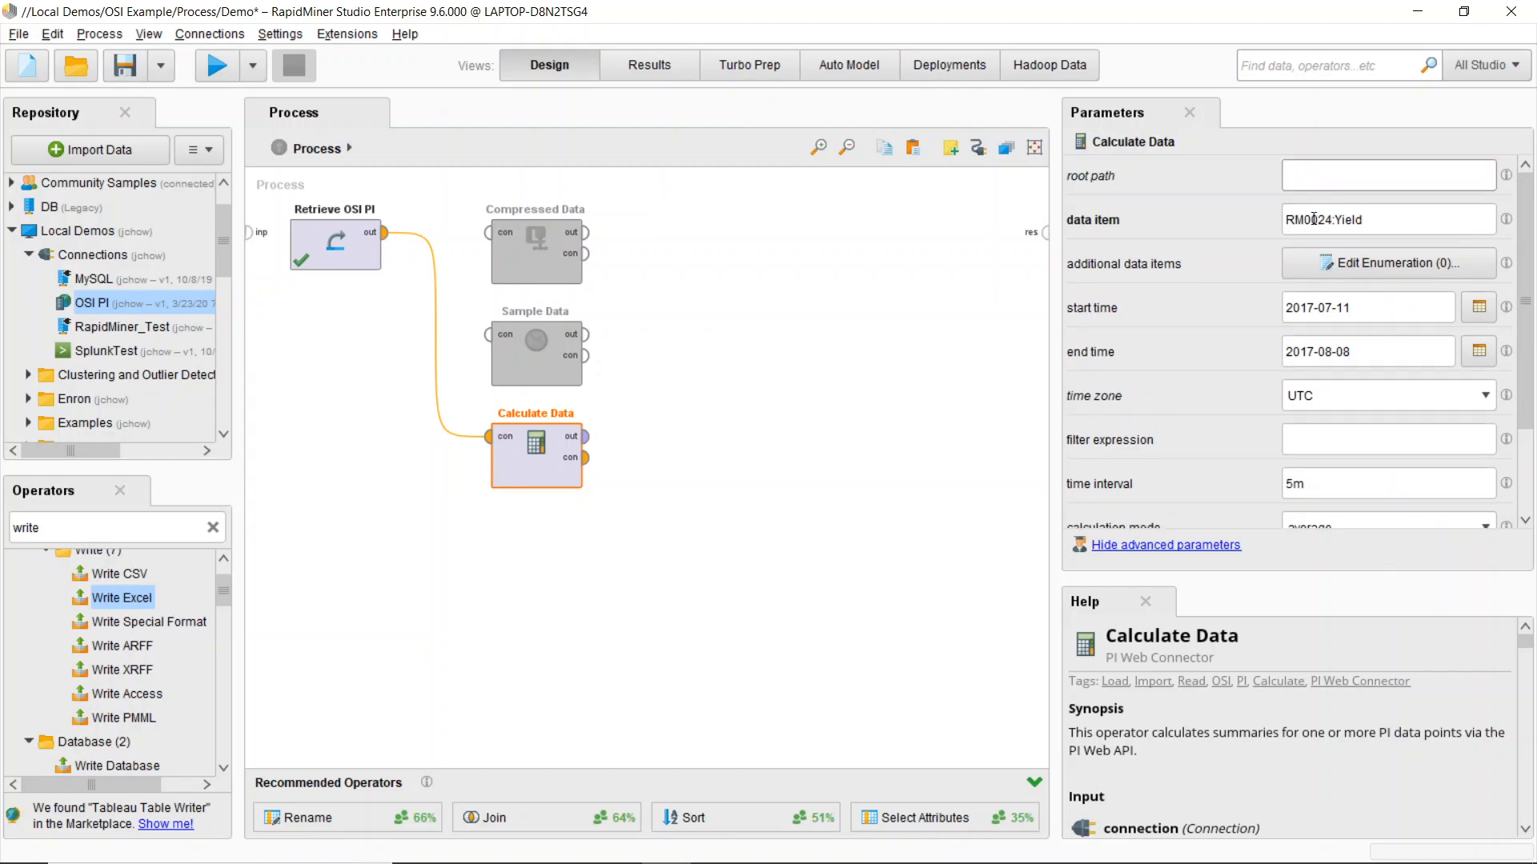
left_click(1388, 263)
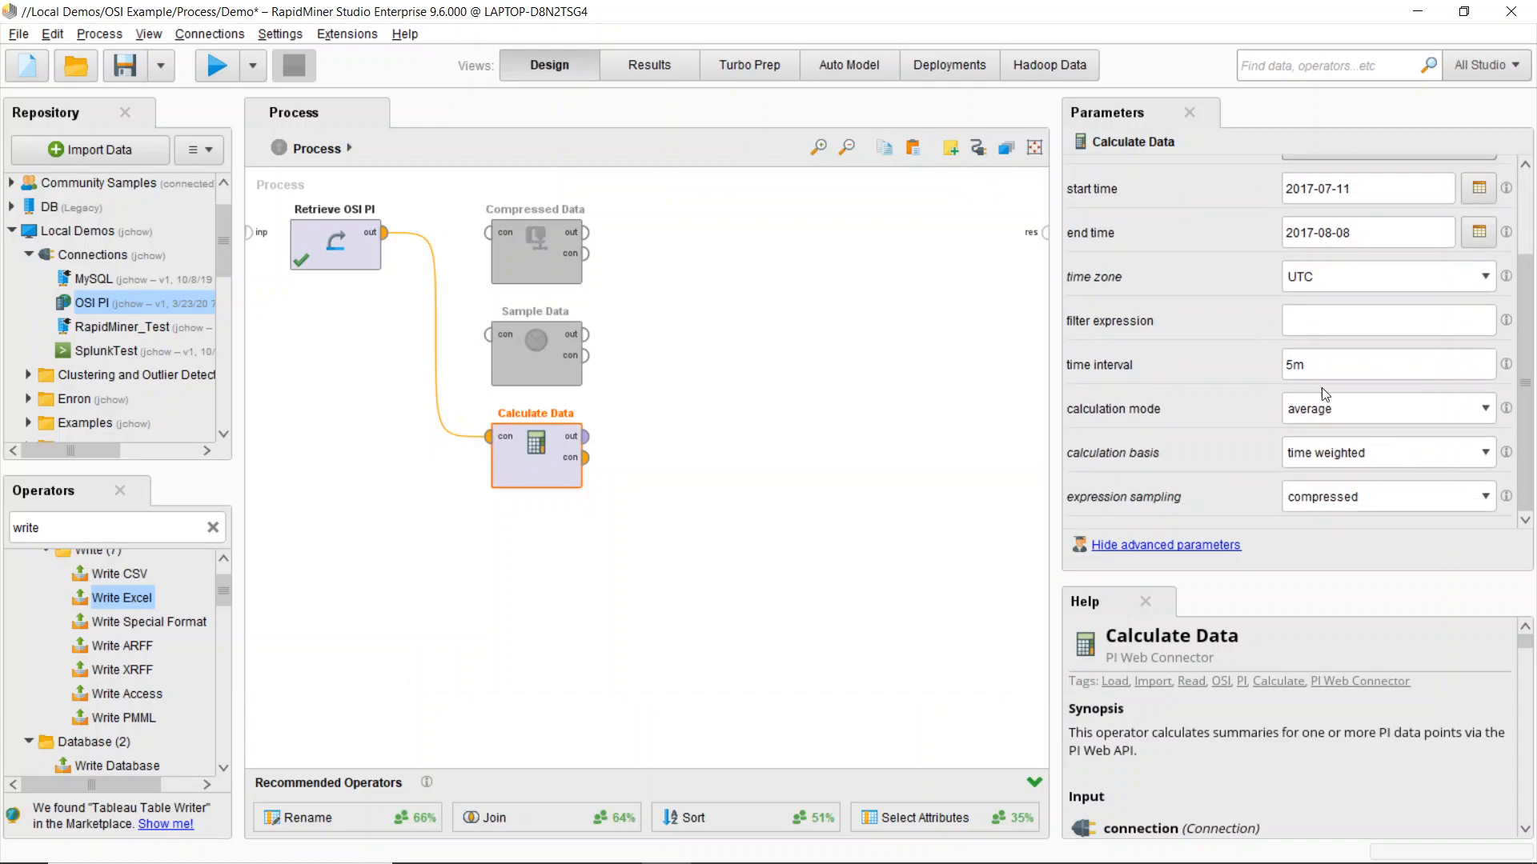
left_click(1384, 408)
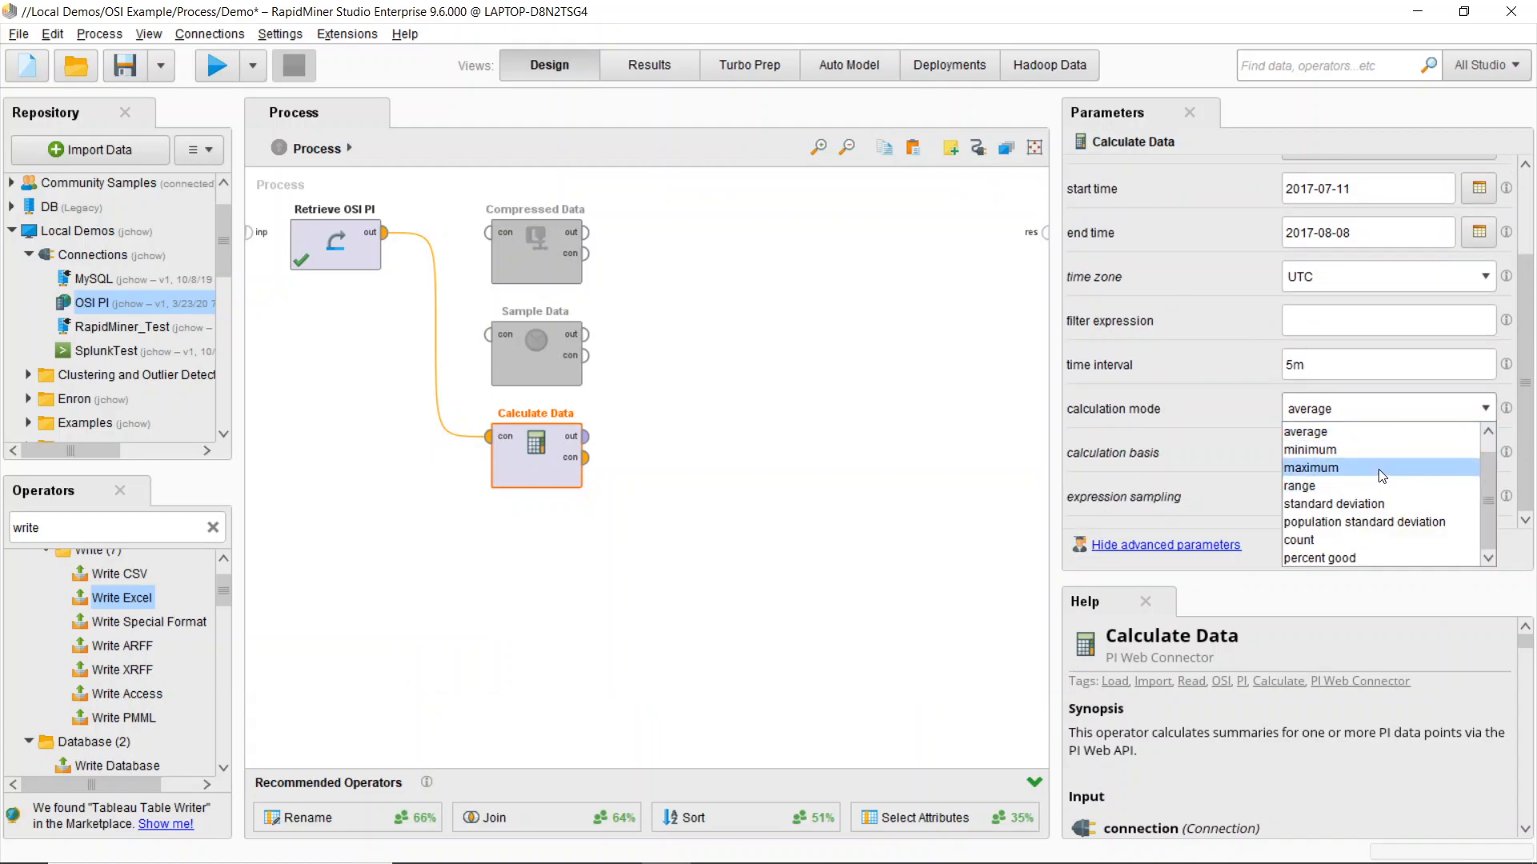
mouse_move(1298, 485)
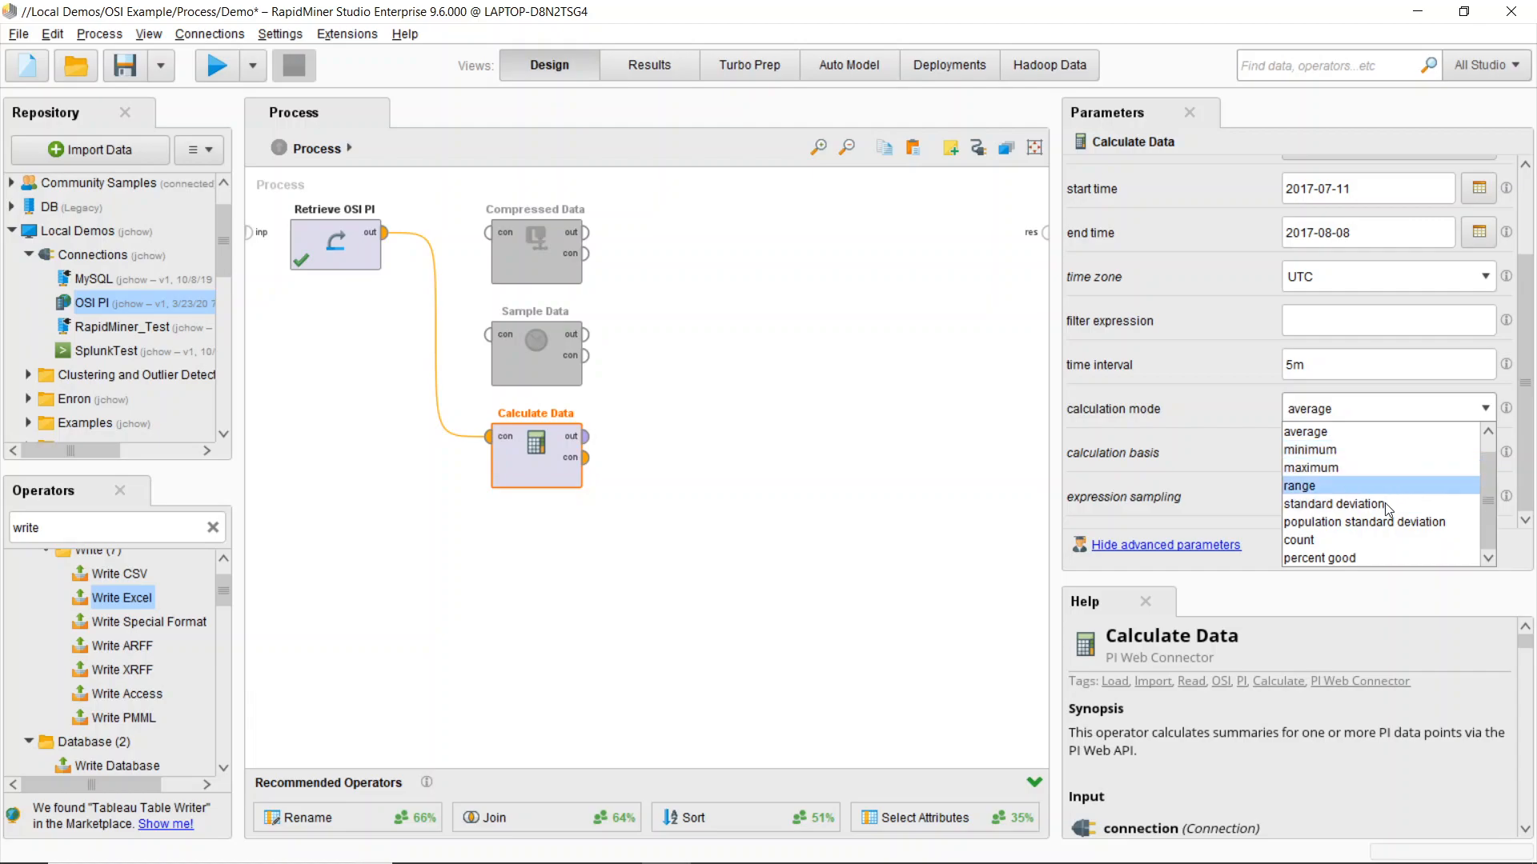
mouse_move(1302, 453)
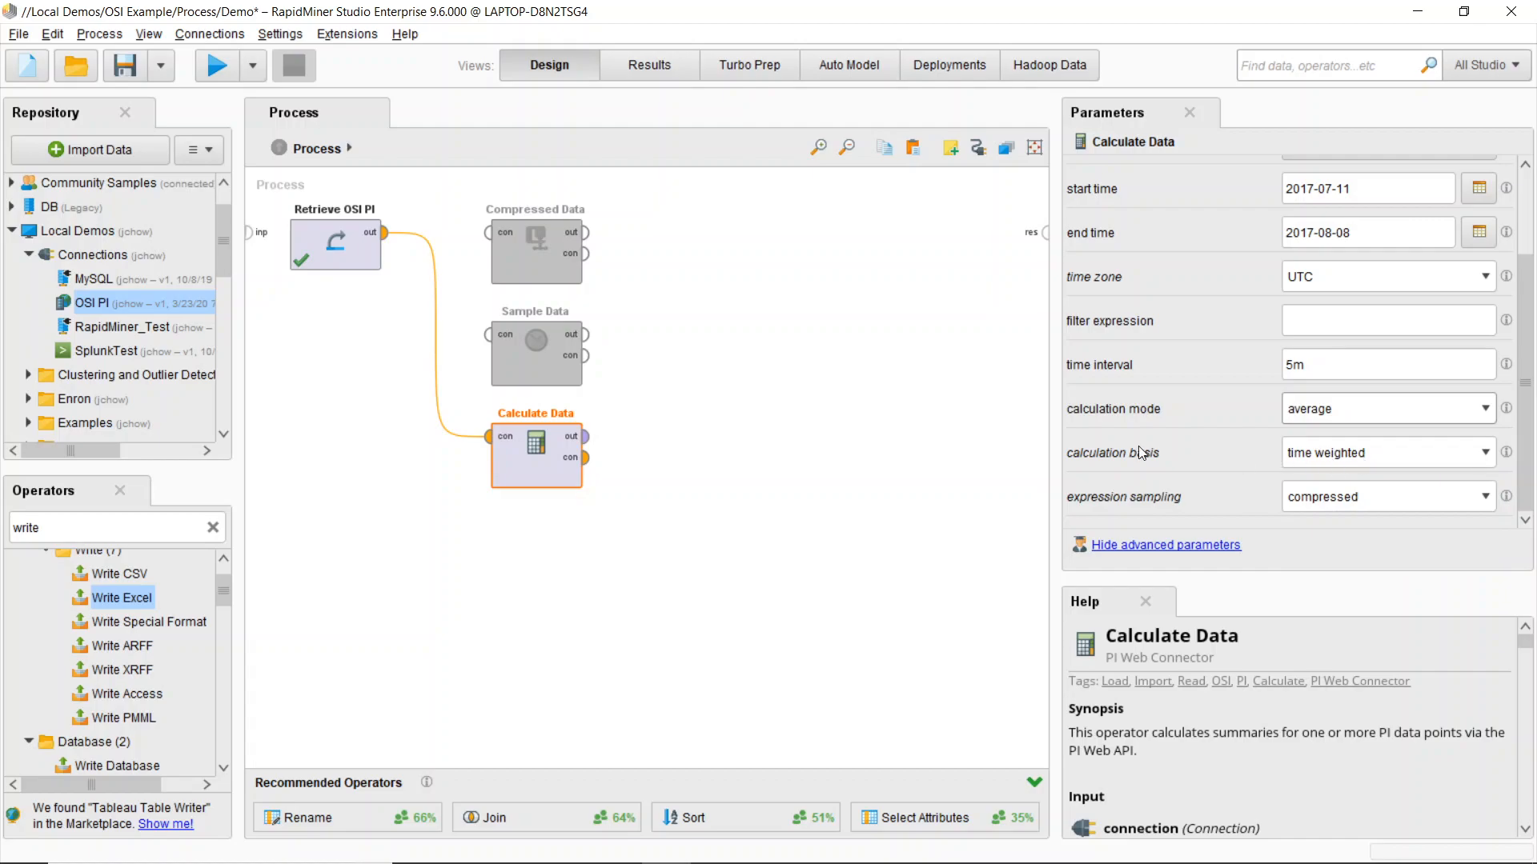
left_click(1385, 451)
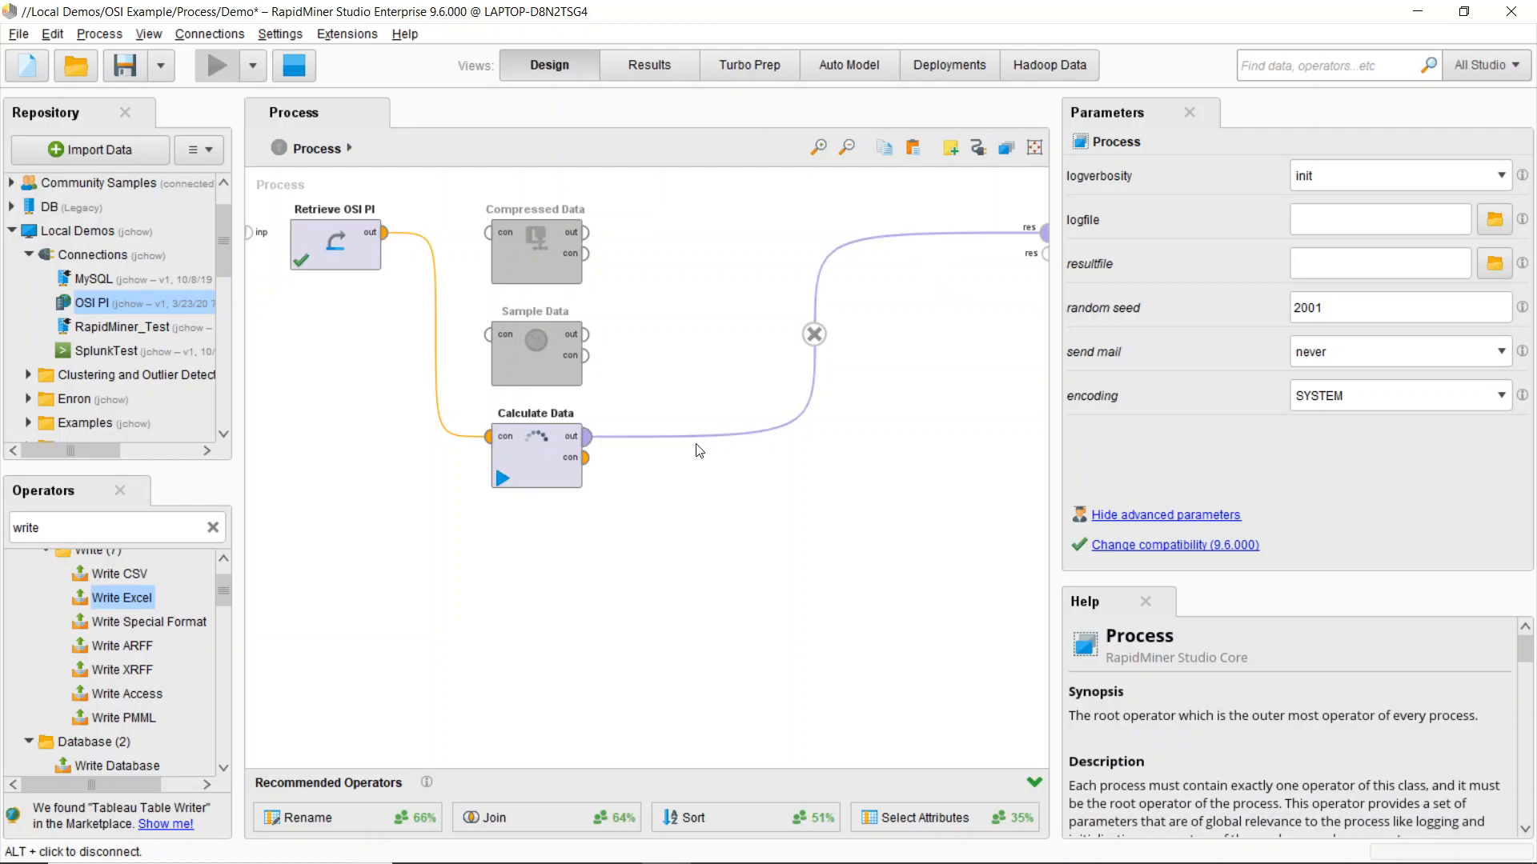
- Run Calculate Data, sort the 8,064 averages ascending then descending, and return to Design
left_click(216, 64)
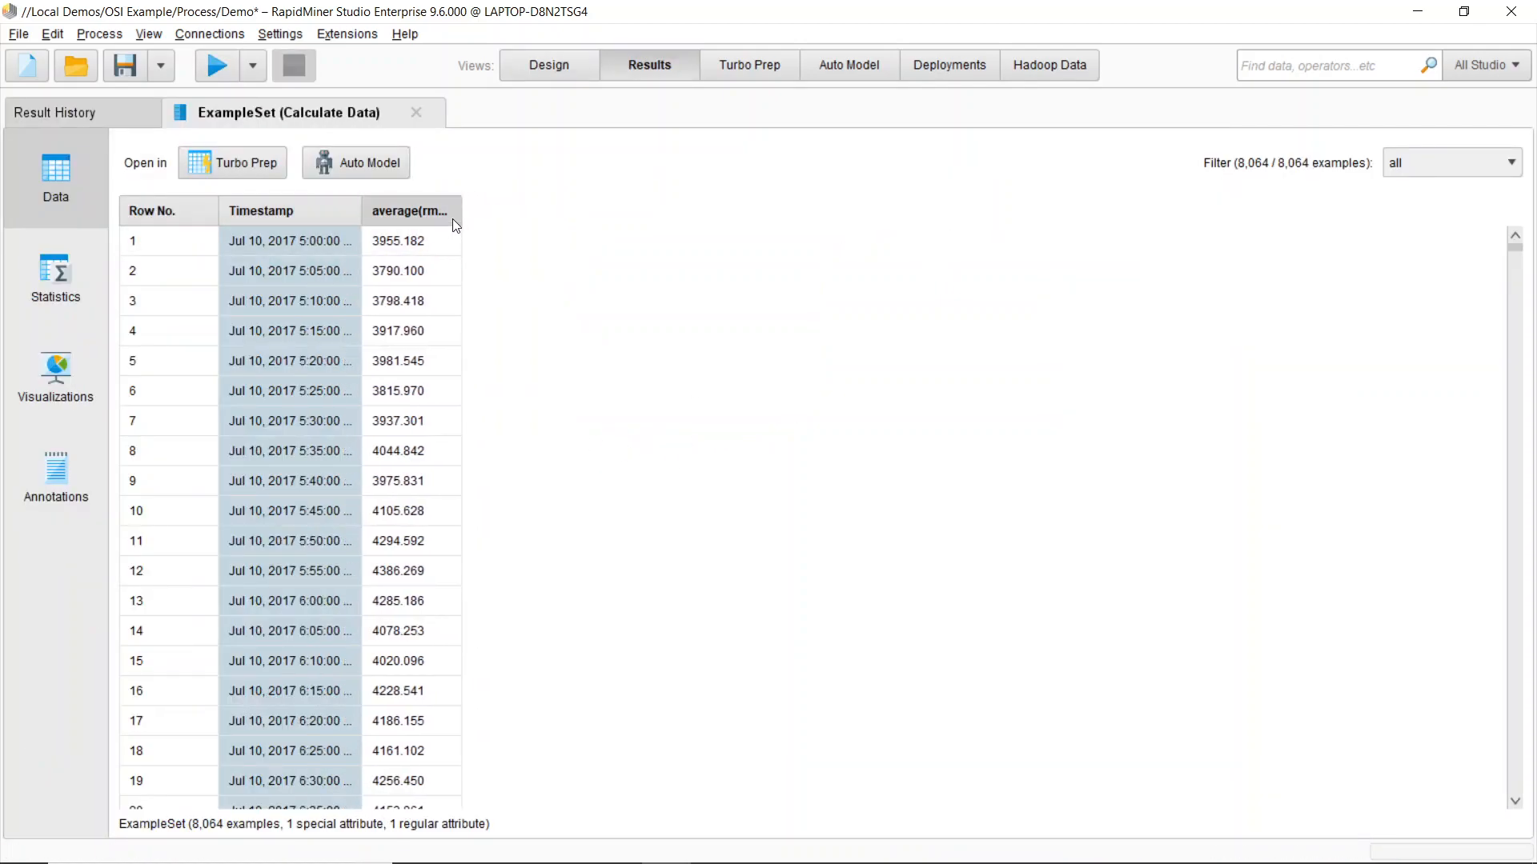
left_click(408, 211)
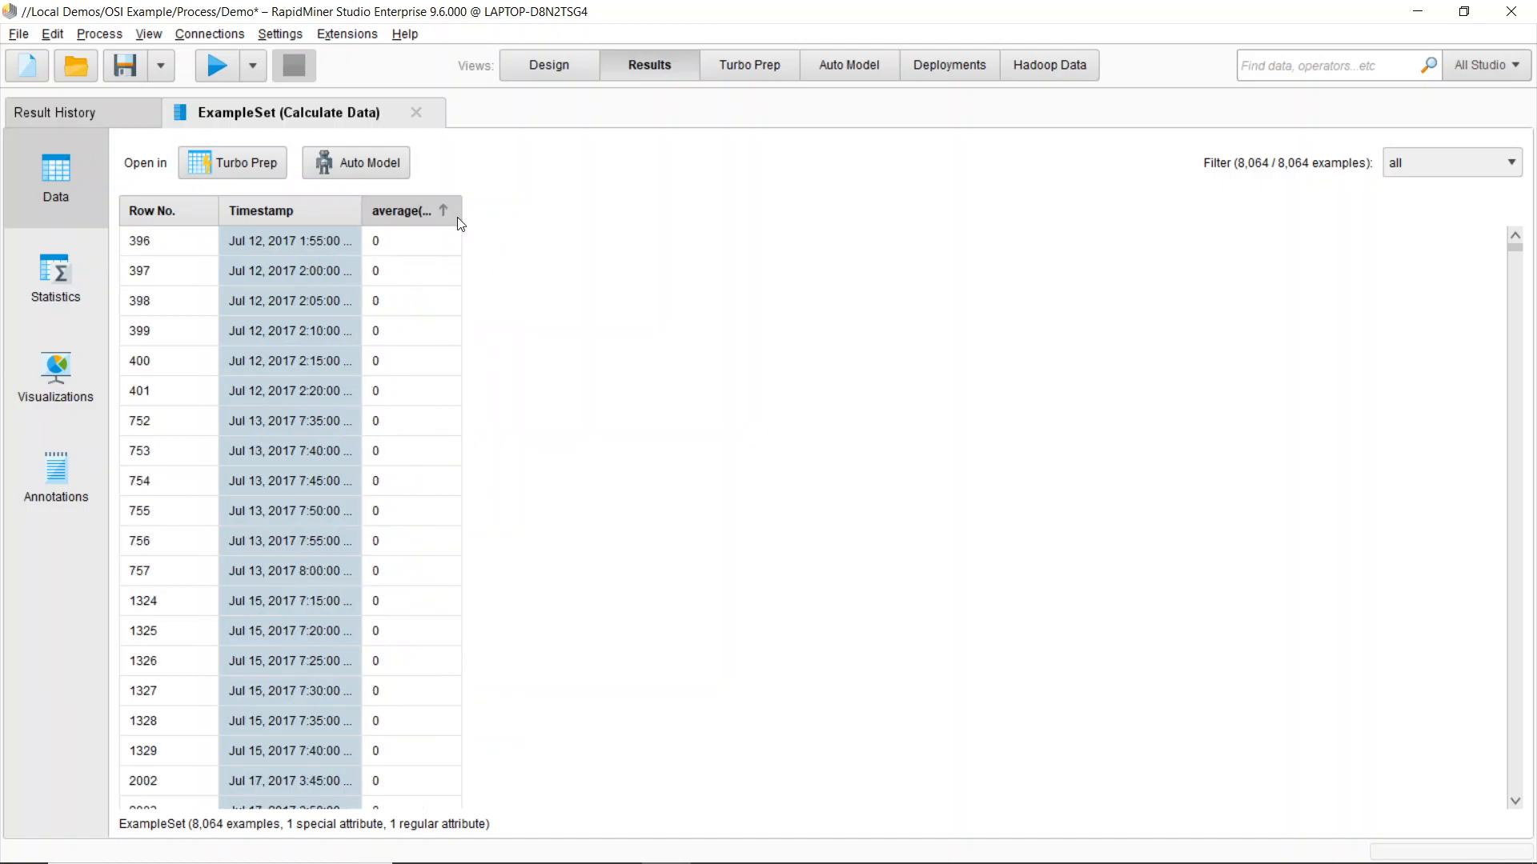
left_click(410, 212)
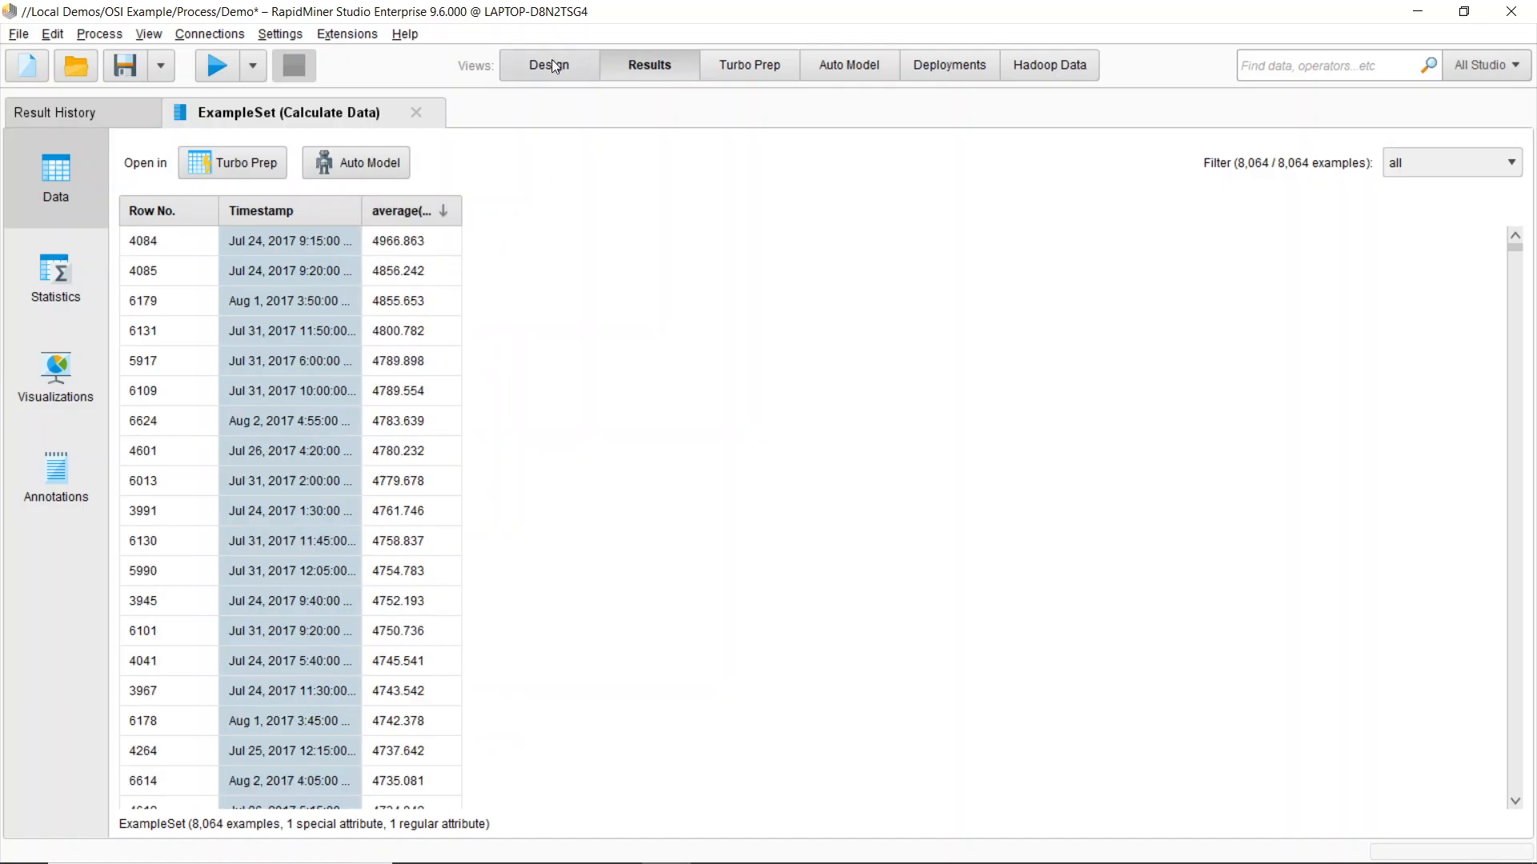
left_click(549, 64)
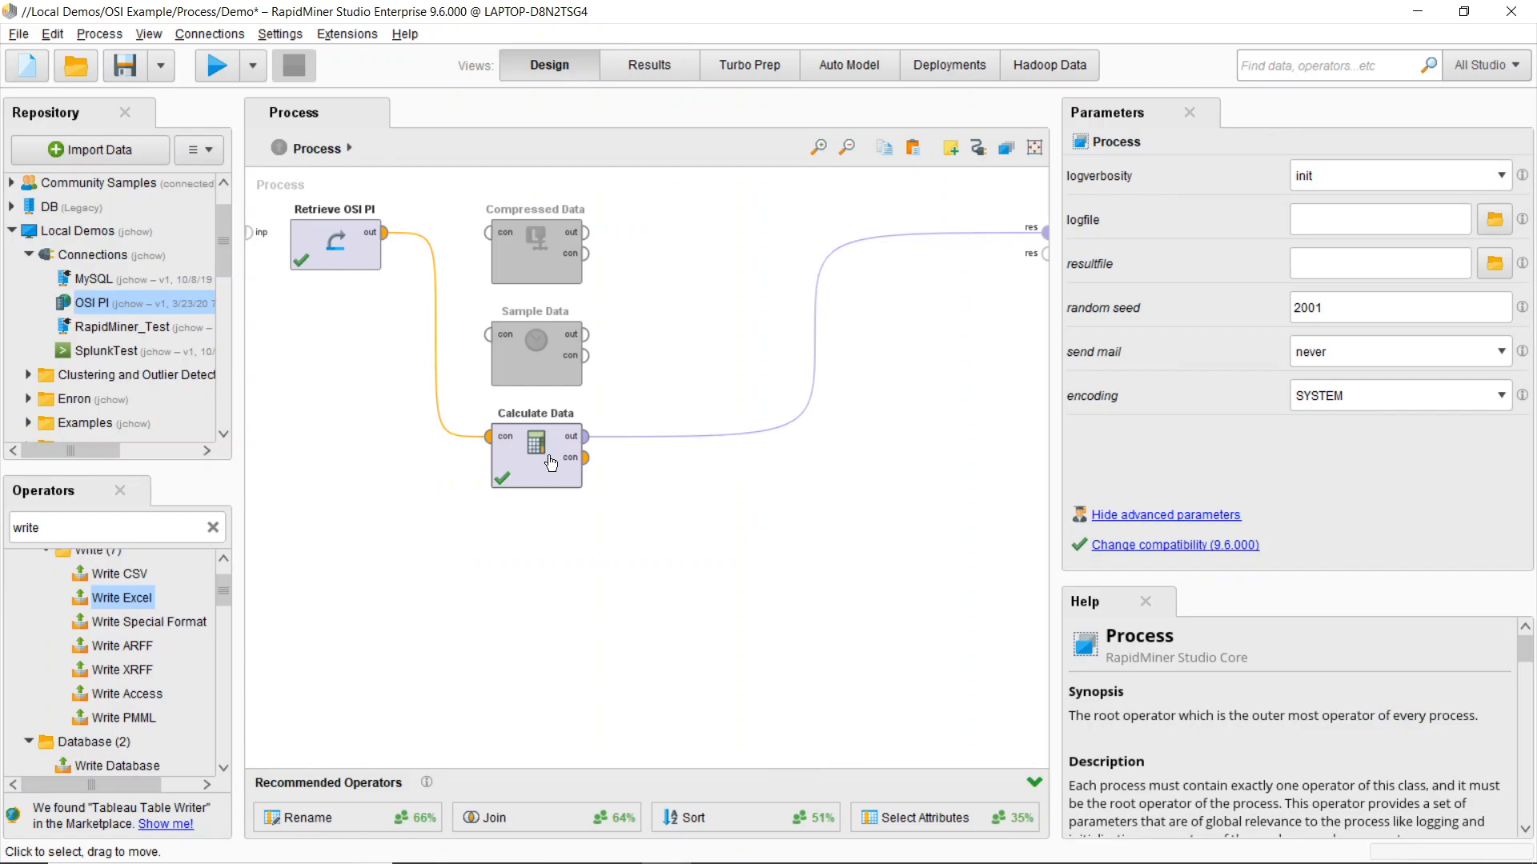
- Set Calculate Data's time interval to 30m and rerun, yielding 1,344 averaged RM0024:Yield rows
left_click(536, 457)
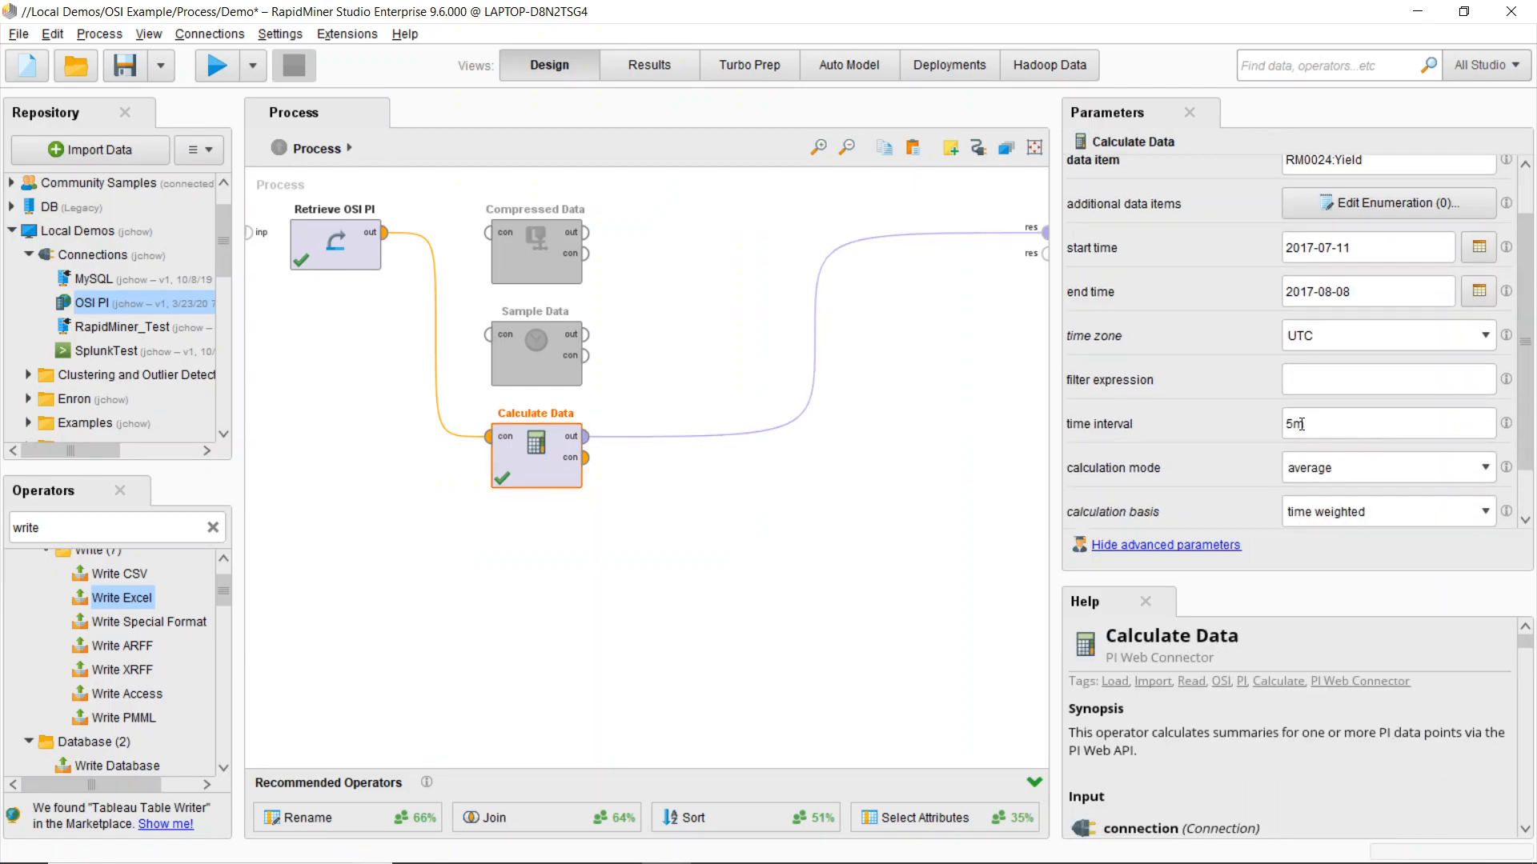
type("30")
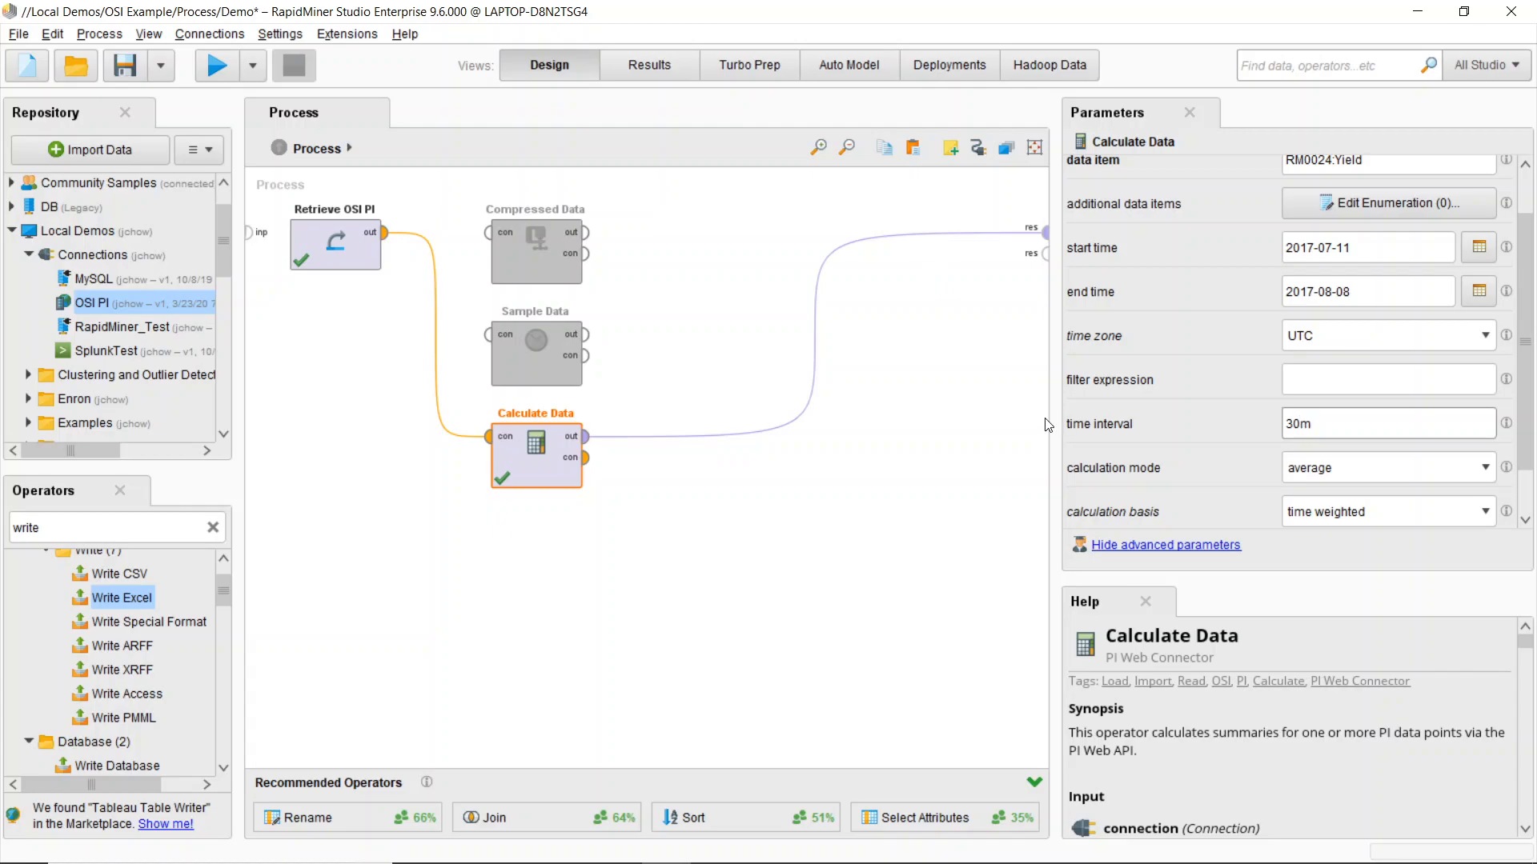
left_click(216, 66)
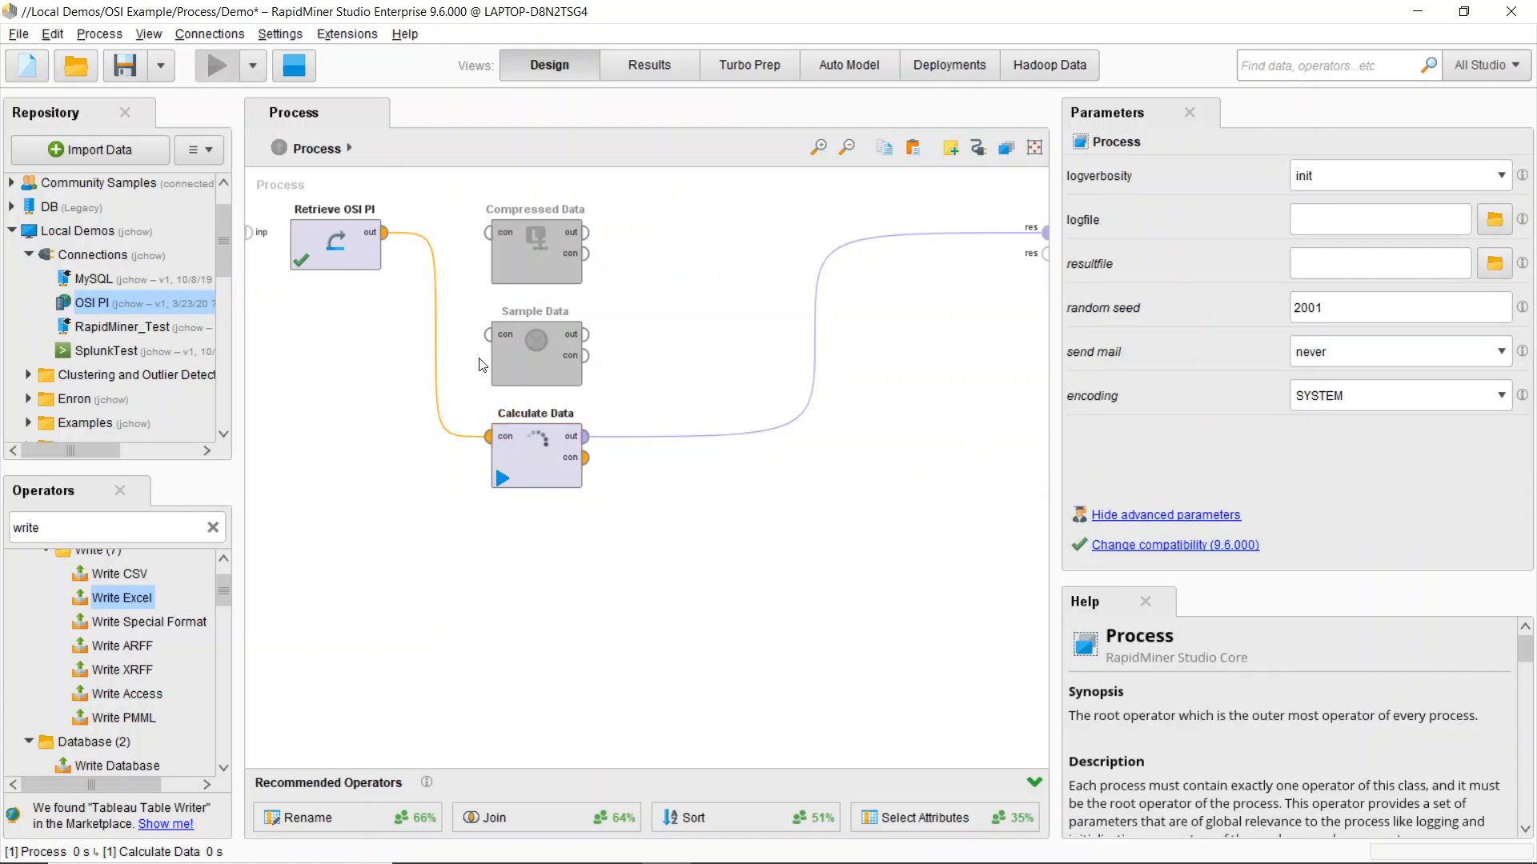
left_click(216, 64)
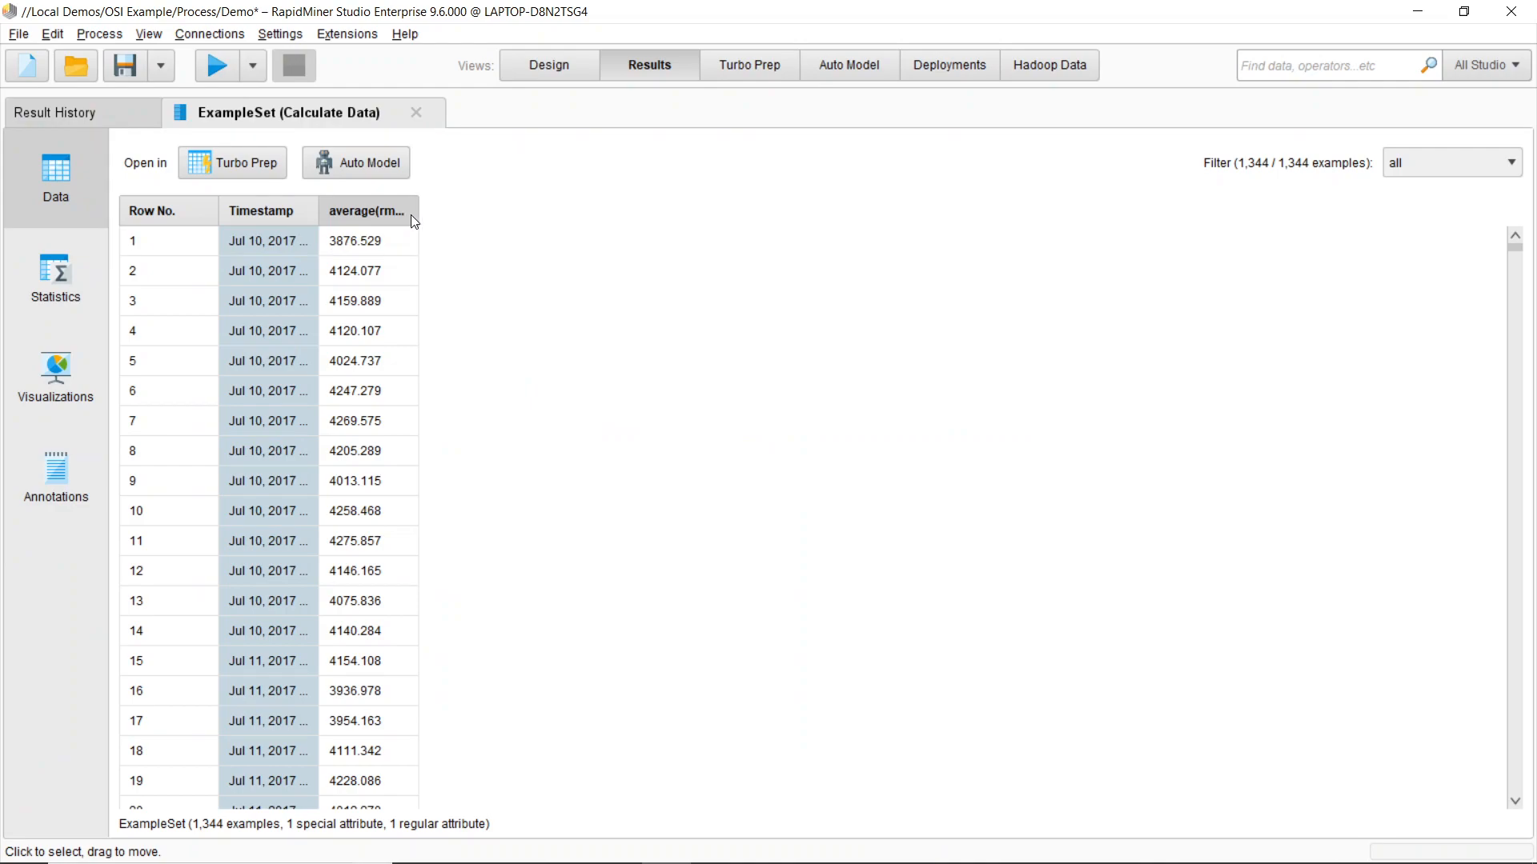
mouse_move(194, 834)
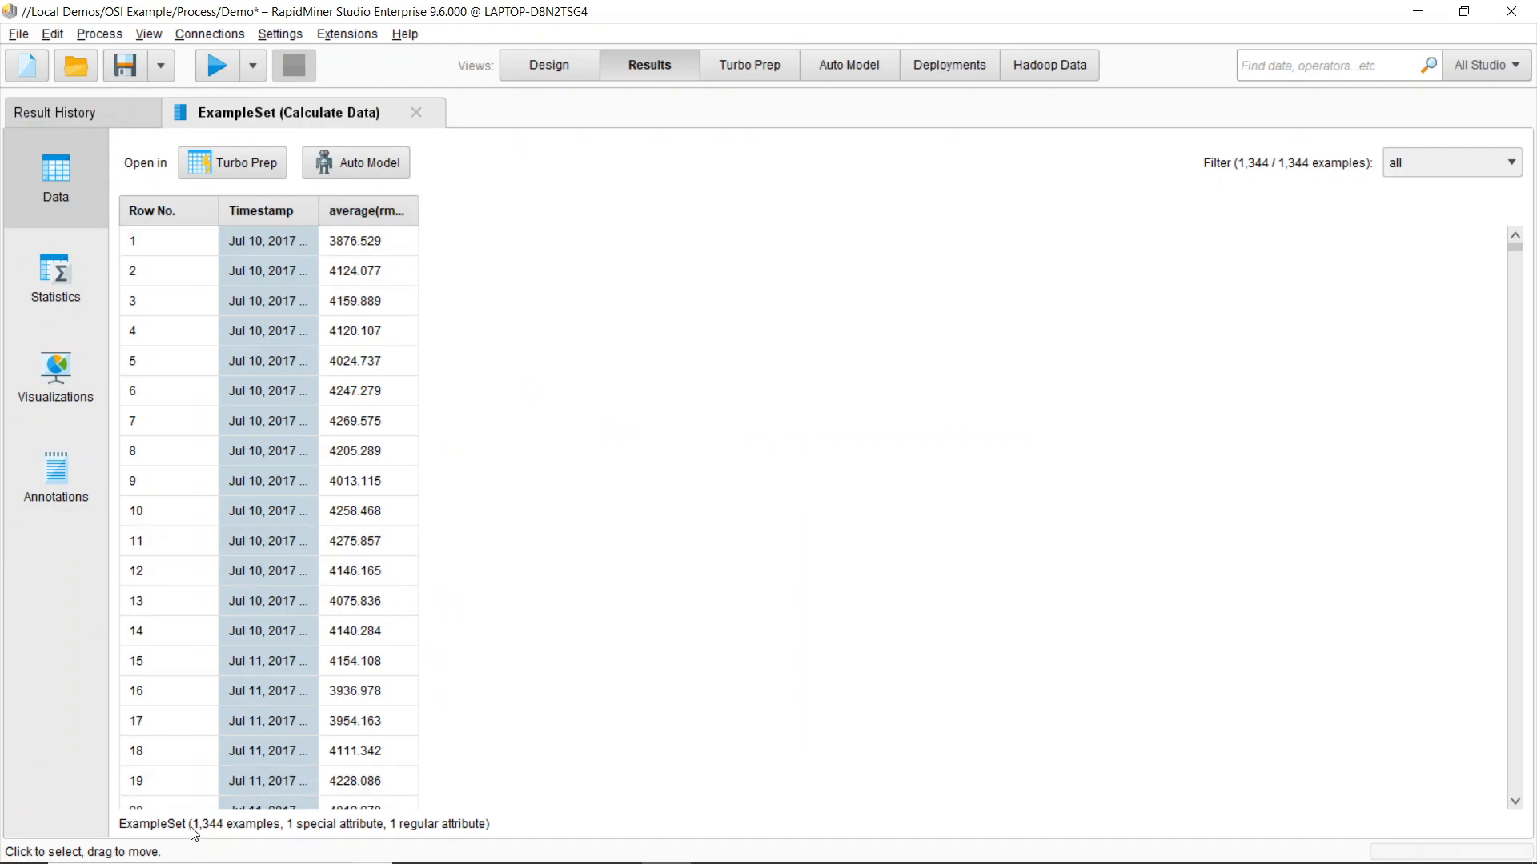
mouse_move(232, 841)
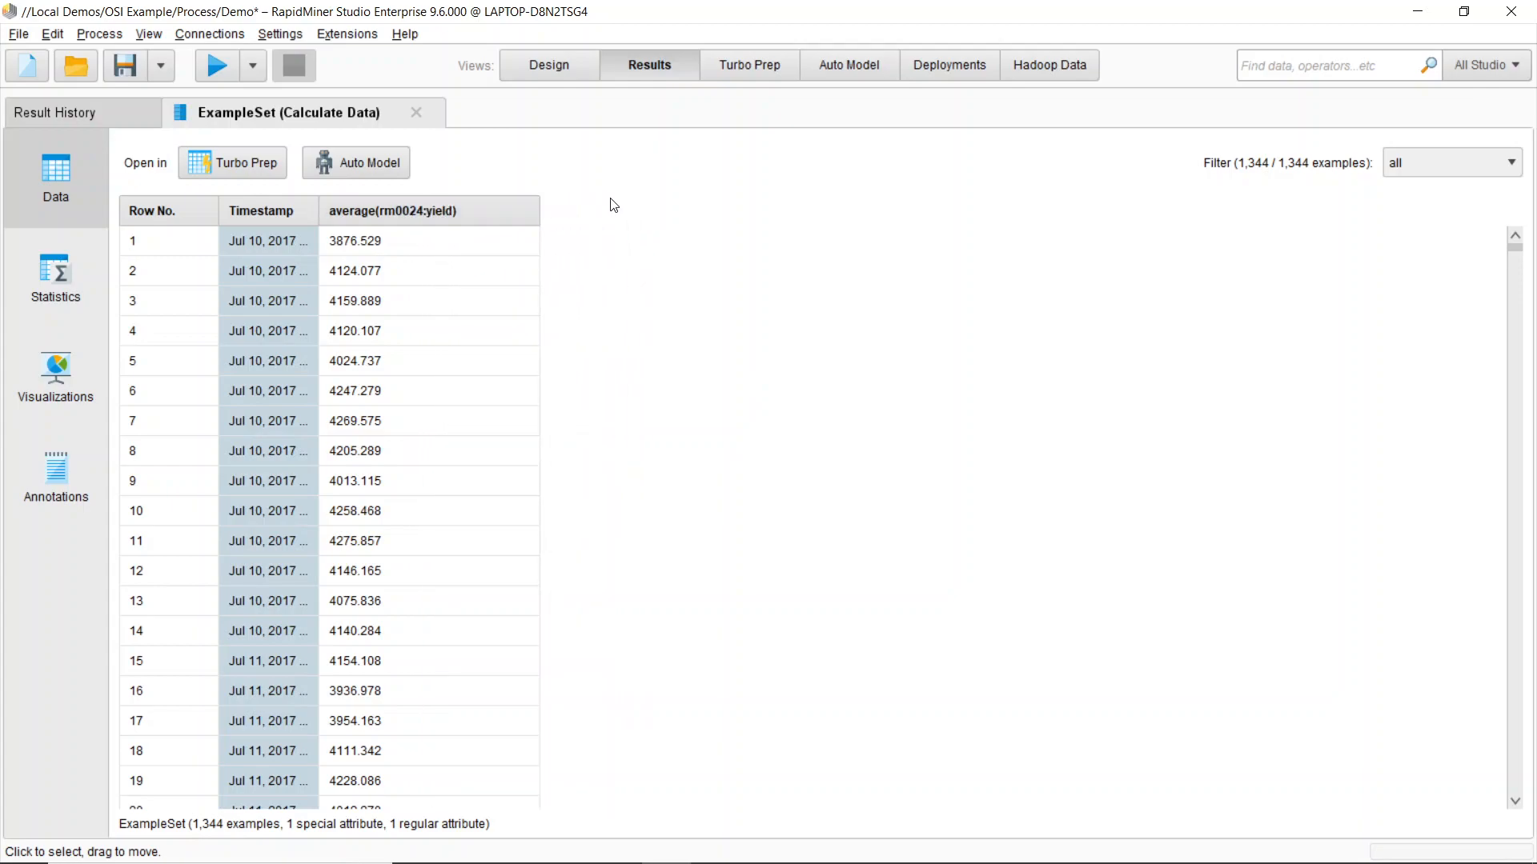
mouse_move(549, 64)
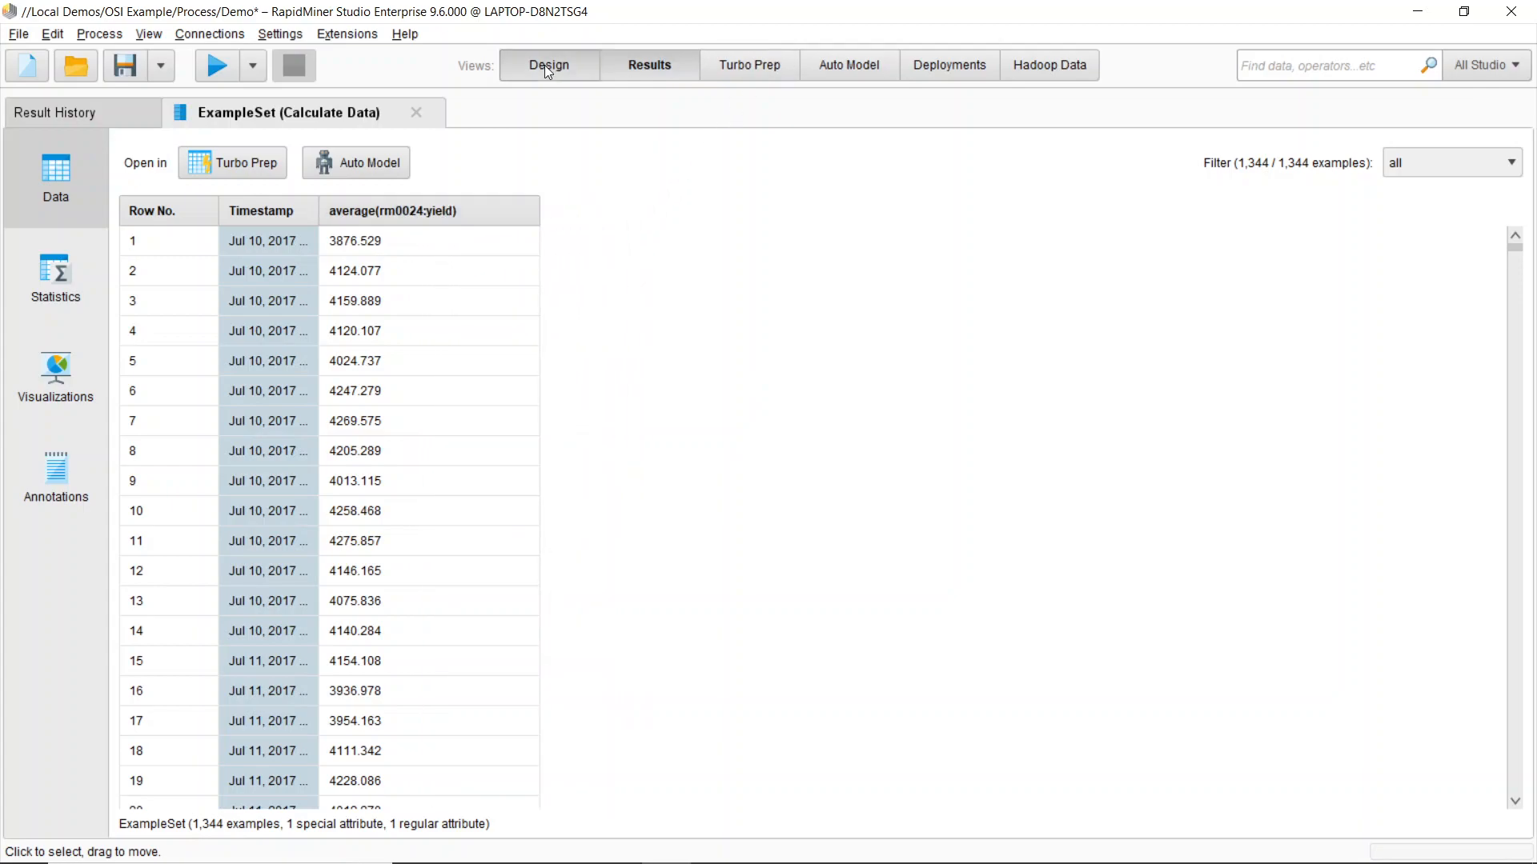
- Return to the process canvas where Calculate Data shows as completed
left_click(549, 64)
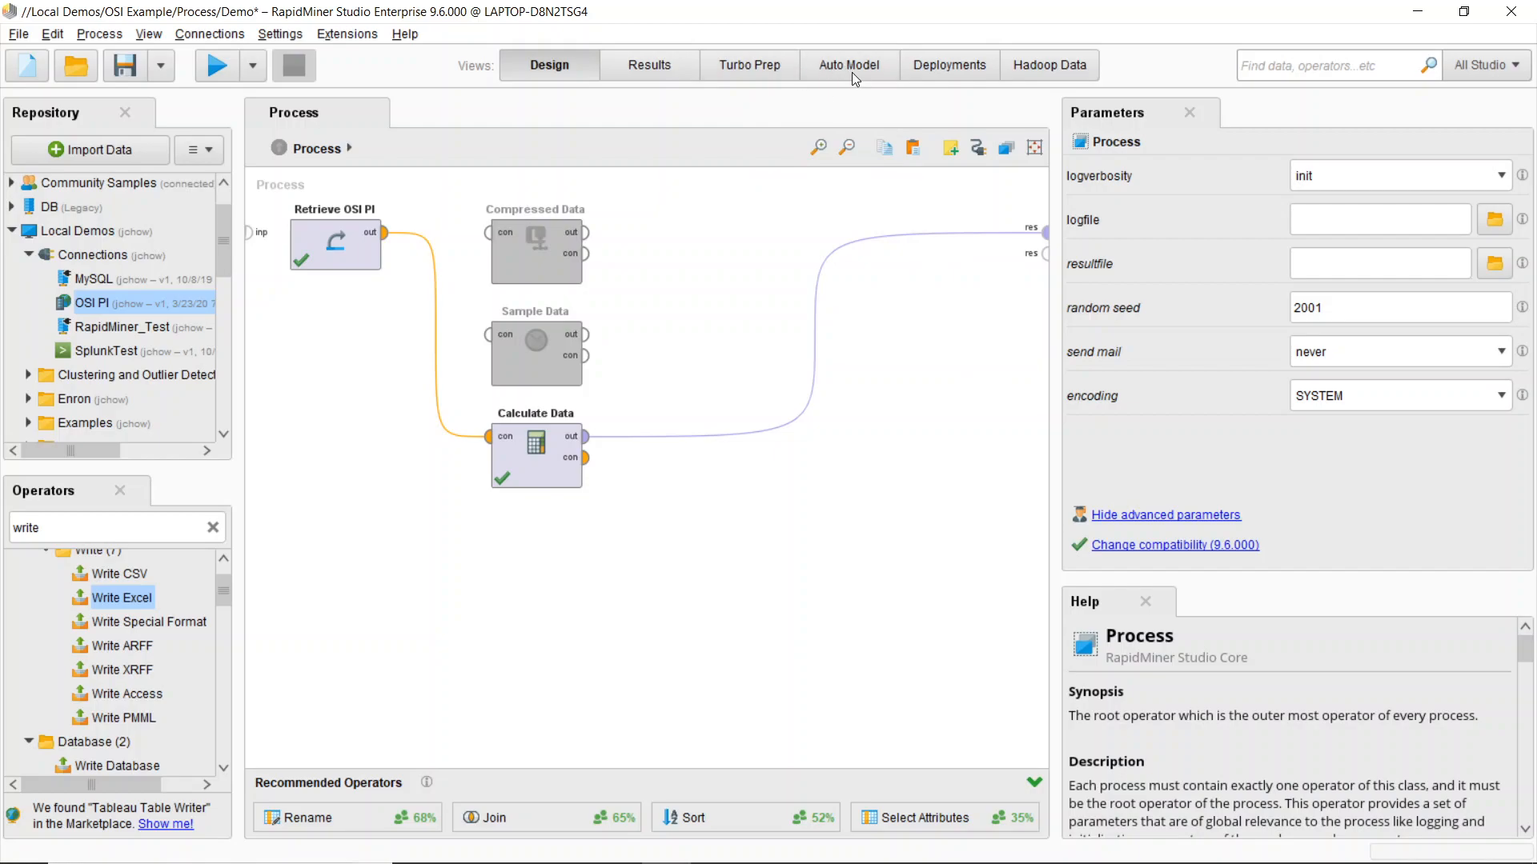
mouse_move(845, 75)
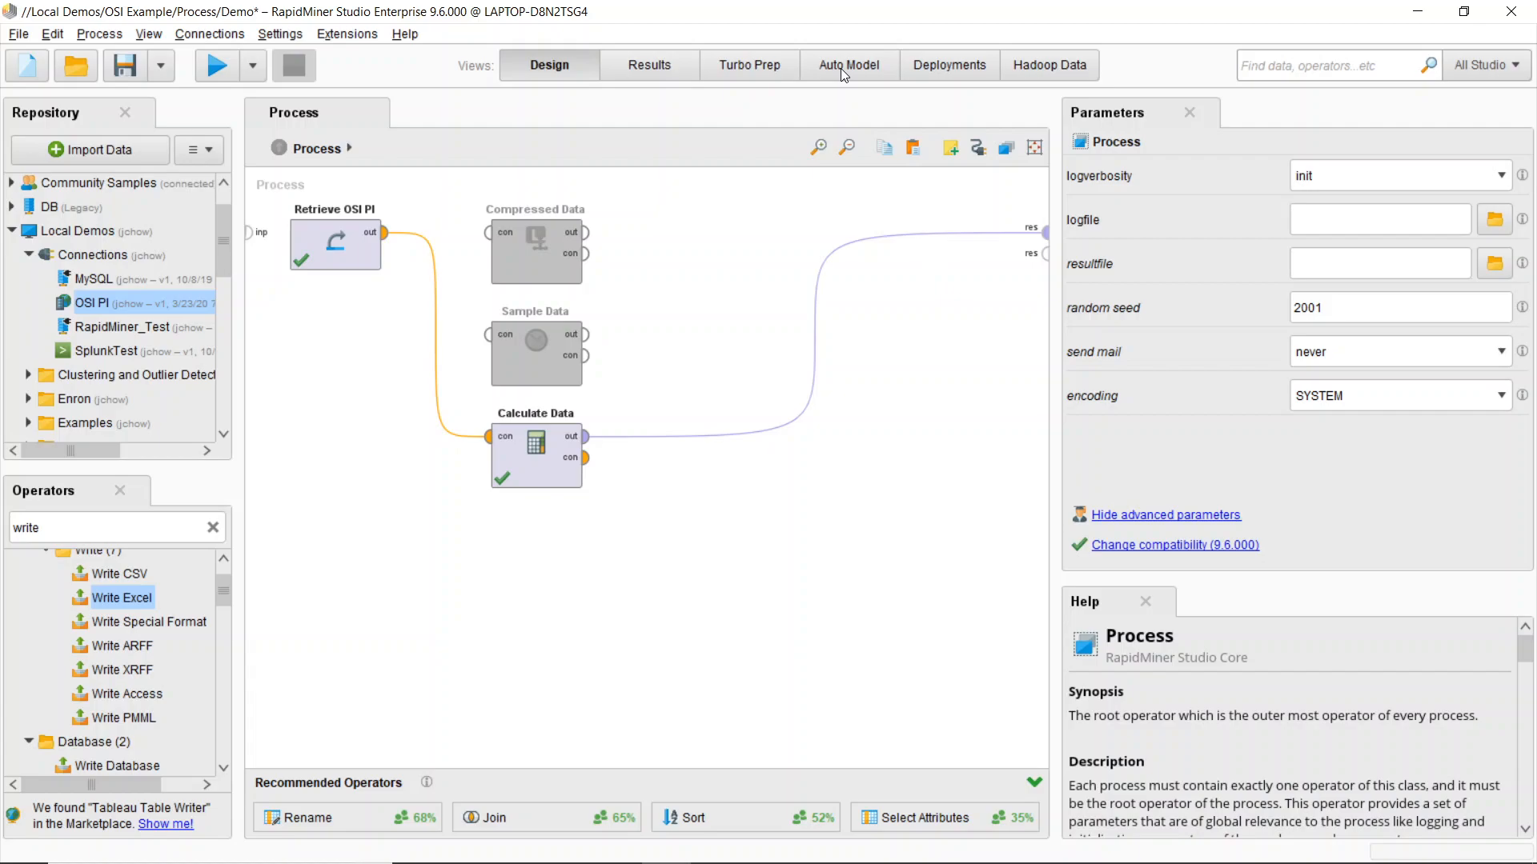
- Compare the seven Auto Model results by Root Mean Squared Error, Gradient Boosted Trees lowest at 15.914
left_click(848, 64)
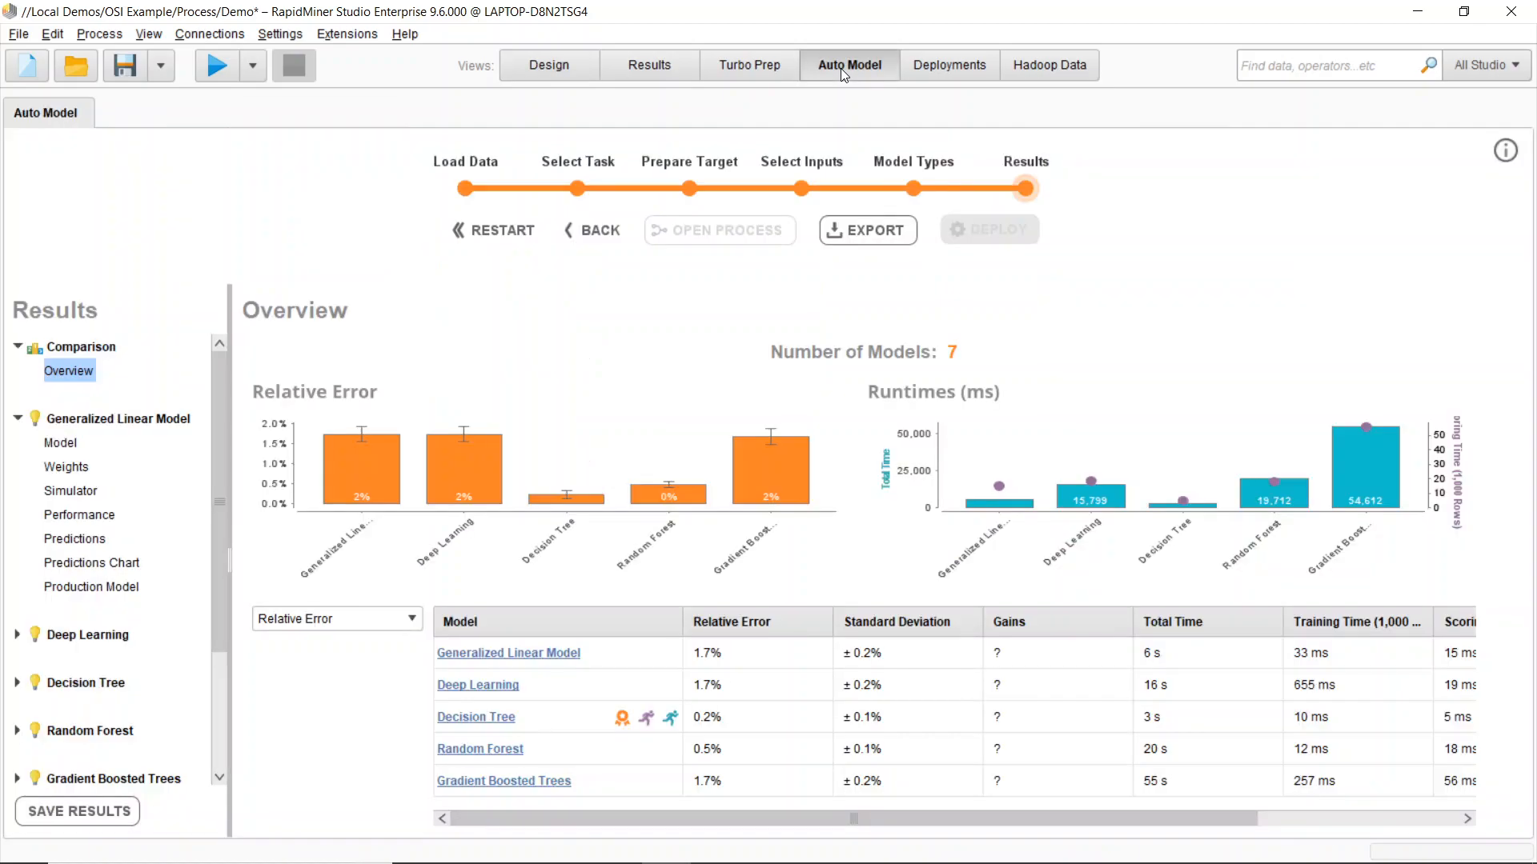
mouse_move(744, 504)
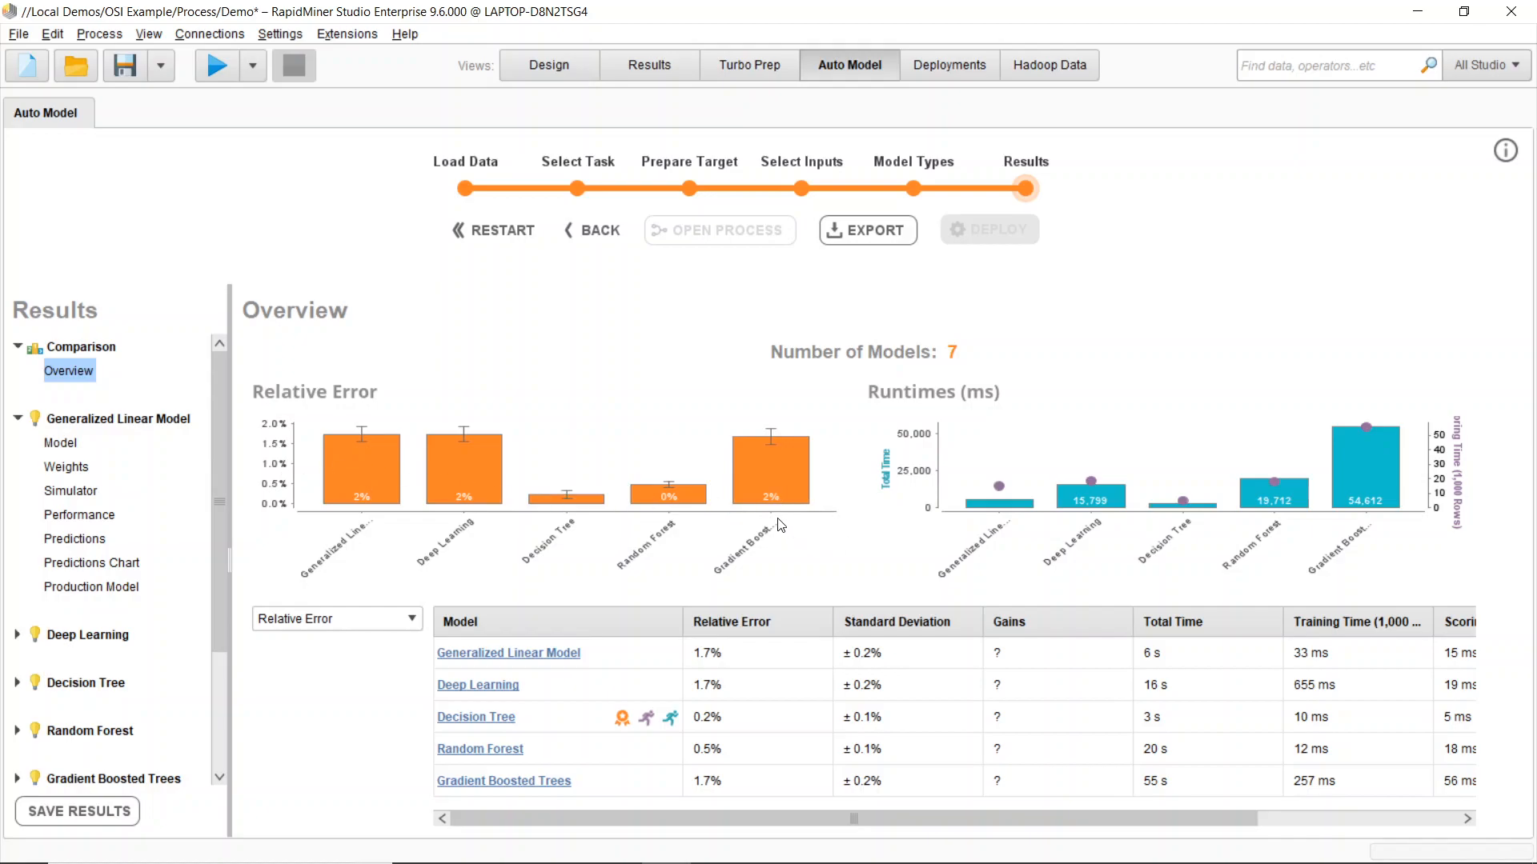
mouse_move(687, 503)
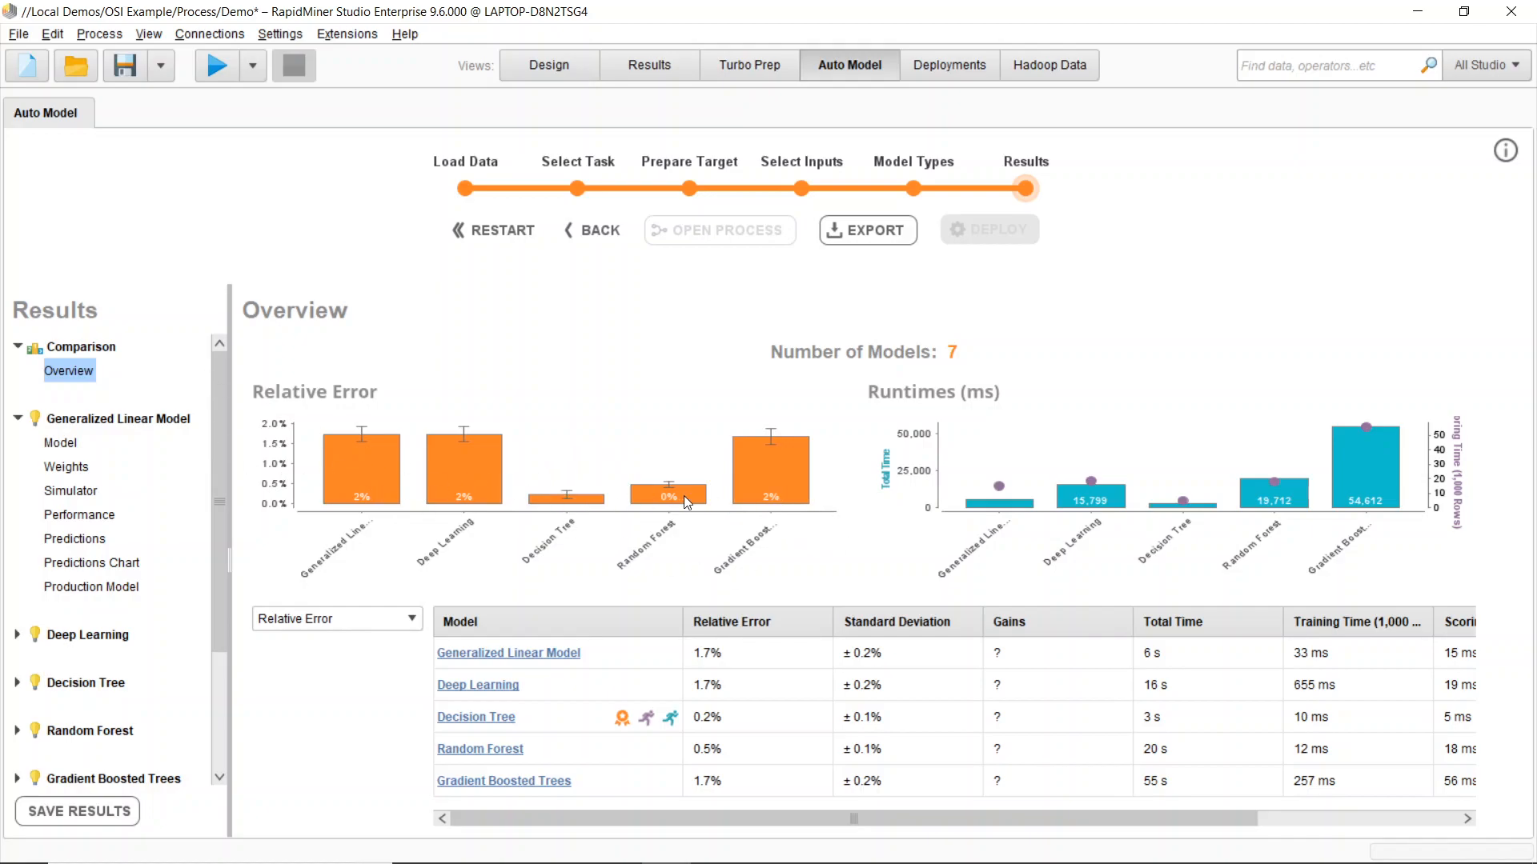
left_click(335, 617)
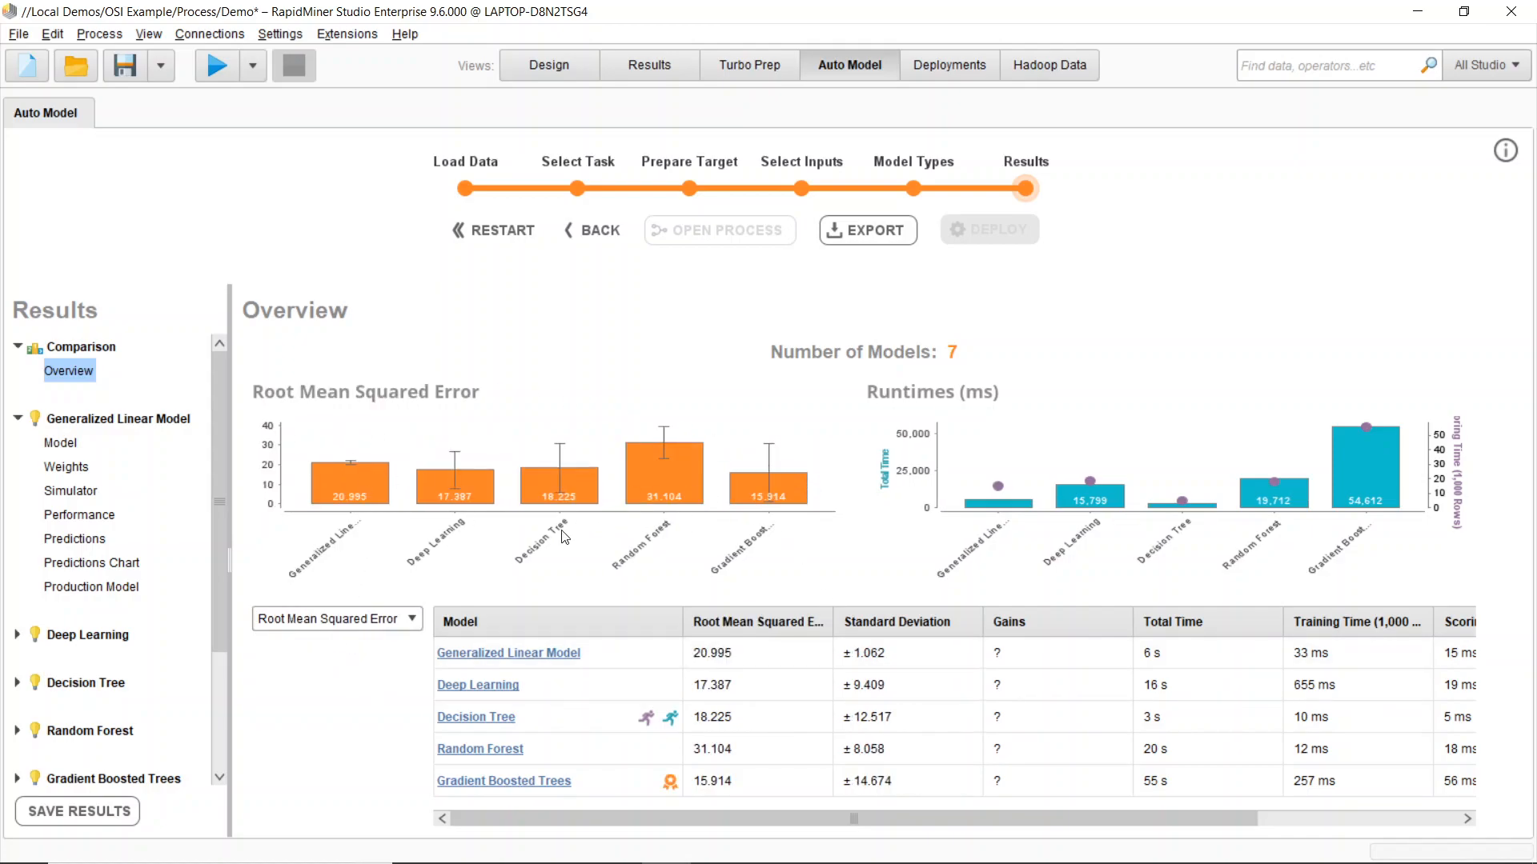
mouse_move(526, 567)
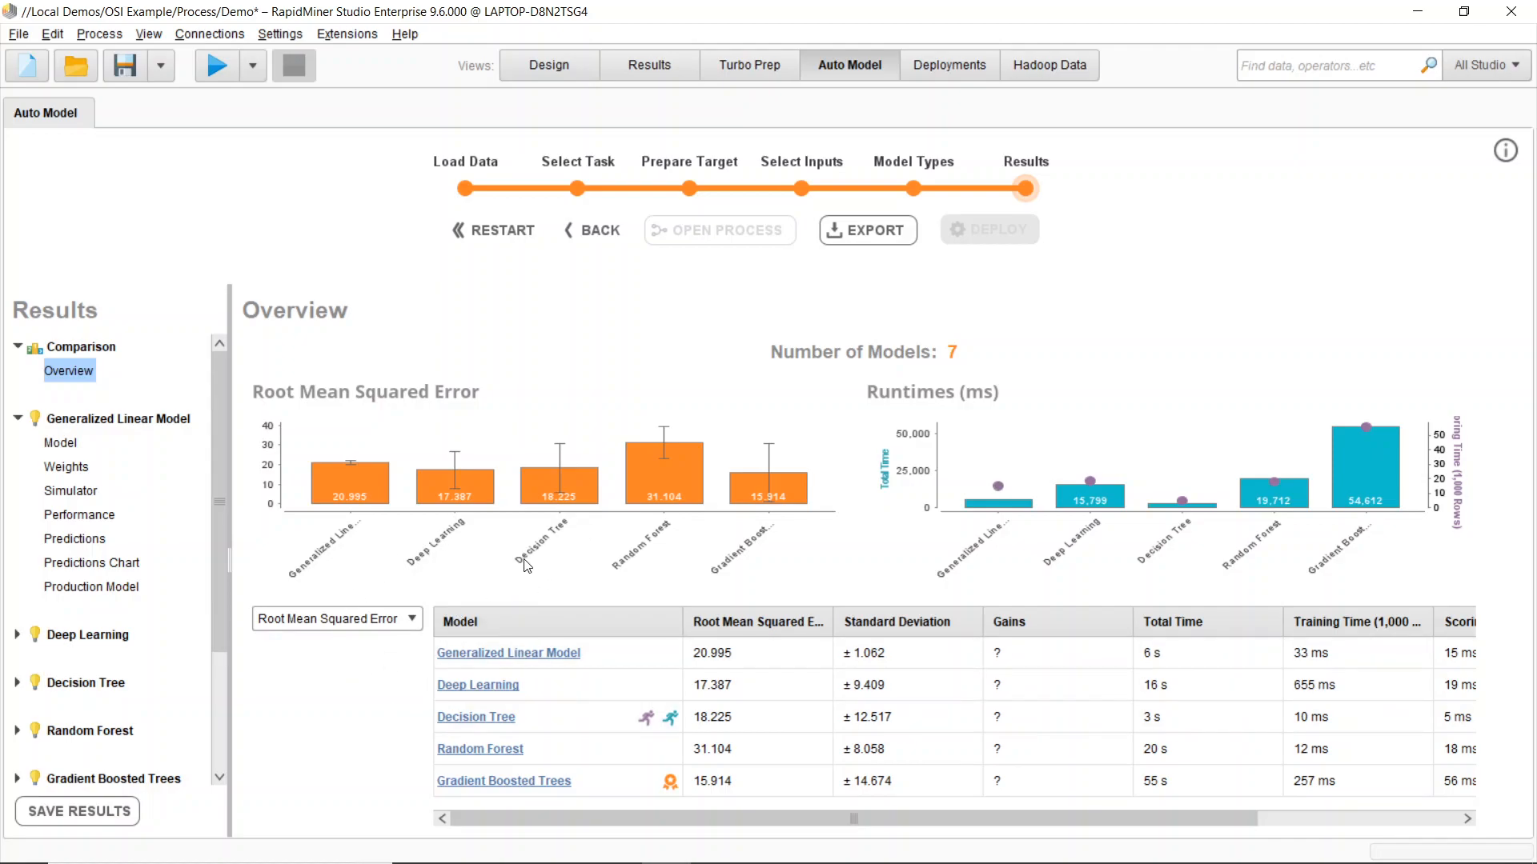
mouse_move(488, 564)
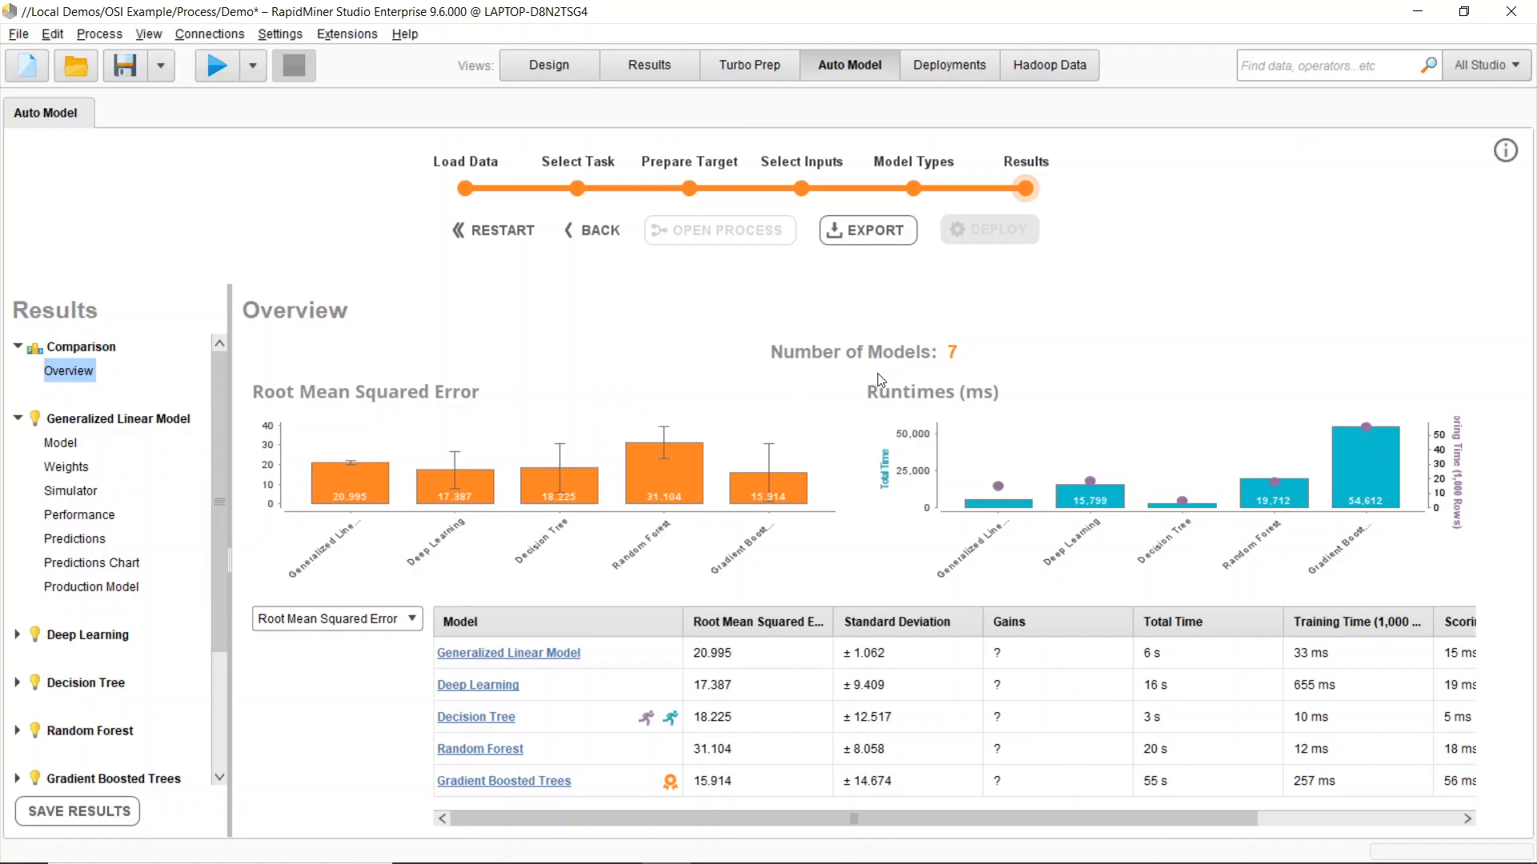
mouse_move(1189, 243)
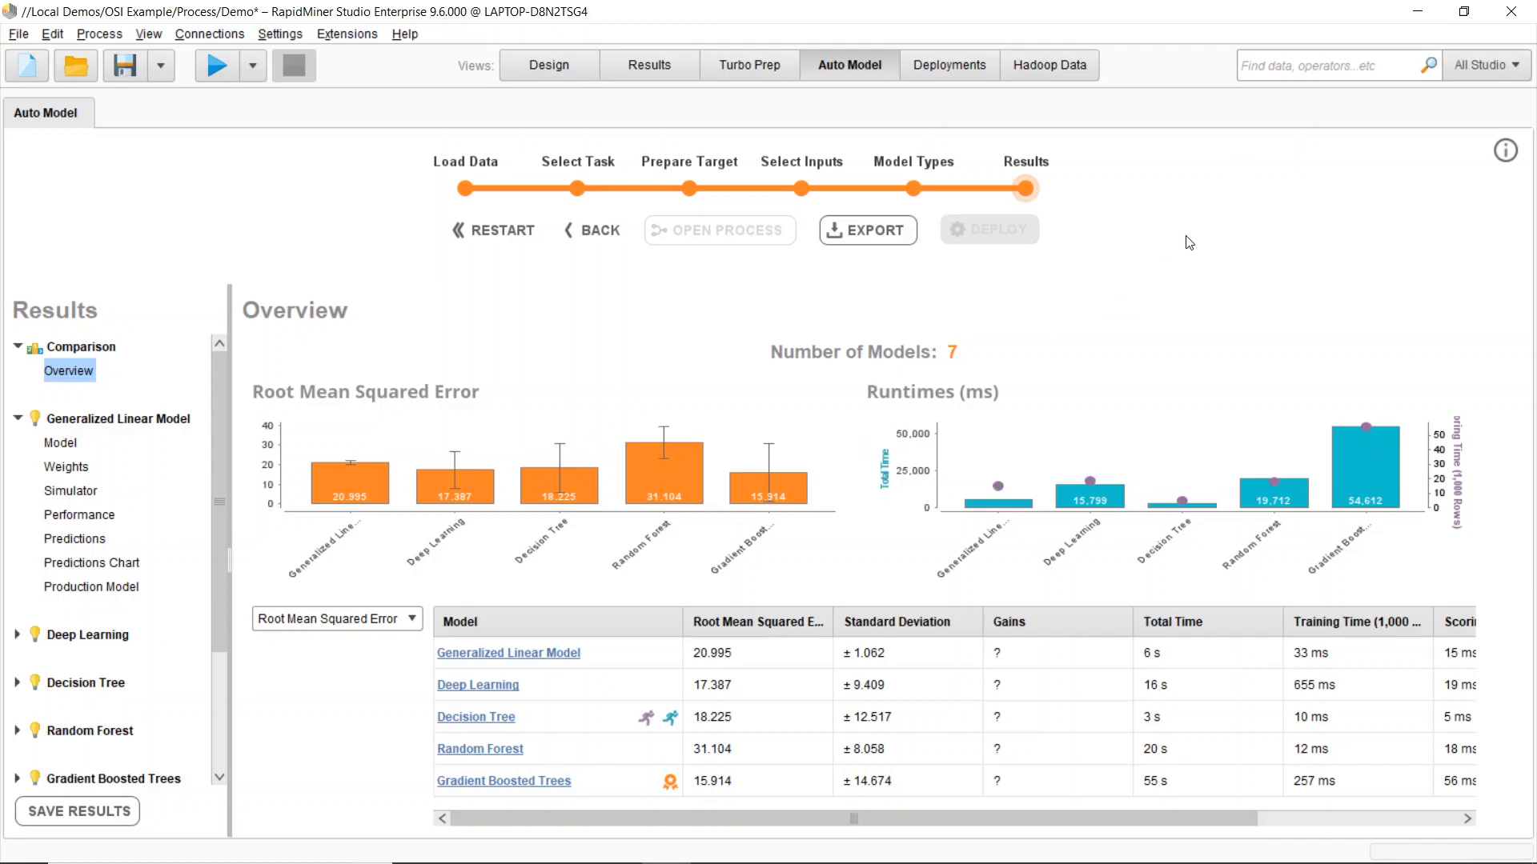
mouse_move(1052, 275)
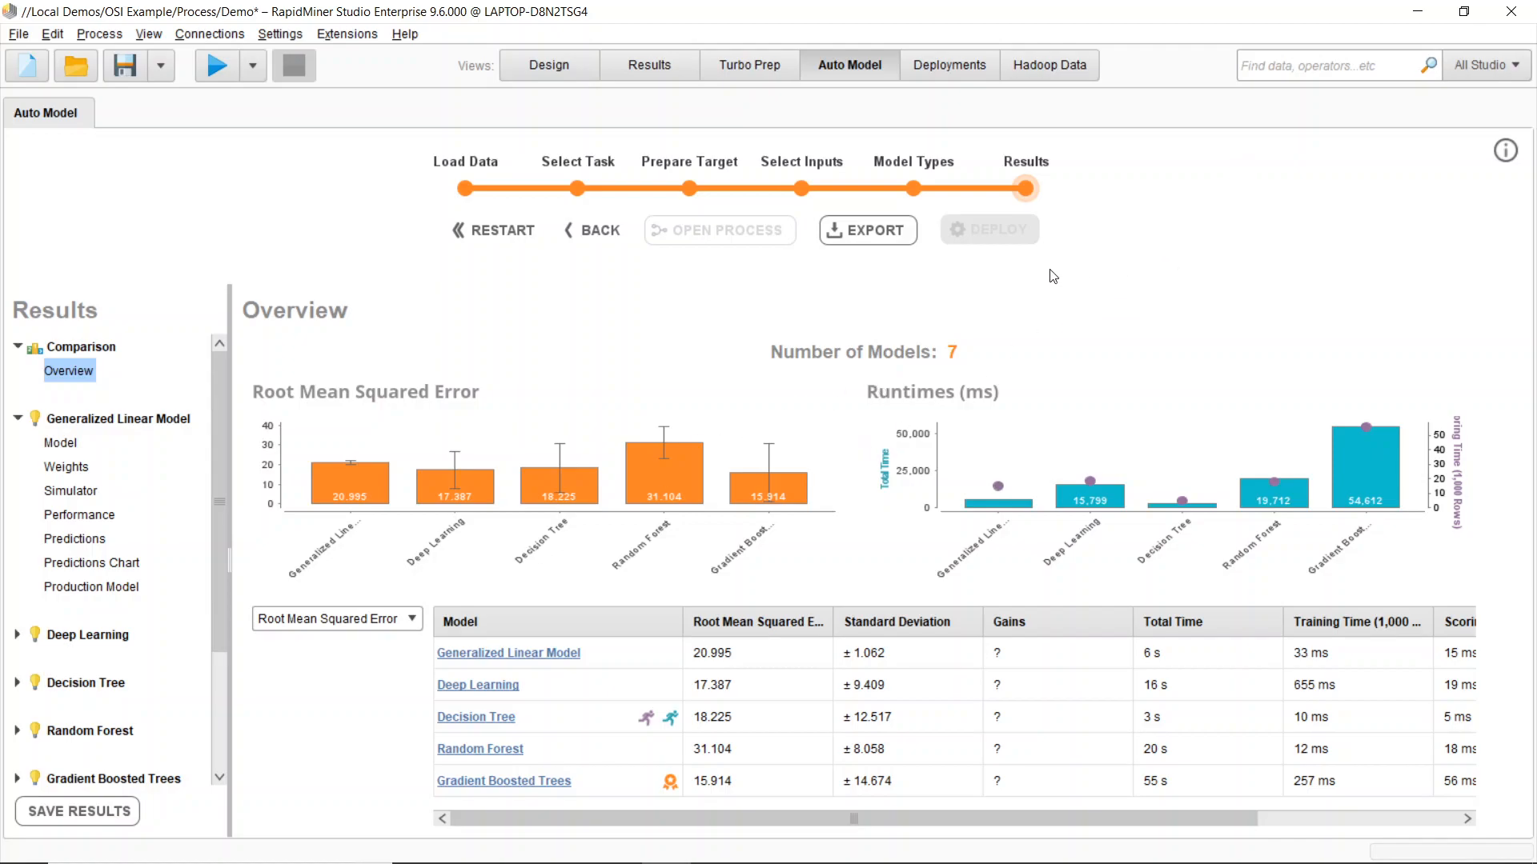